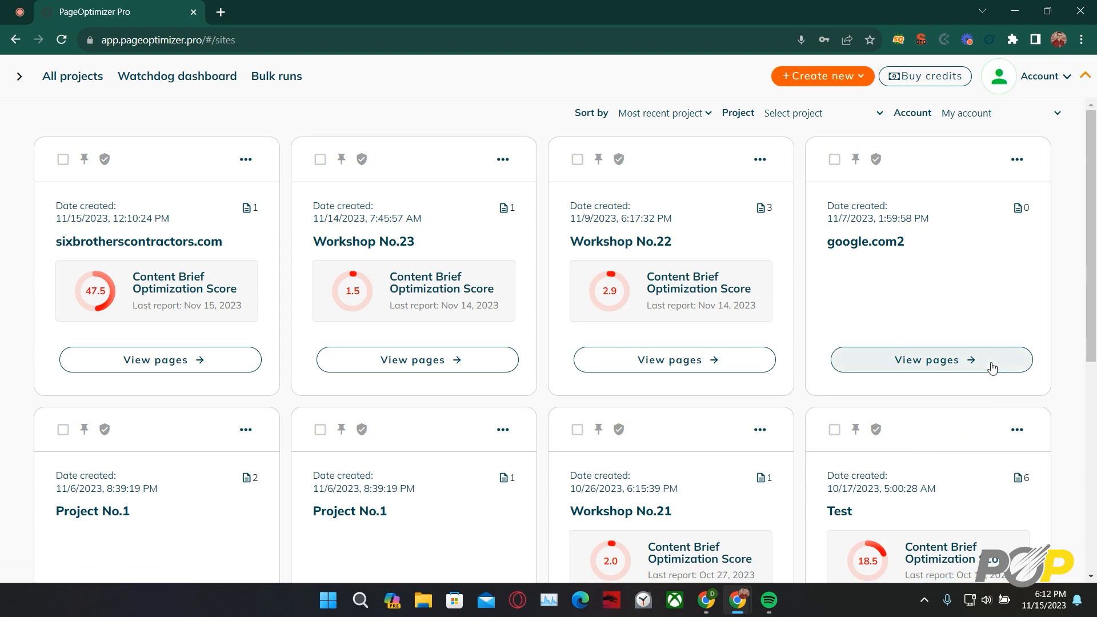
# Go to Account settings' Buy credits page and scroll to the POP credit exchange table
pyautogui.click(1041, 76)
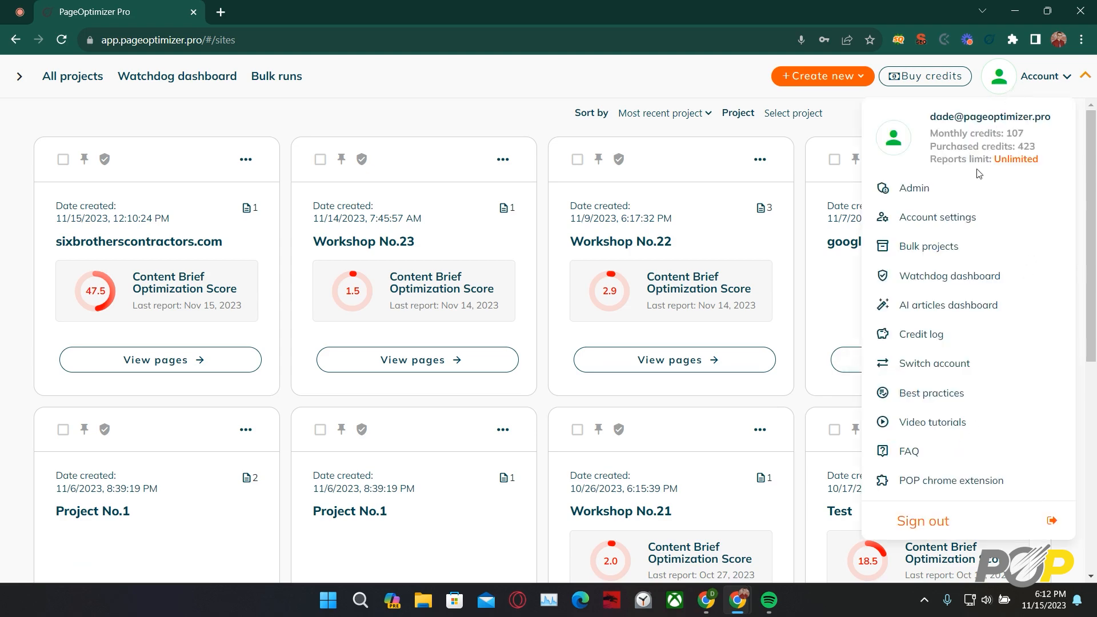
pyautogui.click(939, 217)
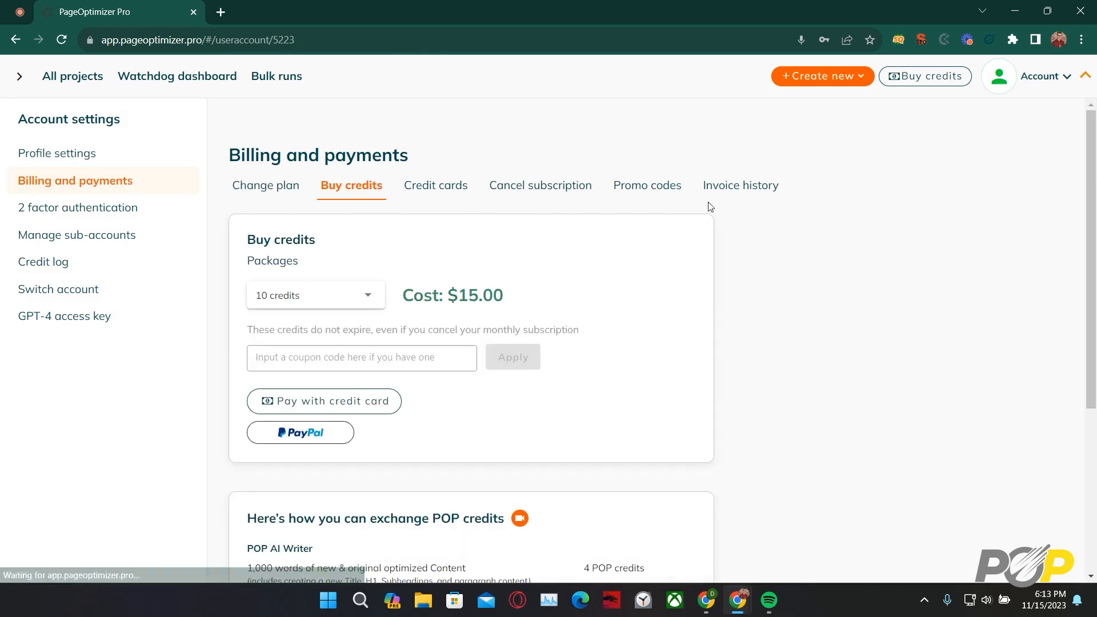
pyautogui.scroll(-3)
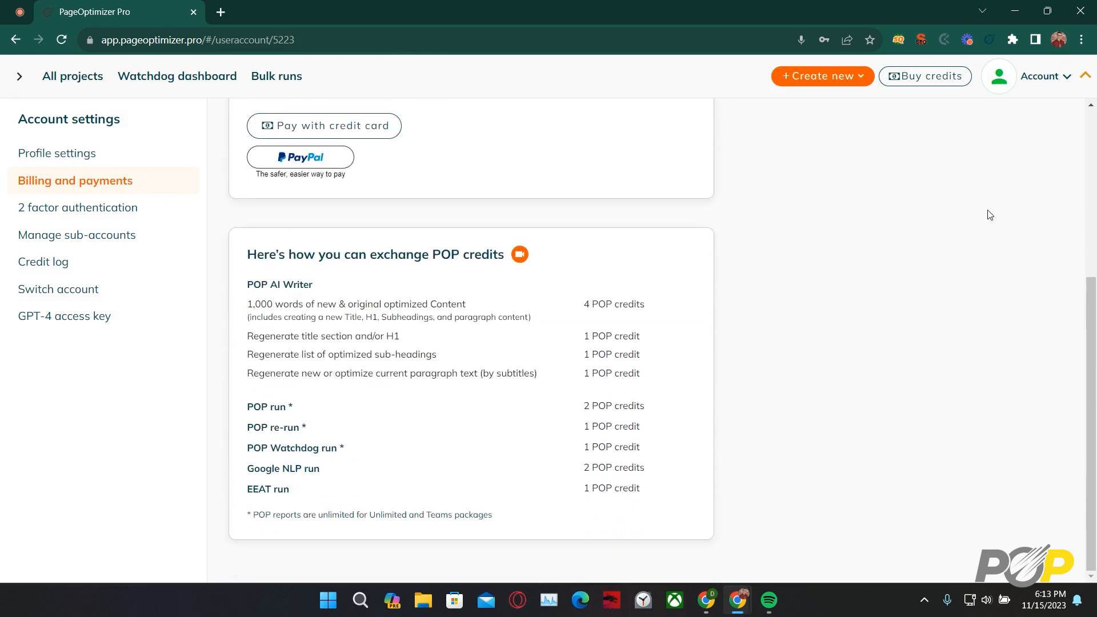
pyautogui.moveTo(990, 208)
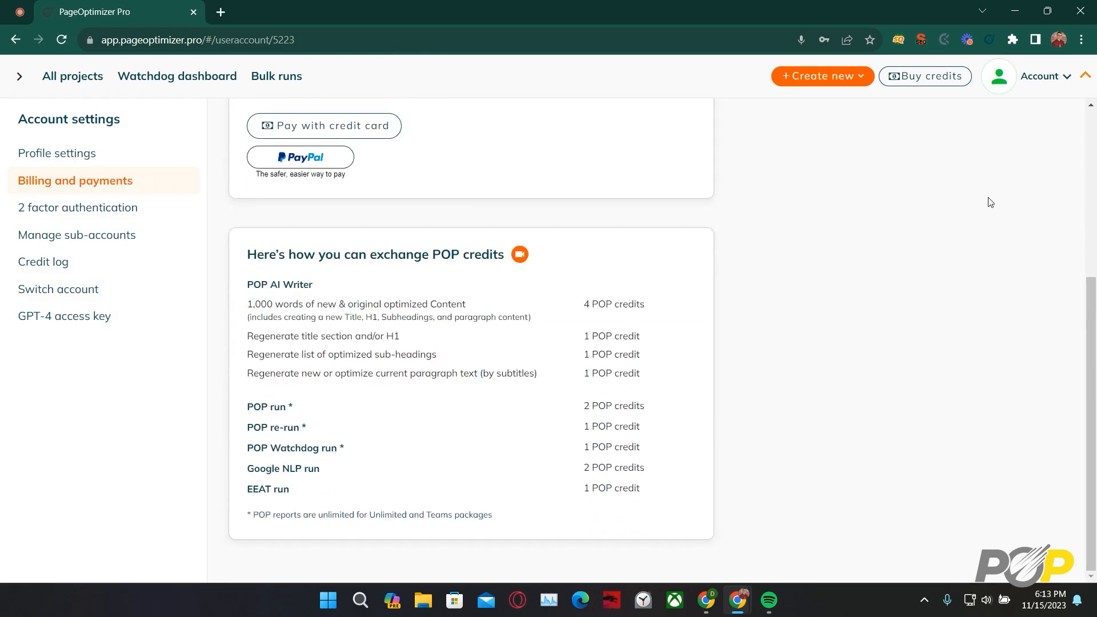
pyautogui.moveTo(929, 271)
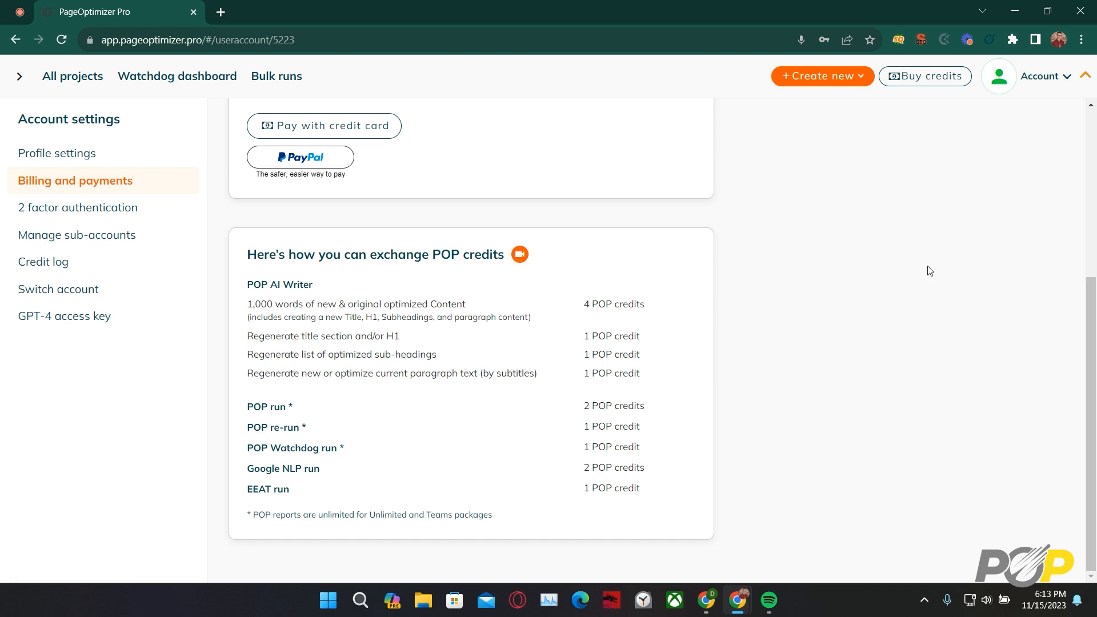
pyautogui.moveTo(108, 329)
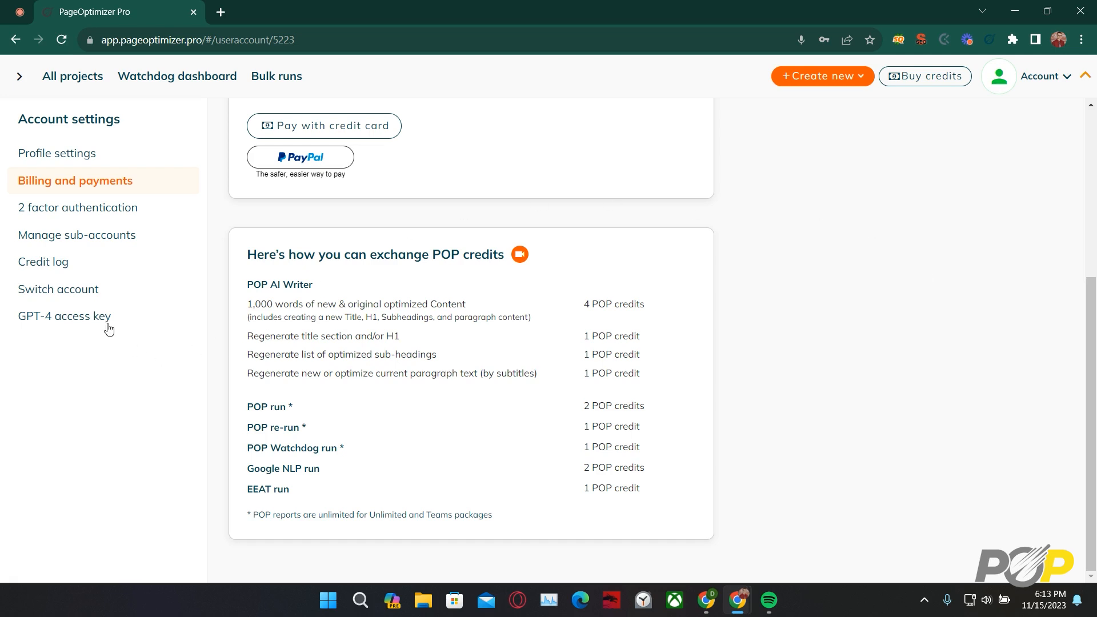
# View the GPT-4 access key settings, then return to All projects
pyautogui.click(65, 315)
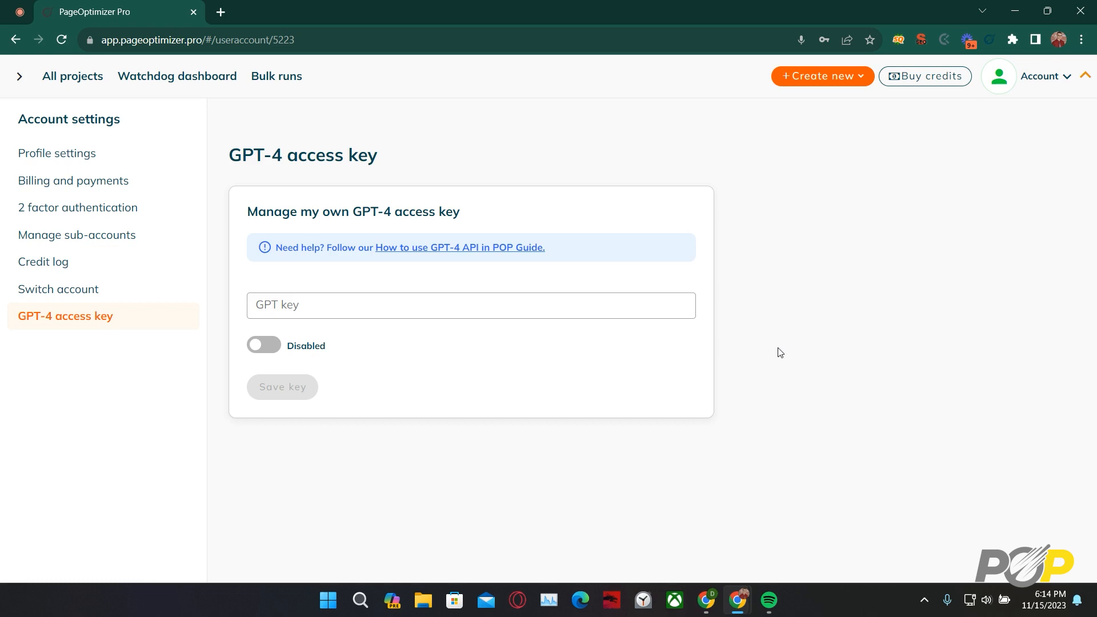
pyautogui.moveTo(824, 38)
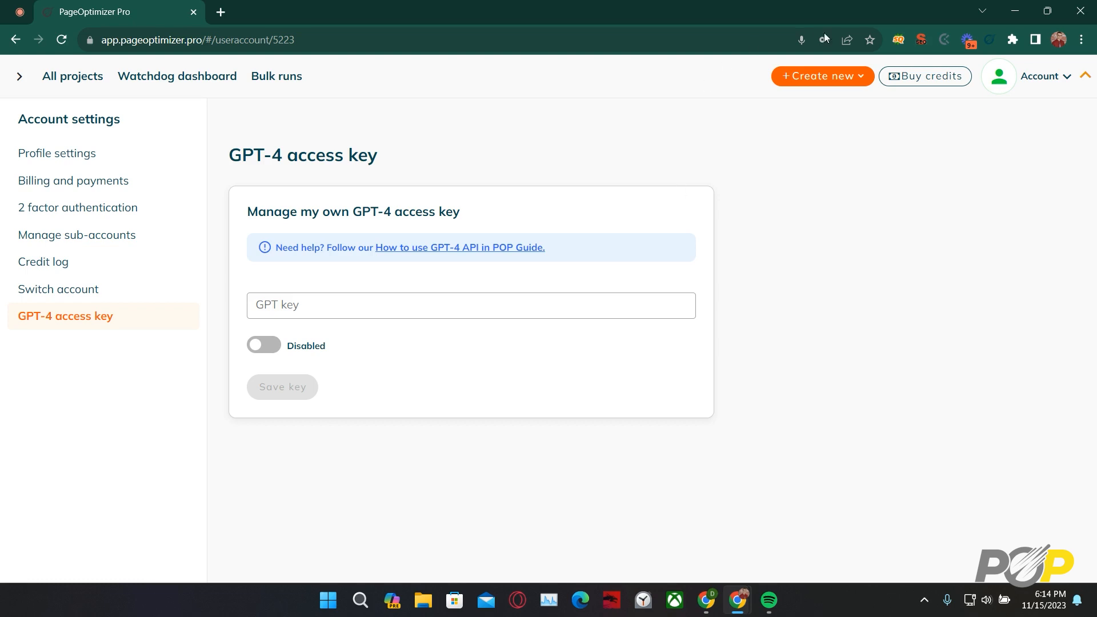
pyautogui.click(72, 76)
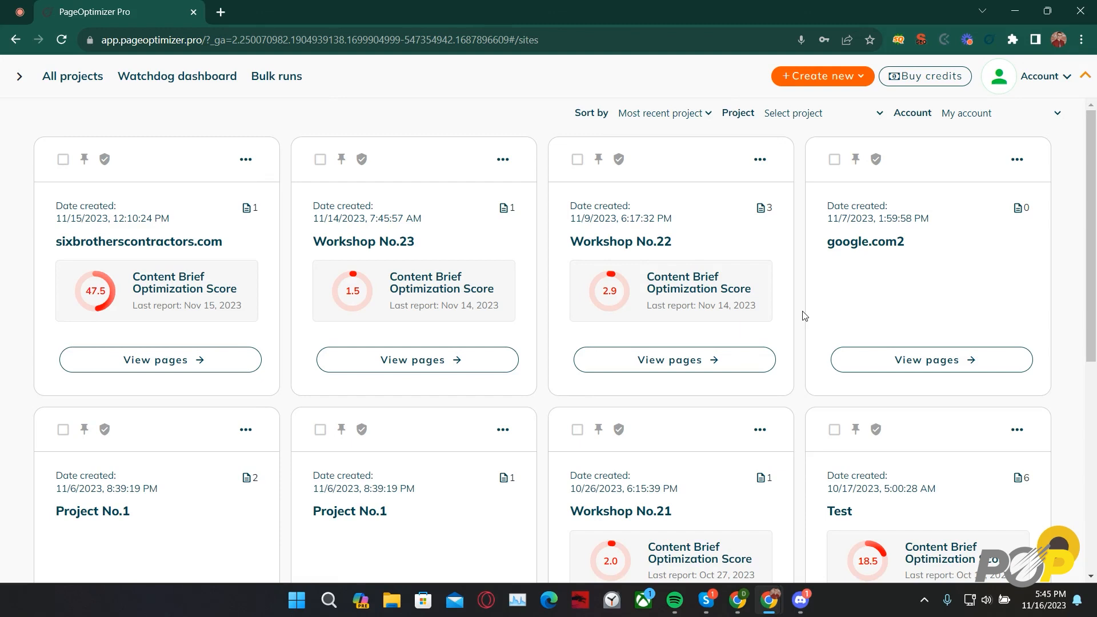
# Open the AI articles dashboard from the Account menu
pyautogui.click(1030, 76)
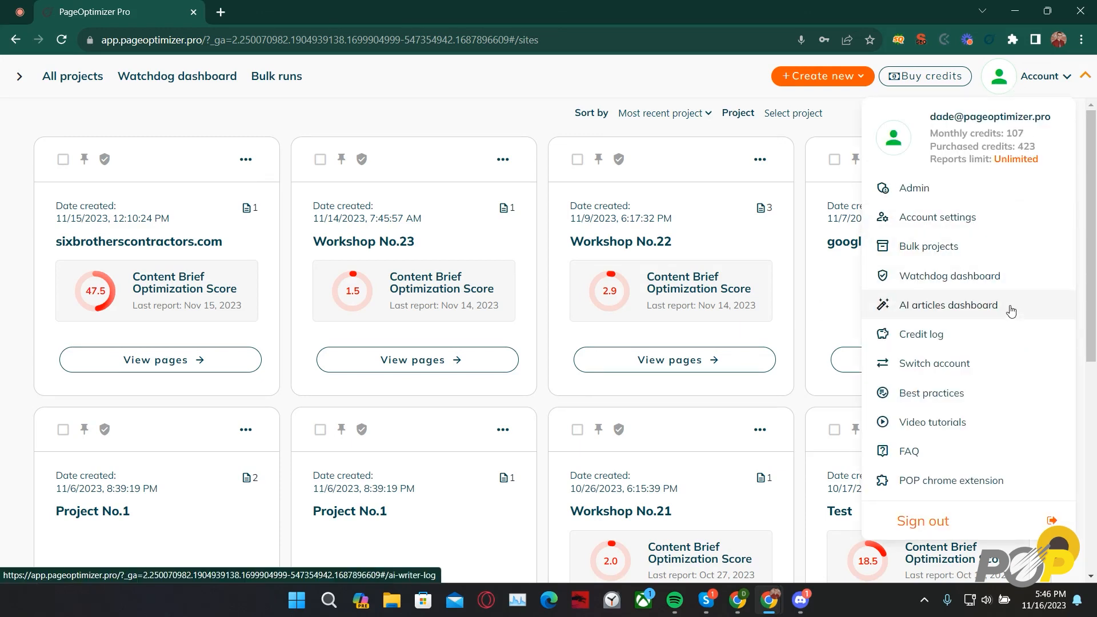
pyautogui.moveTo(1005, 300)
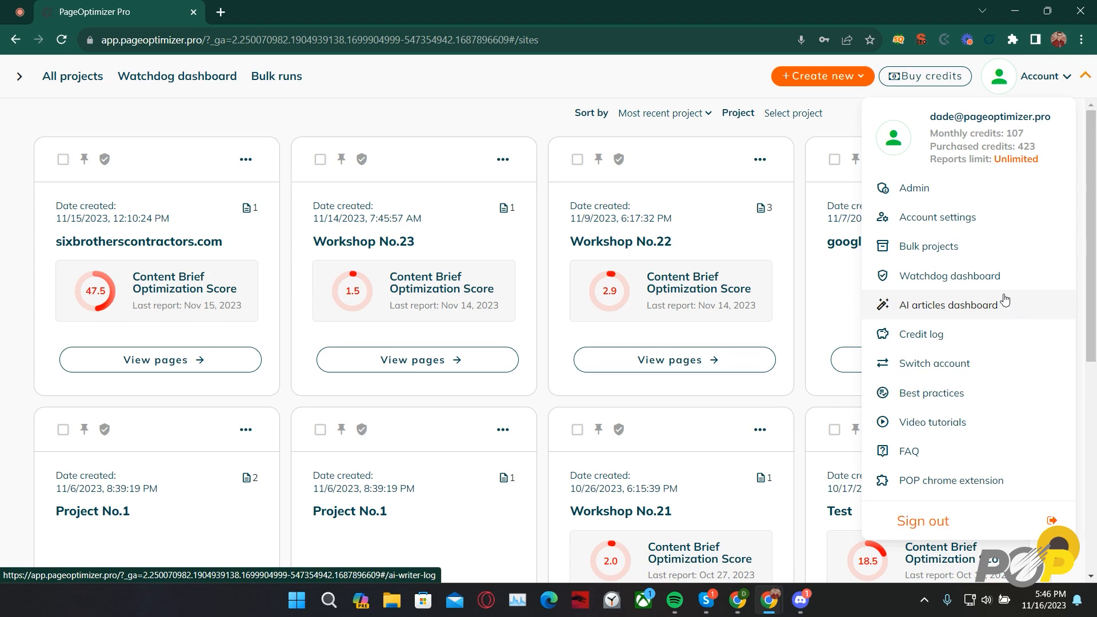
pyautogui.click(949, 305)
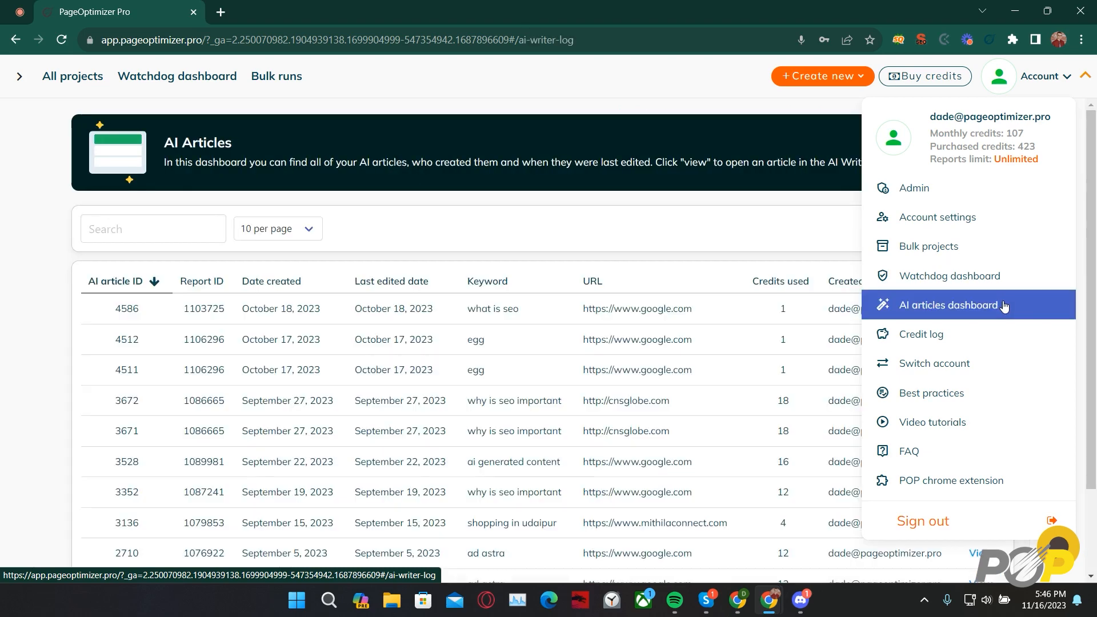
pyautogui.click(752, 249)
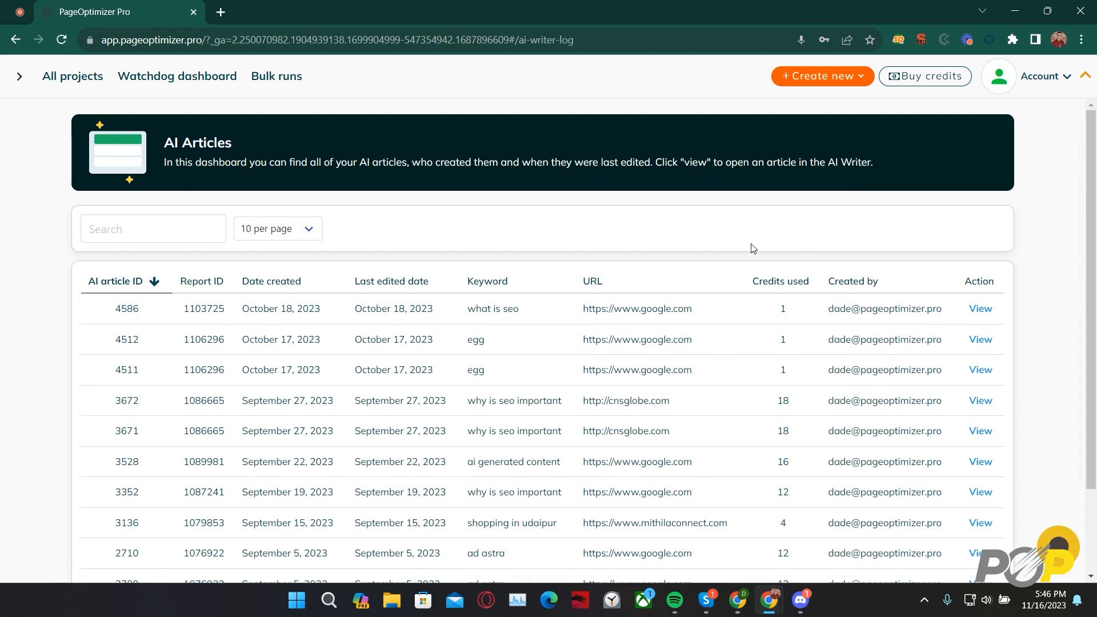
# Search the article list for report IDs 4512 and 1087241, then 'What is seo' and 'Google'
pyautogui.click(153, 229)
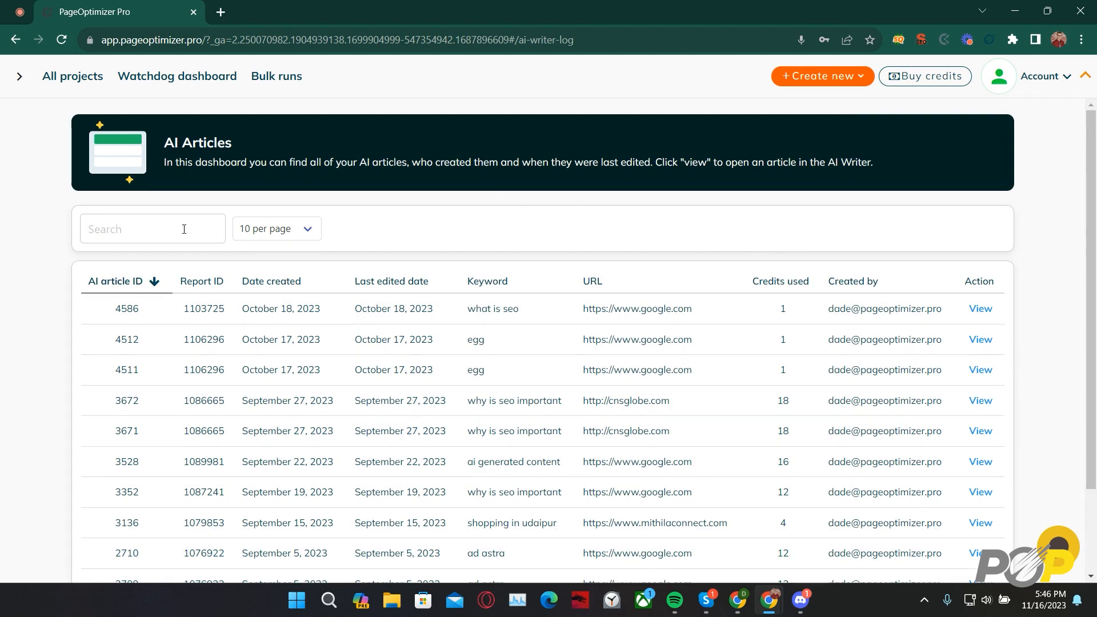
pyautogui.write('4512')
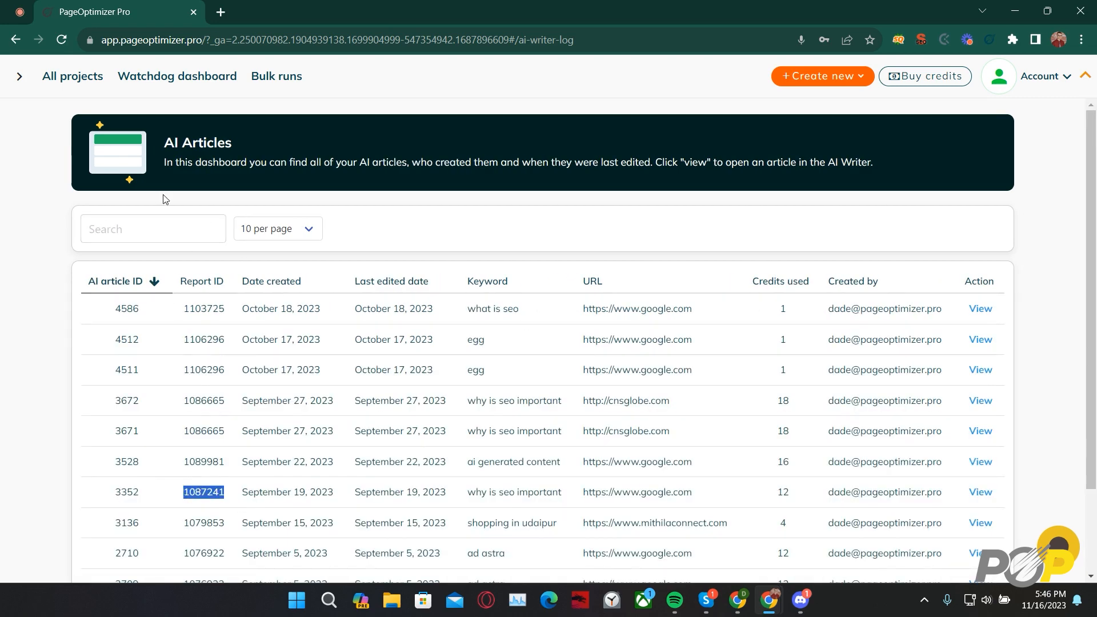
pyautogui.write('1087241')
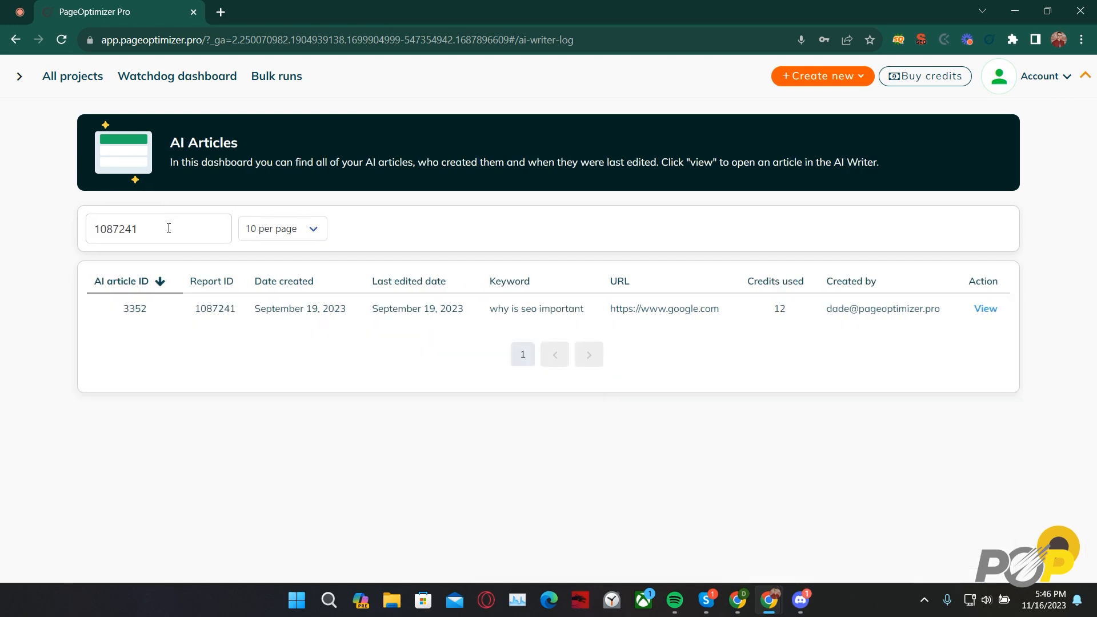
pyautogui.write('What')
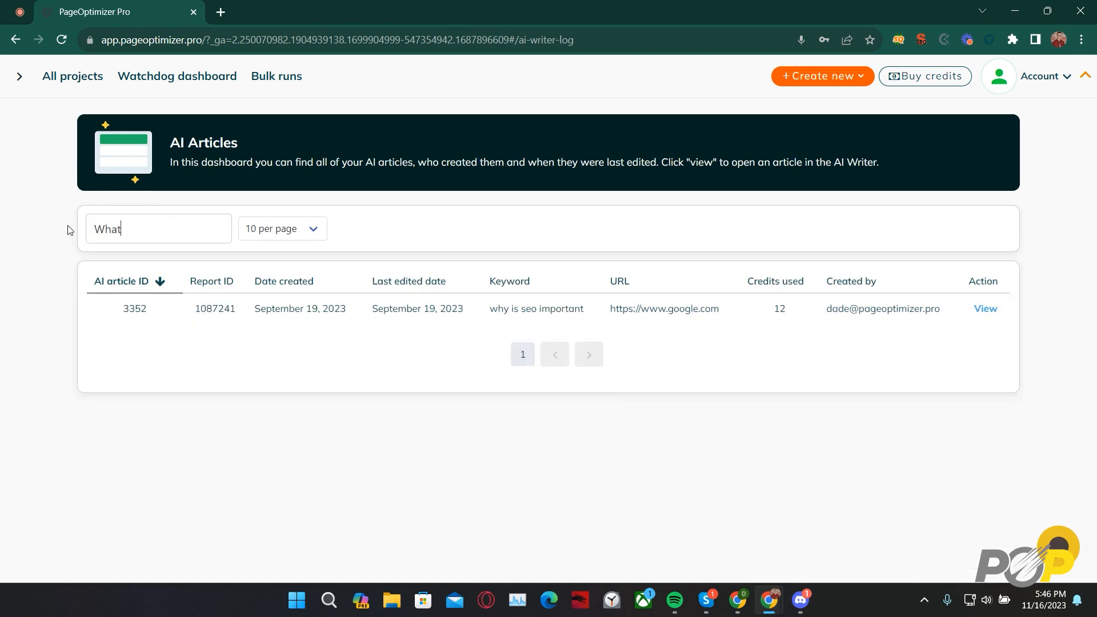
pyautogui.write('is seo')
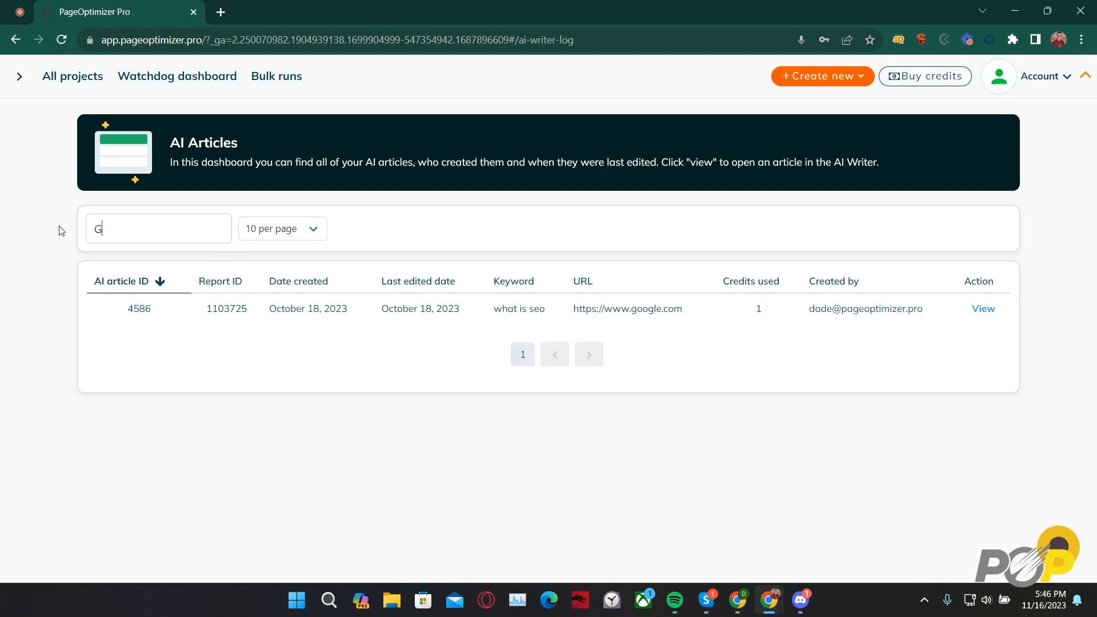
pyautogui.write('oogle')
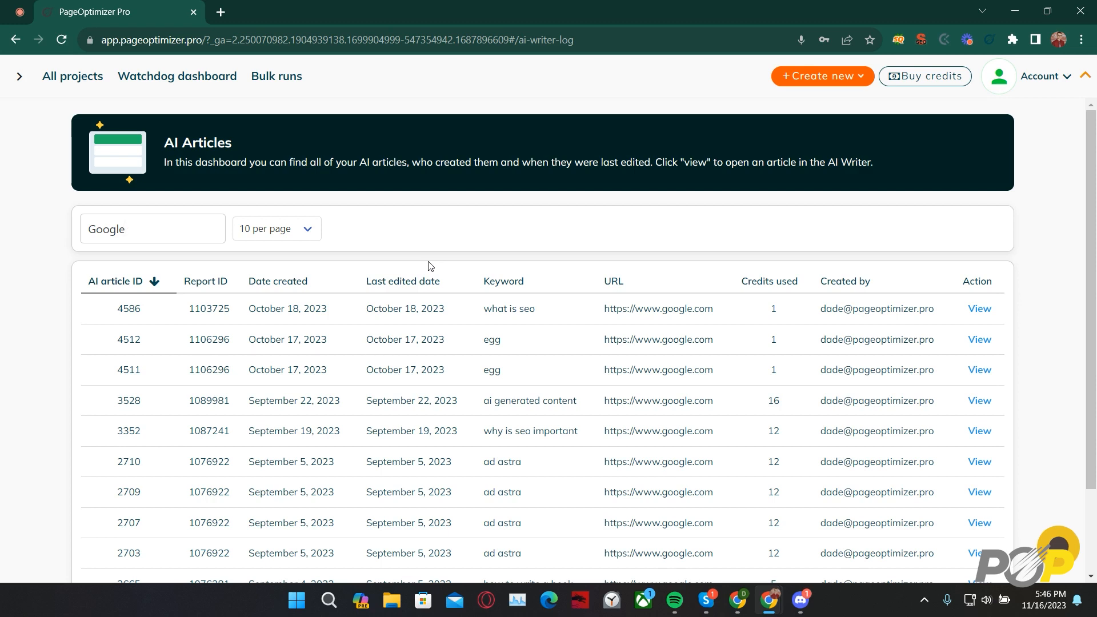
pyautogui.click(153, 228)
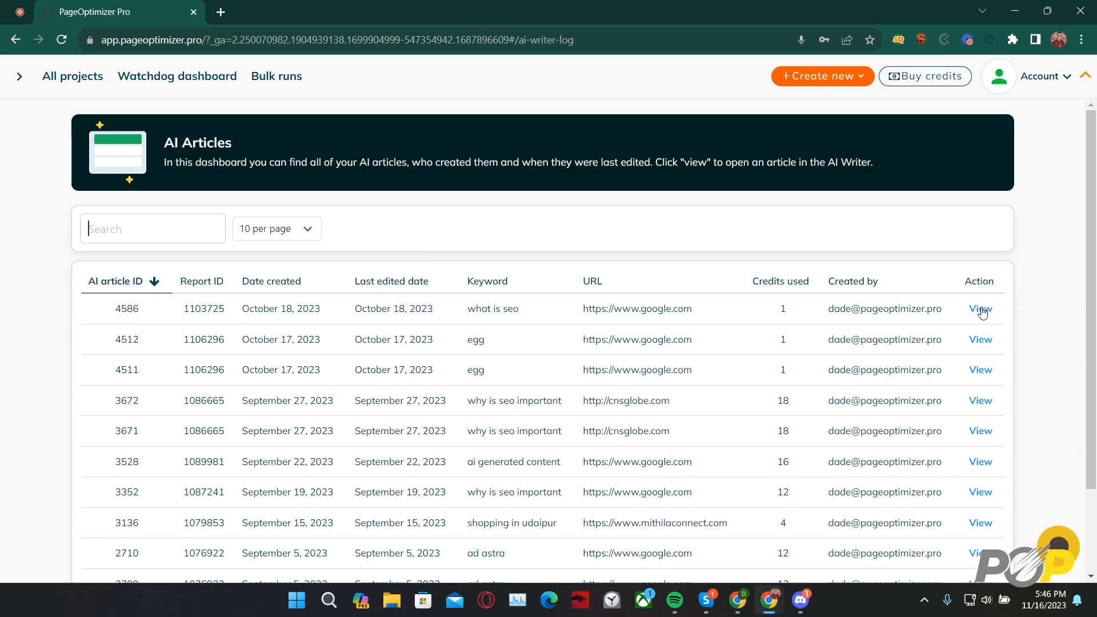
# Open the what is seo article's View action and end back on All projects
pyautogui.click(979, 308)
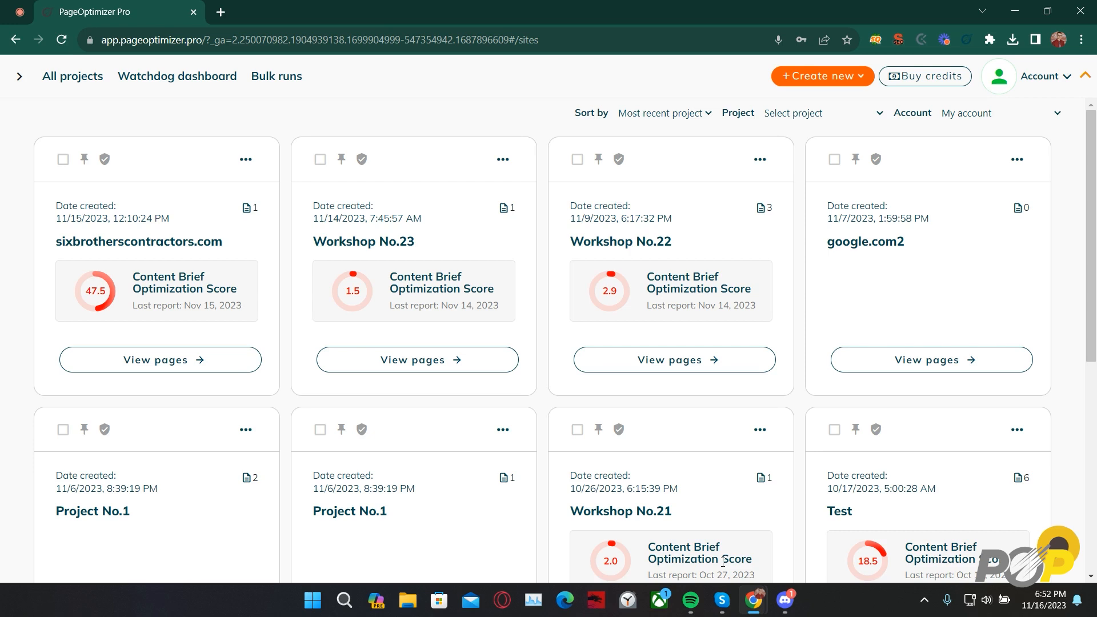
pyautogui.moveTo(653, 418)
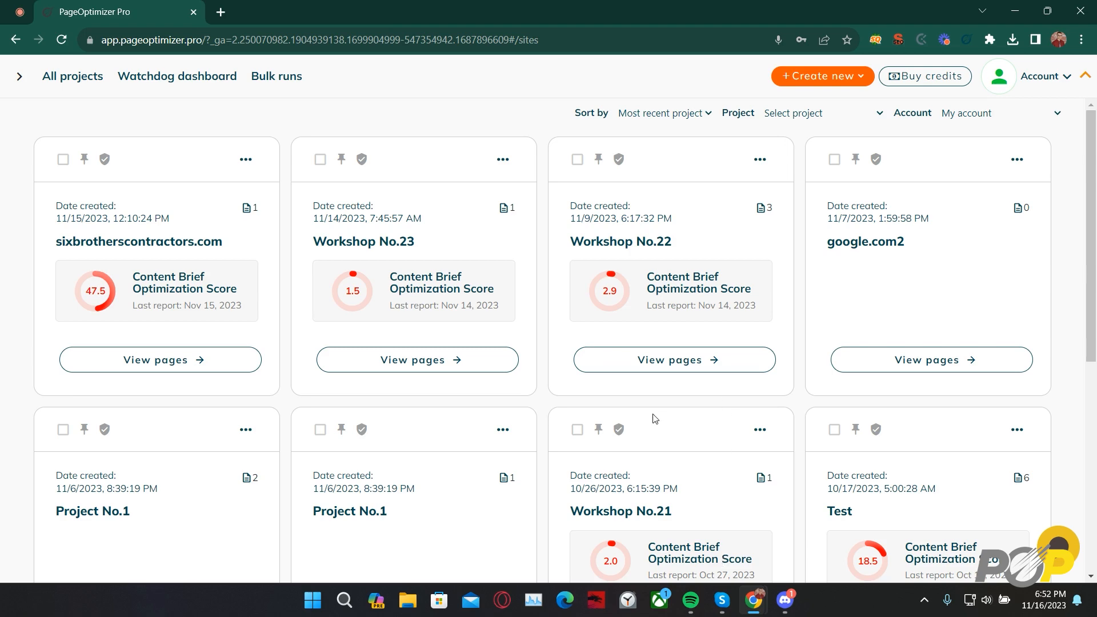
# Open Workshop No.23's Page No.1 runs and the what is seo Content Brief report
pyautogui.click(416, 359)
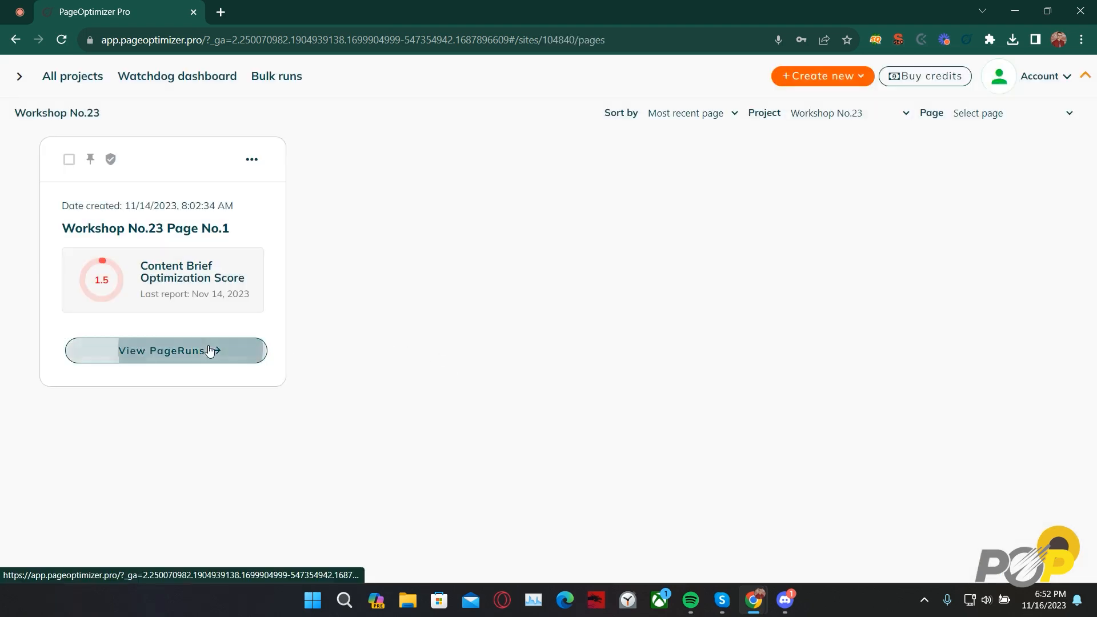
pyautogui.click(165, 350)
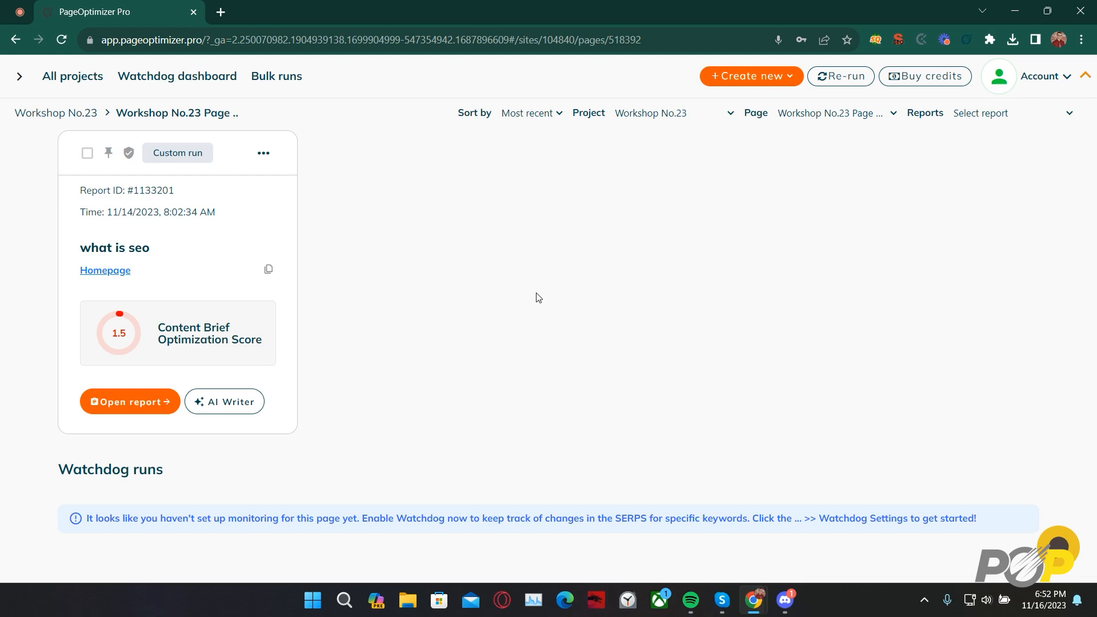
pyautogui.moveTo(224, 401)
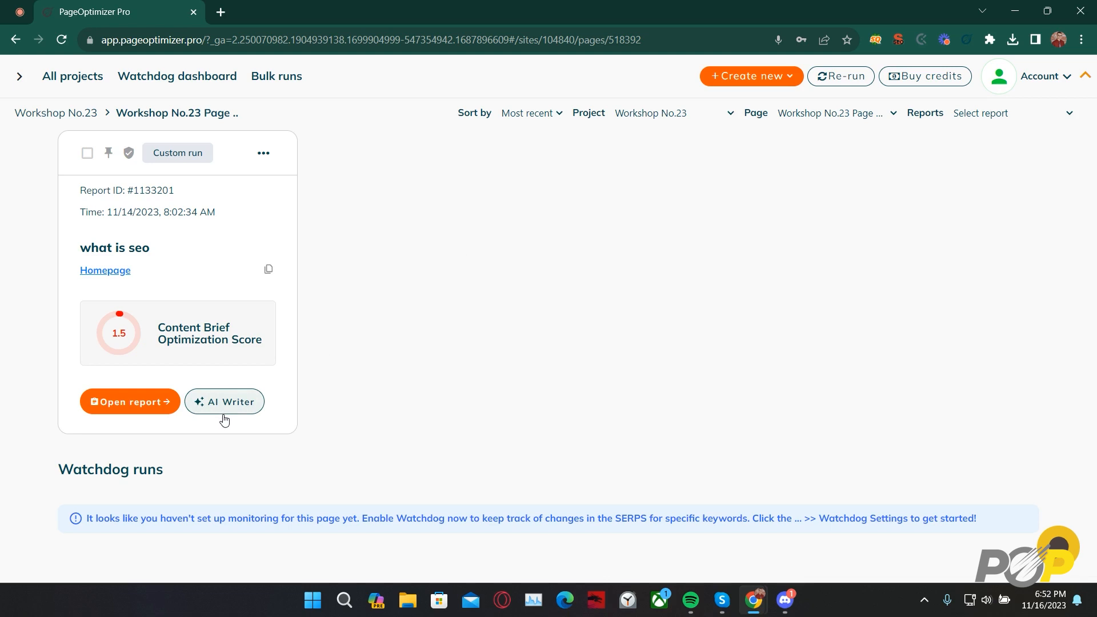
pyautogui.click(130, 402)
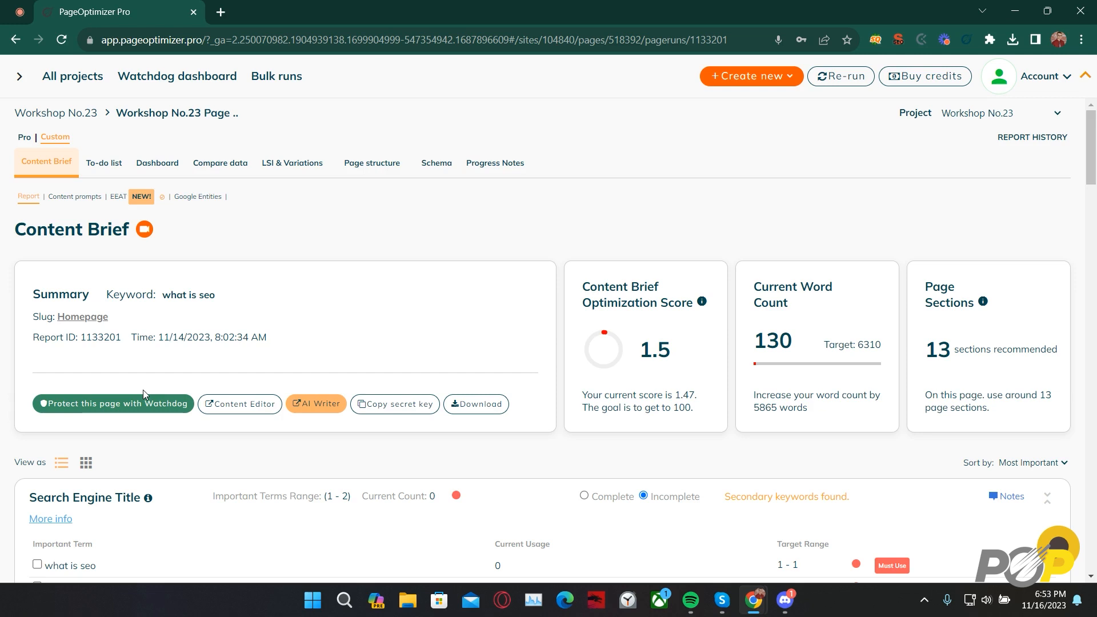
pyautogui.scroll(-3)
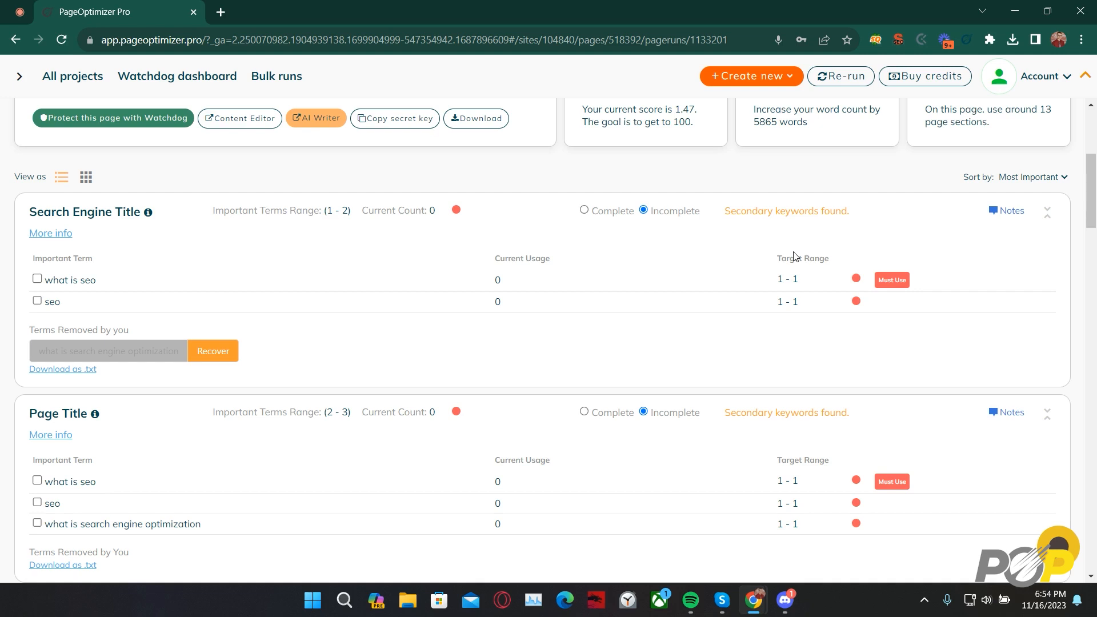
pyautogui.moveTo(638, 247)
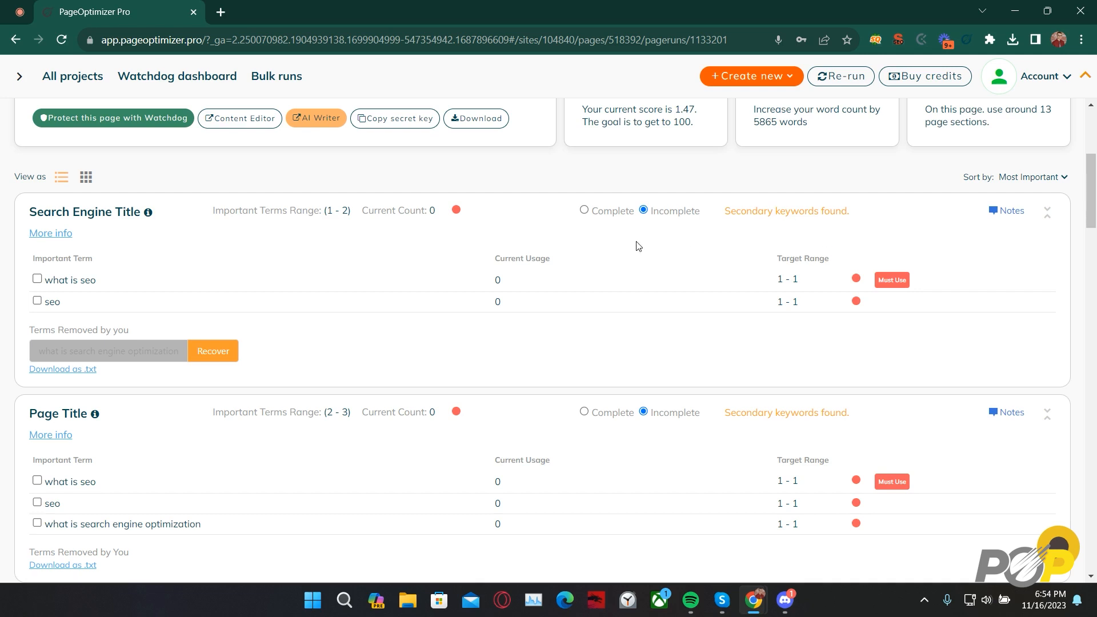
pyautogui.scroll(-3)
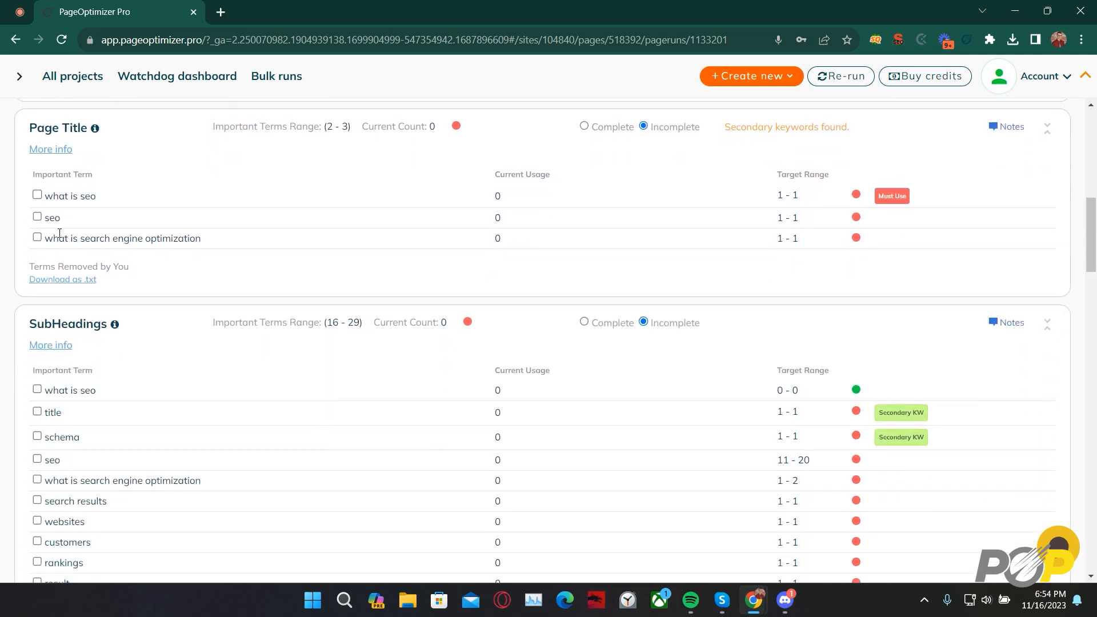
# Recover 'seo' from Terms Removed by You under Page Title, then review the brief sections
pyautogui.click(38, 217)
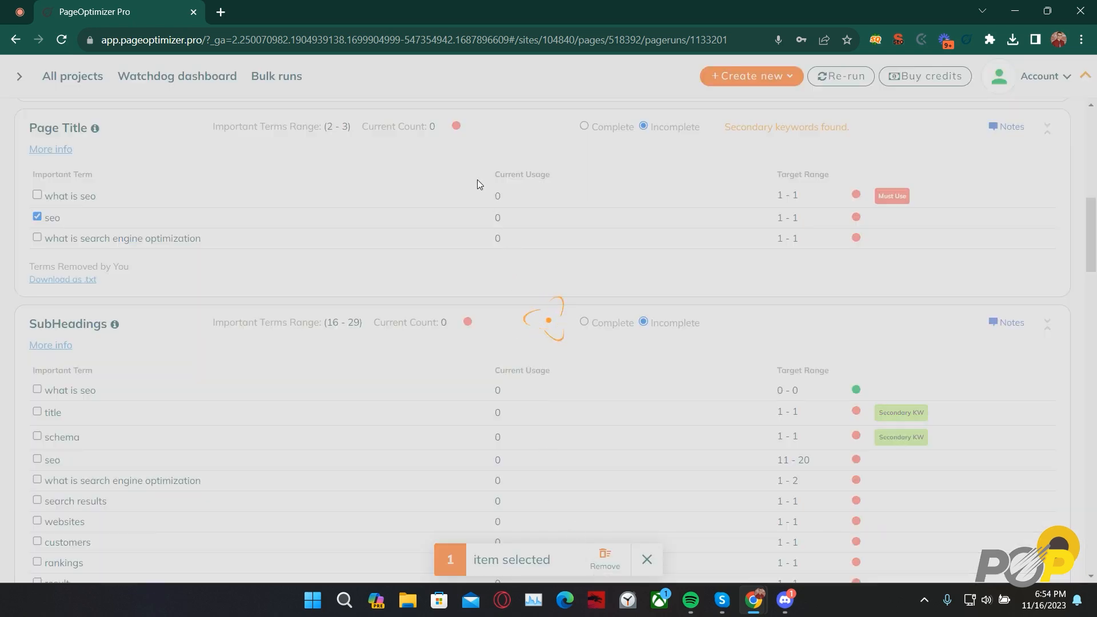
pyautogui.click(604, 558)
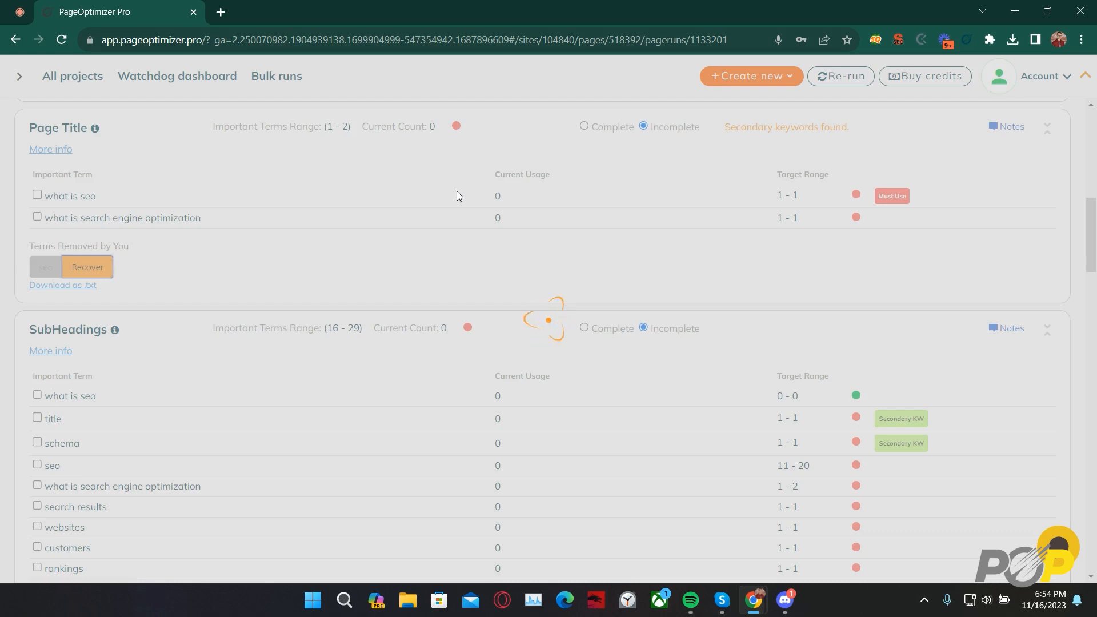
pyautogui.click(87, 266)
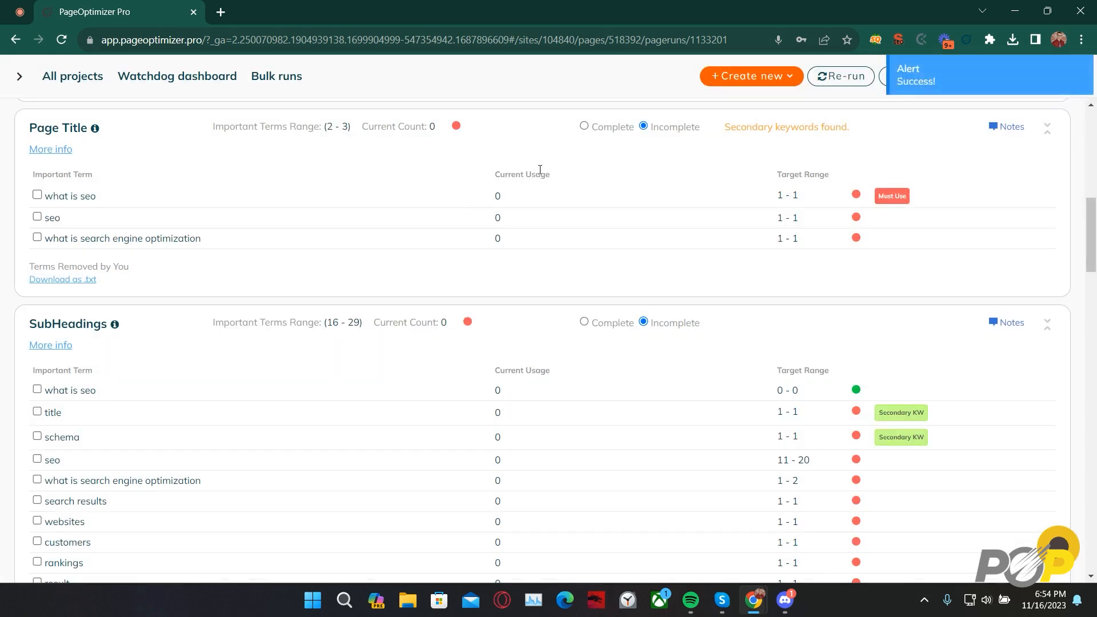
pyautogui.scroll(-3)
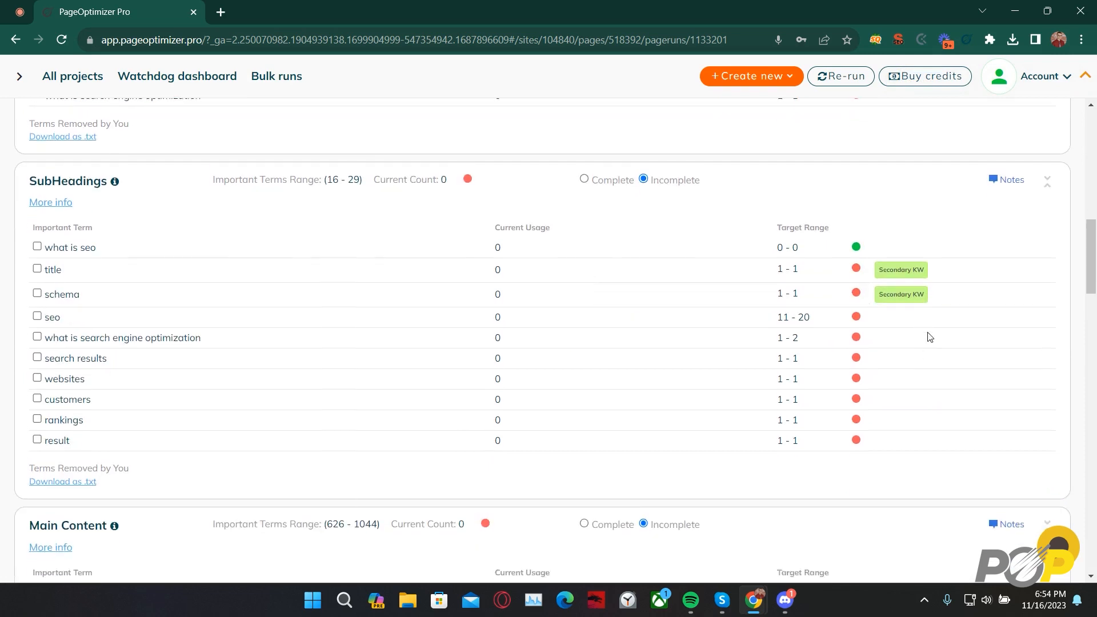
pyautogui.moveTo(900, 293)
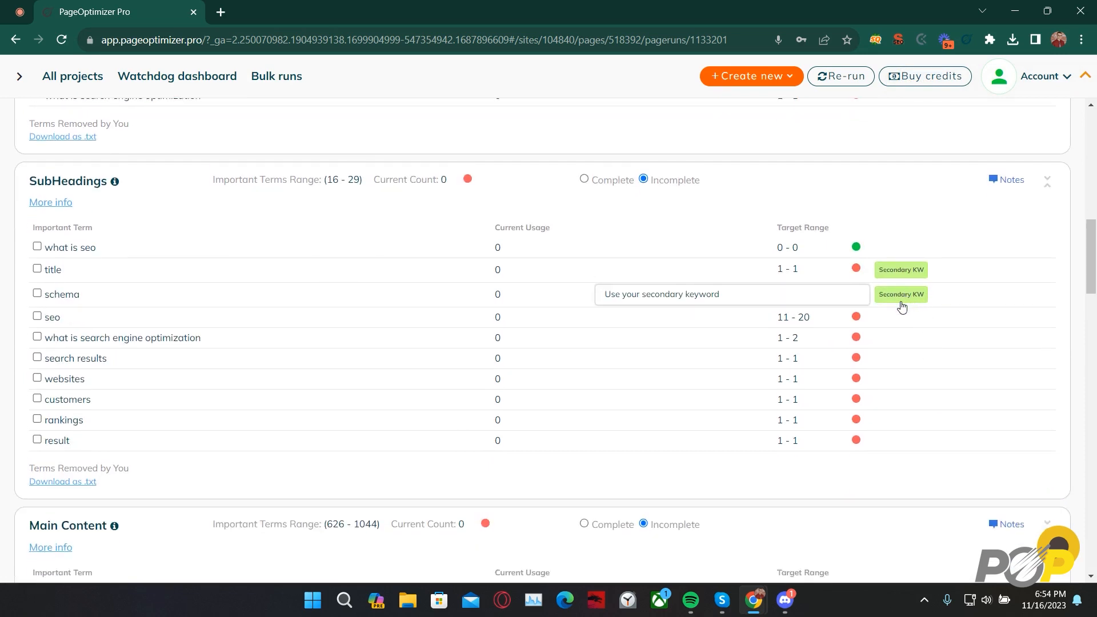
pyautogui.scroll(3)
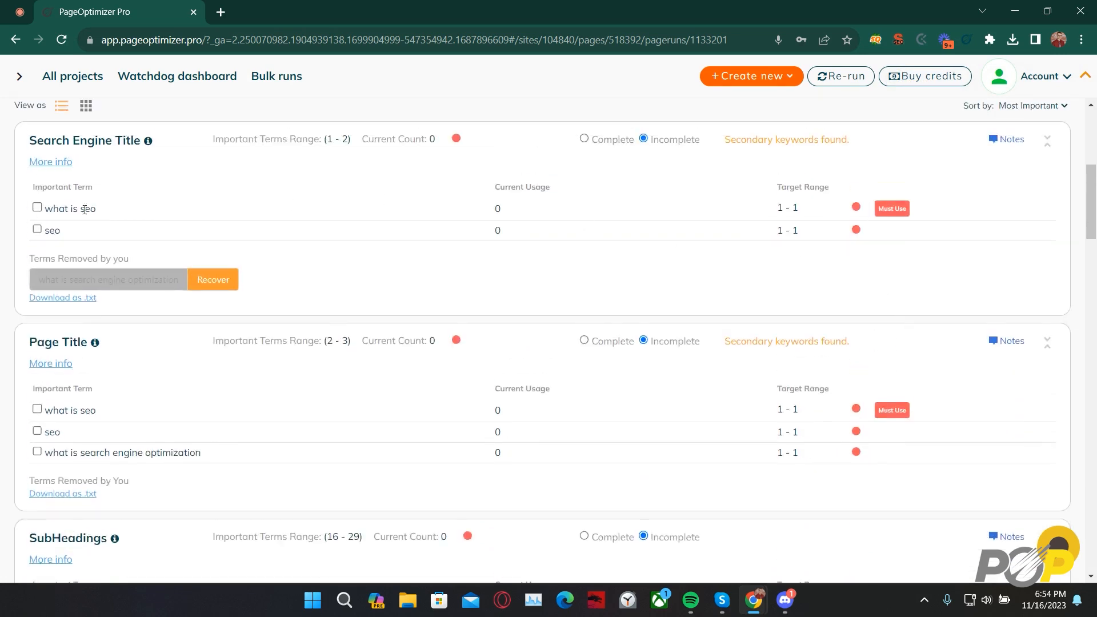
pyautogui.moveTo(418, 189)
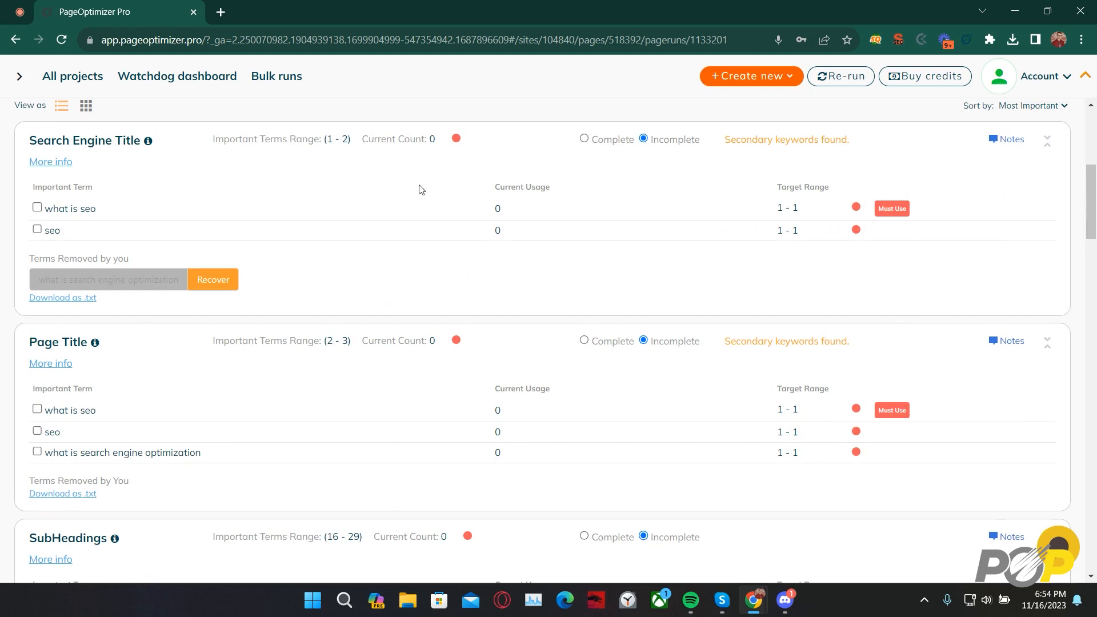
pyautogui.moveTo(476, 265)
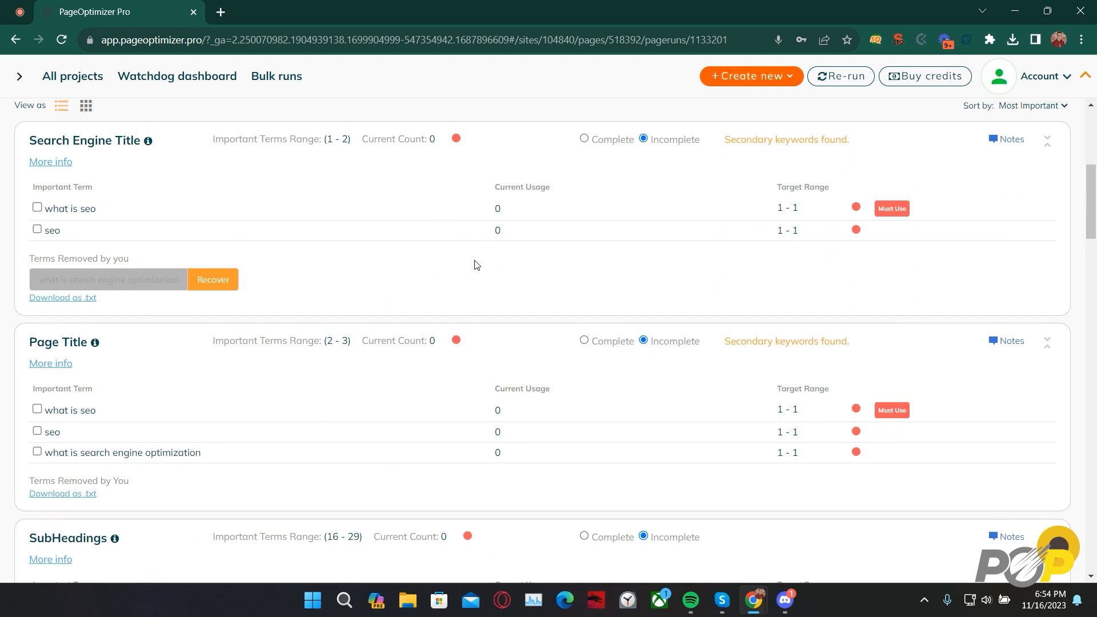
pyautogui.scroll(-3)
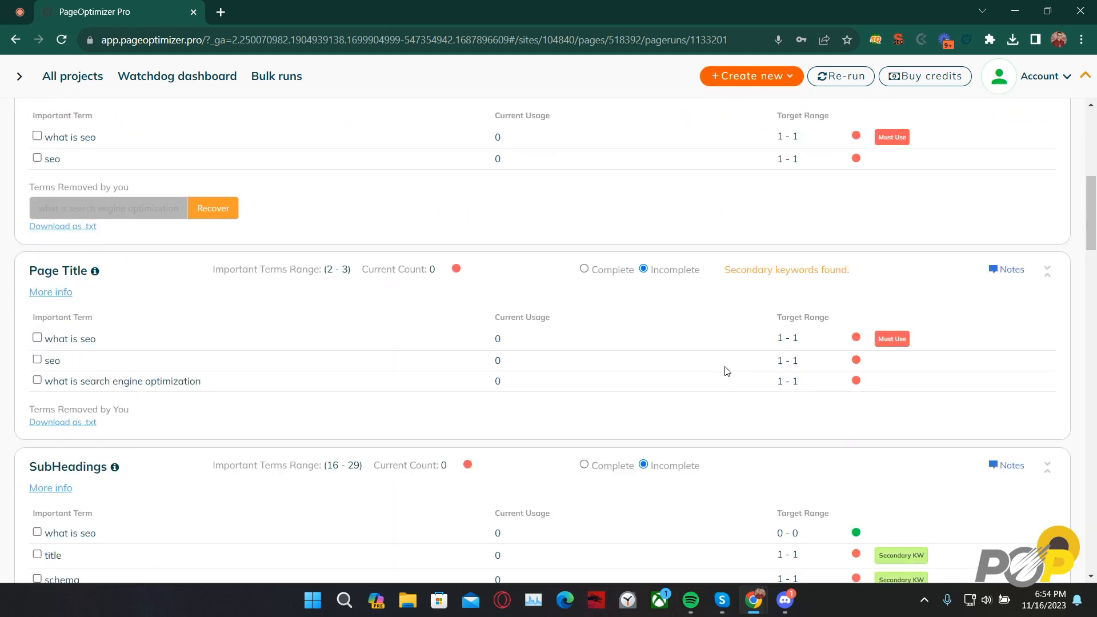
pyautogui.scroll(-3)
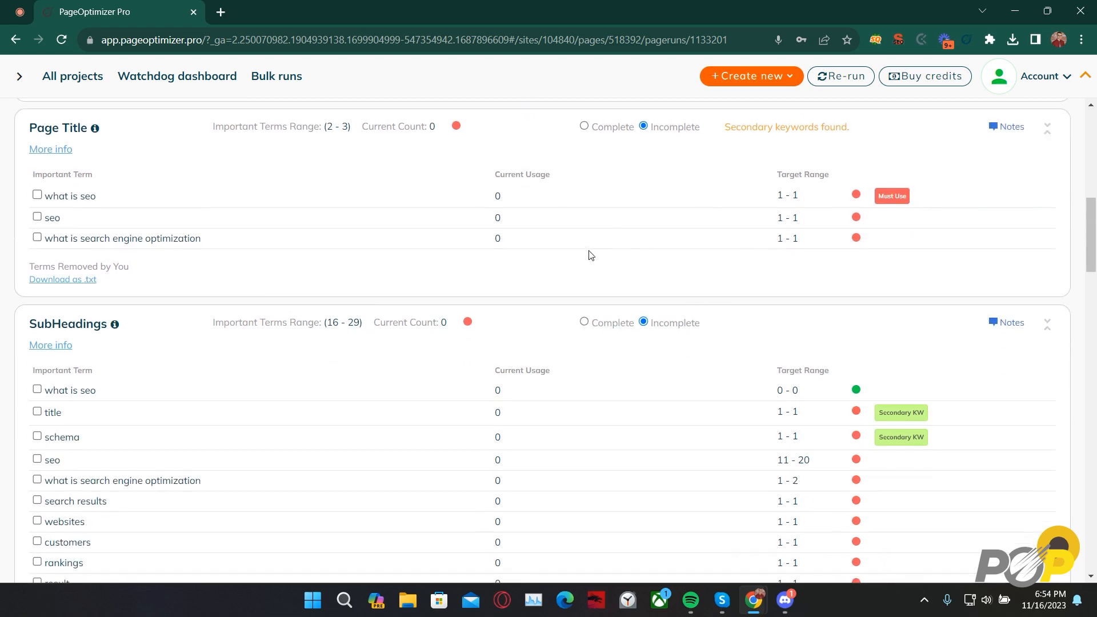
pyautogui.scroll(3)
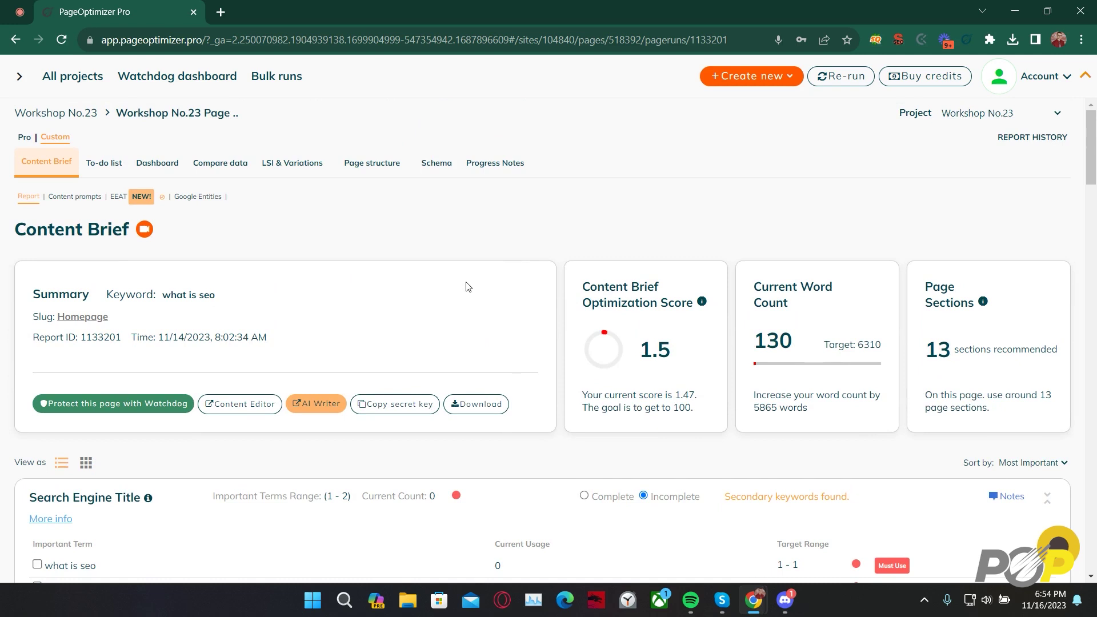
pyautogui.moveTo(438, 283)
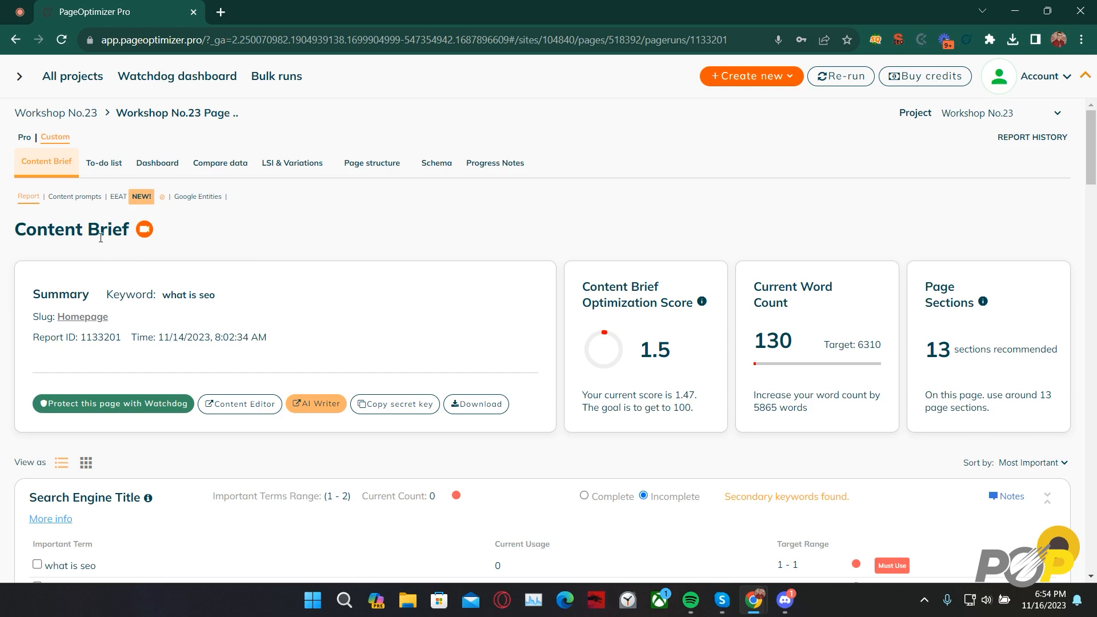
pyautogui.moveTo(217, 404)
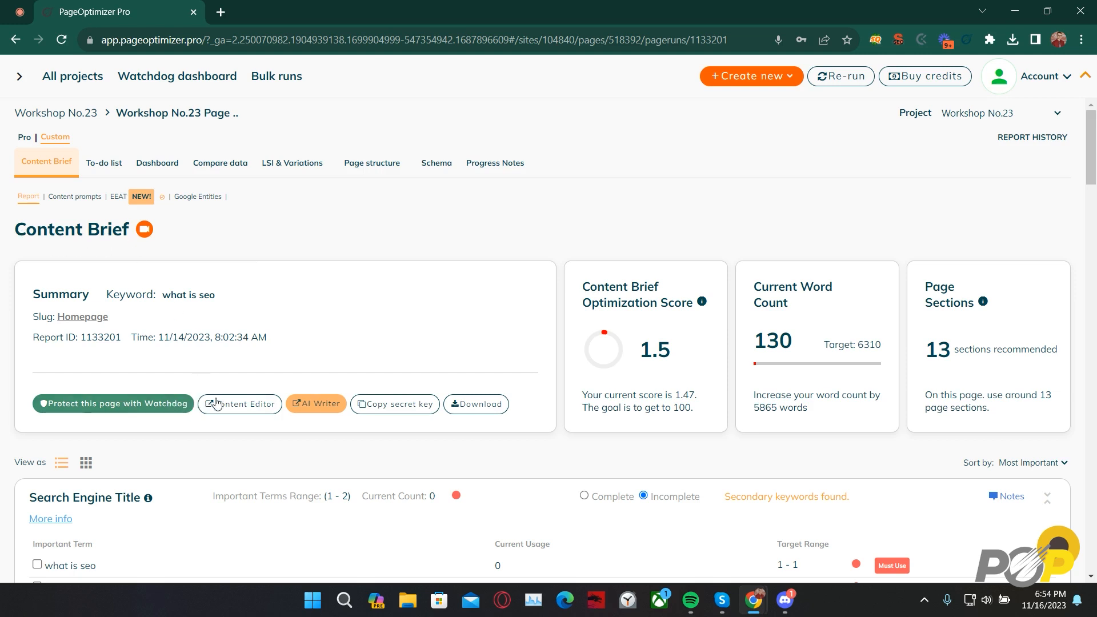
pyautogui.moveTo(274, 388)
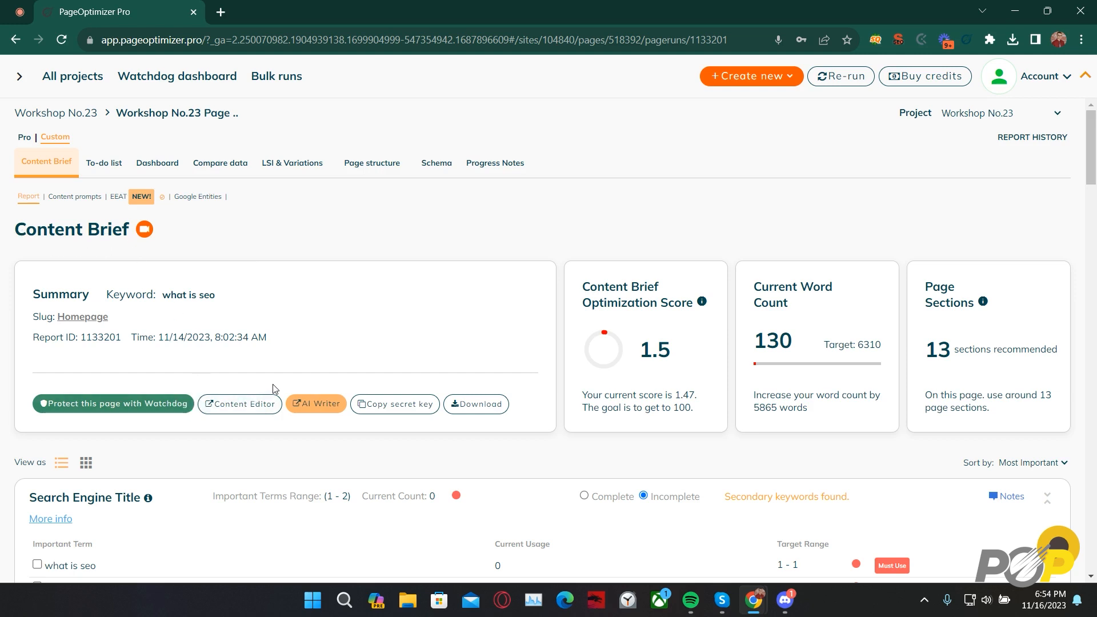
pyautogui.moveTo(396, 375)
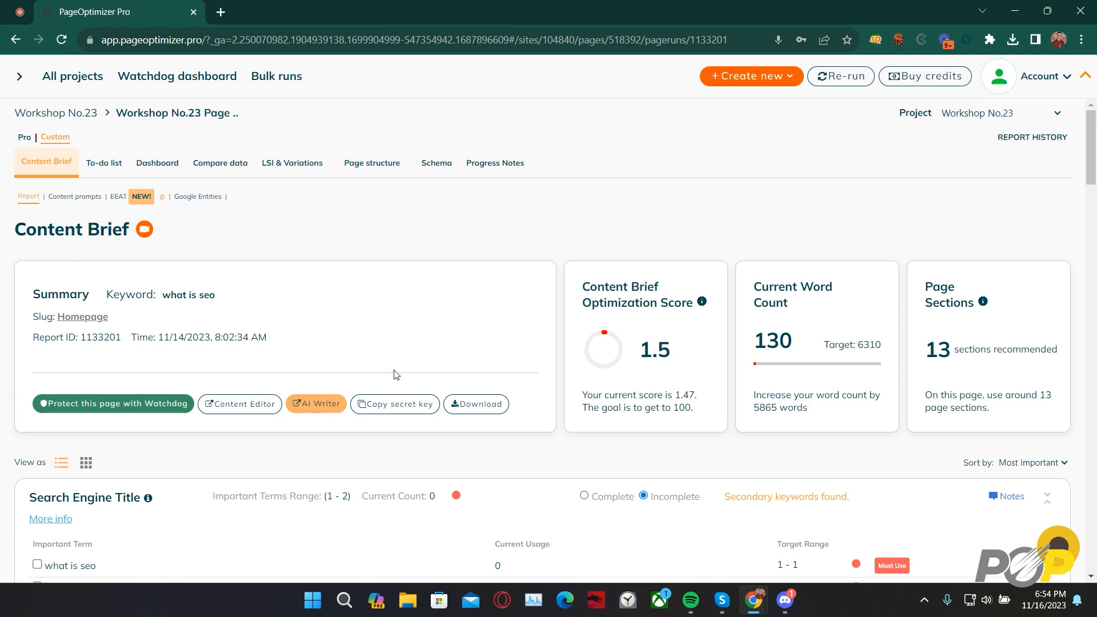
pyautogui.moveTo(321, 409)
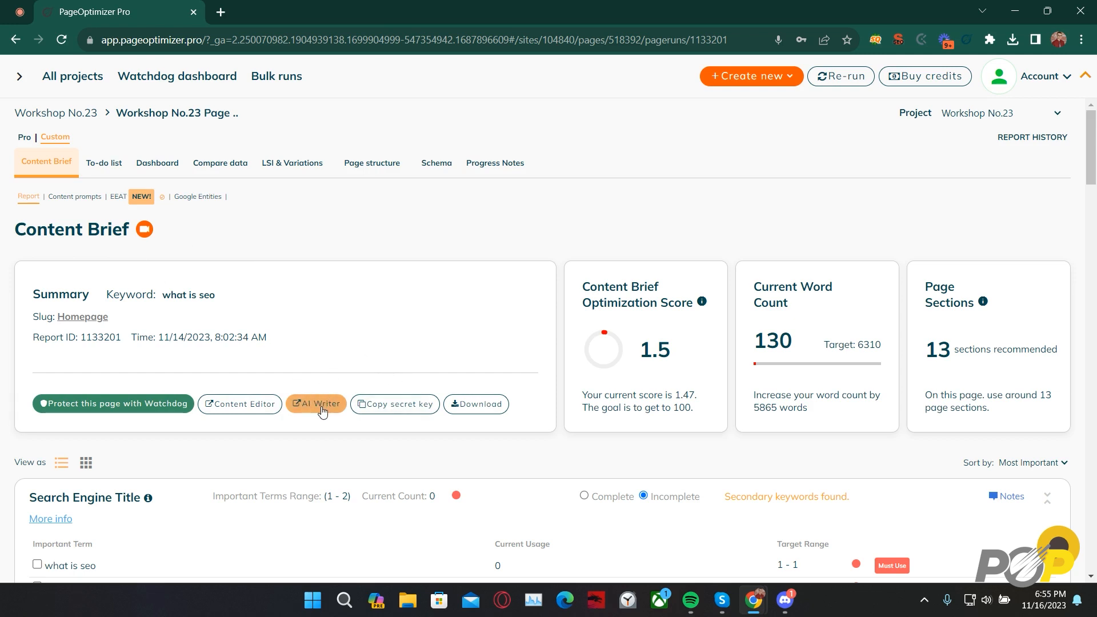
# Launch the AI Writer from the what is seo report's Summary card
pyautogui.click(316, 403)
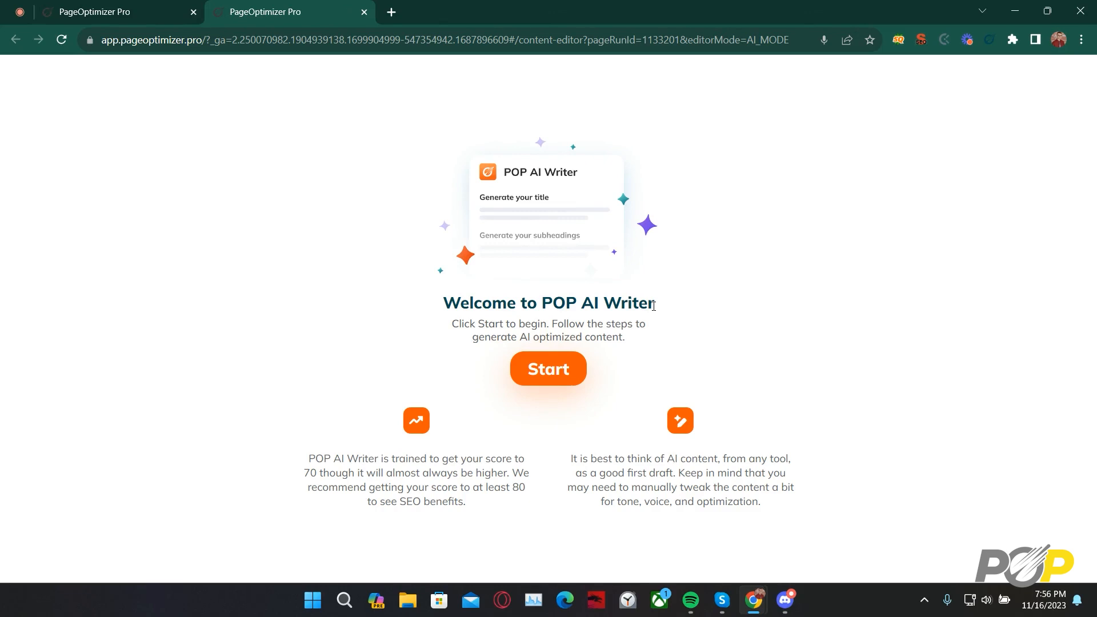
pyautogui.click(548, 369)
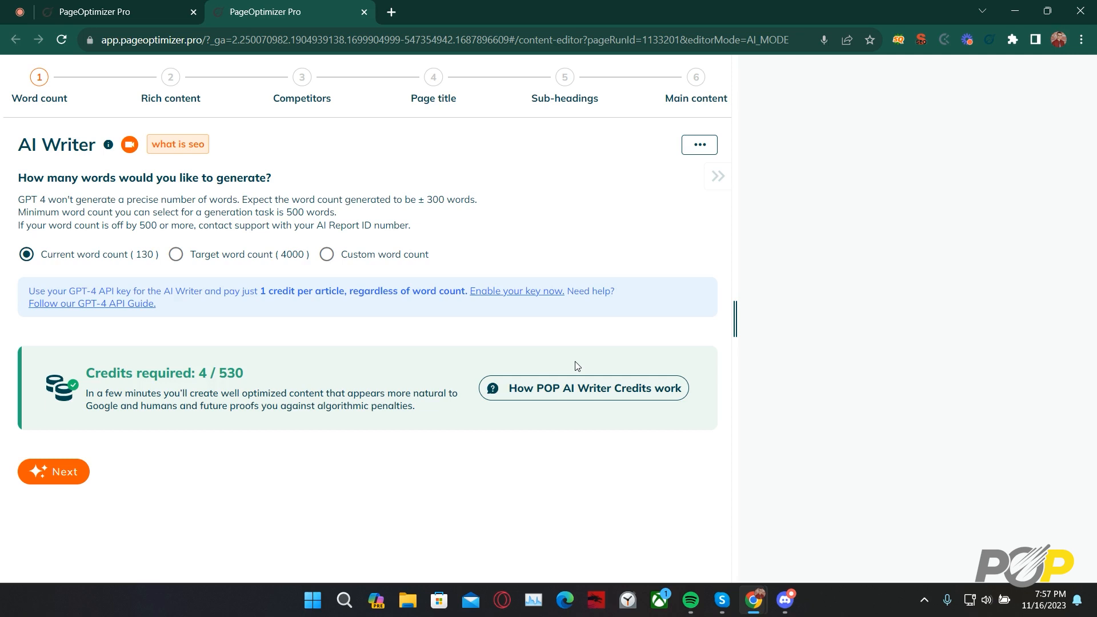
pyautogui.moveTo(273, 113)
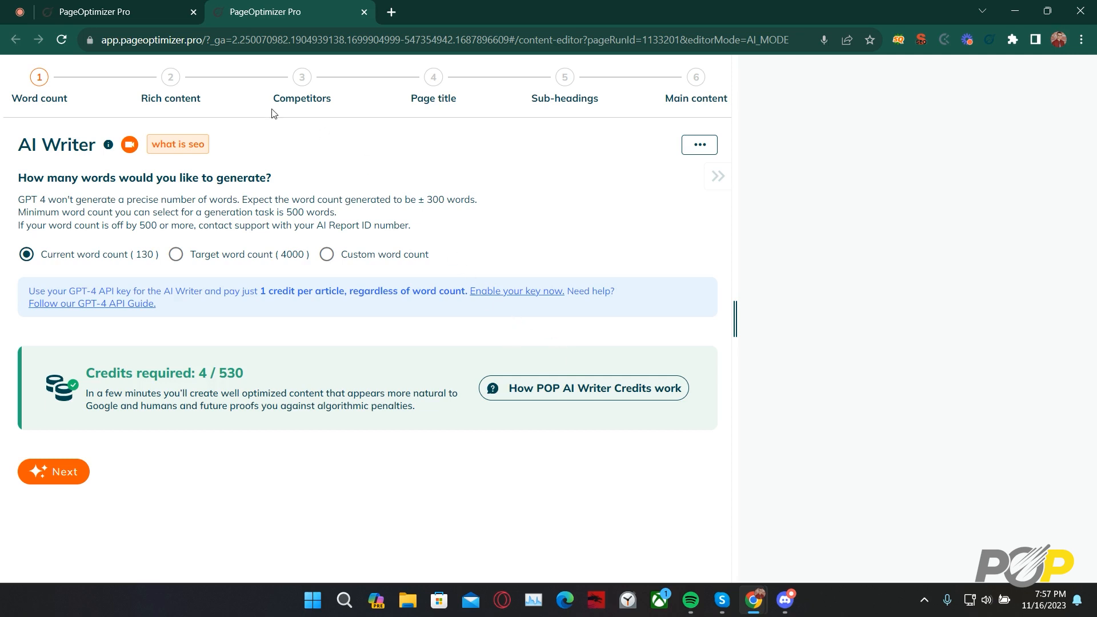
pyautogui.moveTo(115, 255)
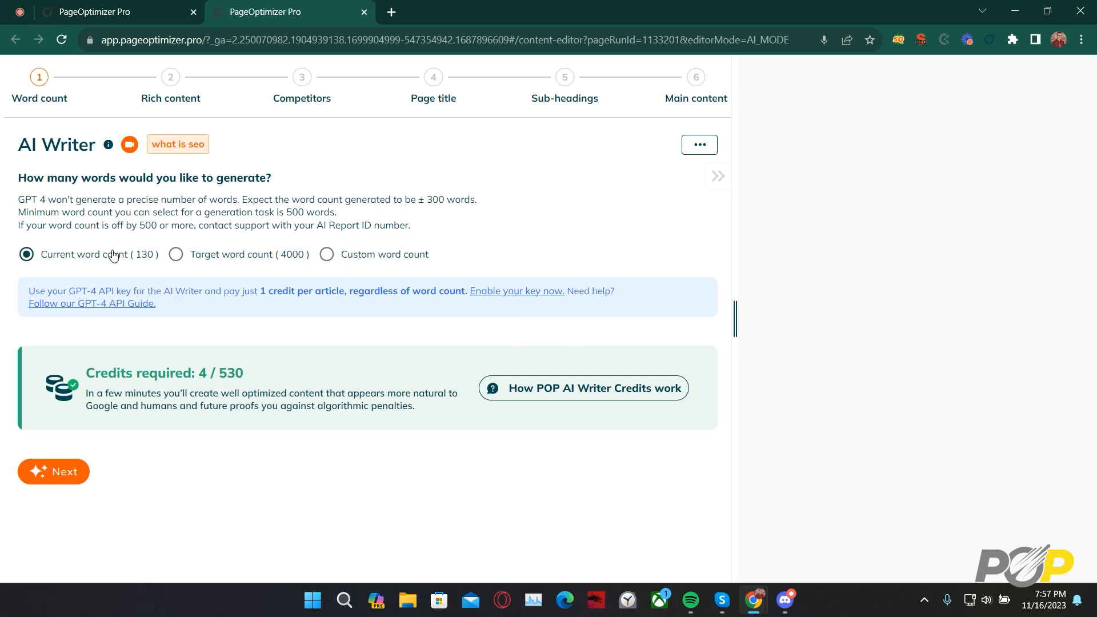
pyautogui.moveTo(184, 219)
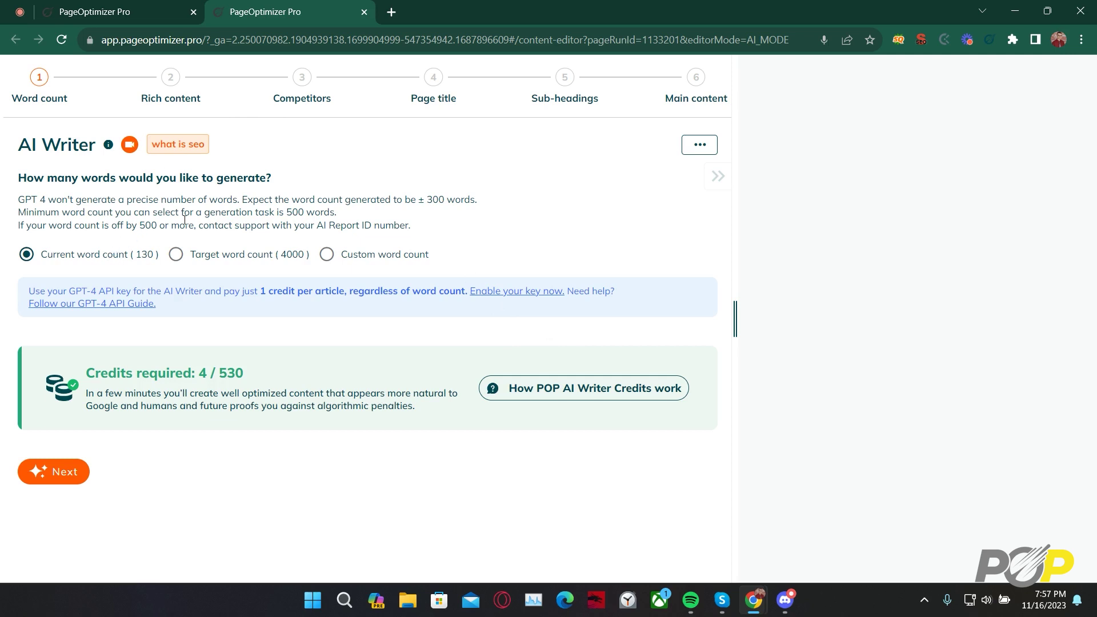
pyautogui.moveTo(226, 262)
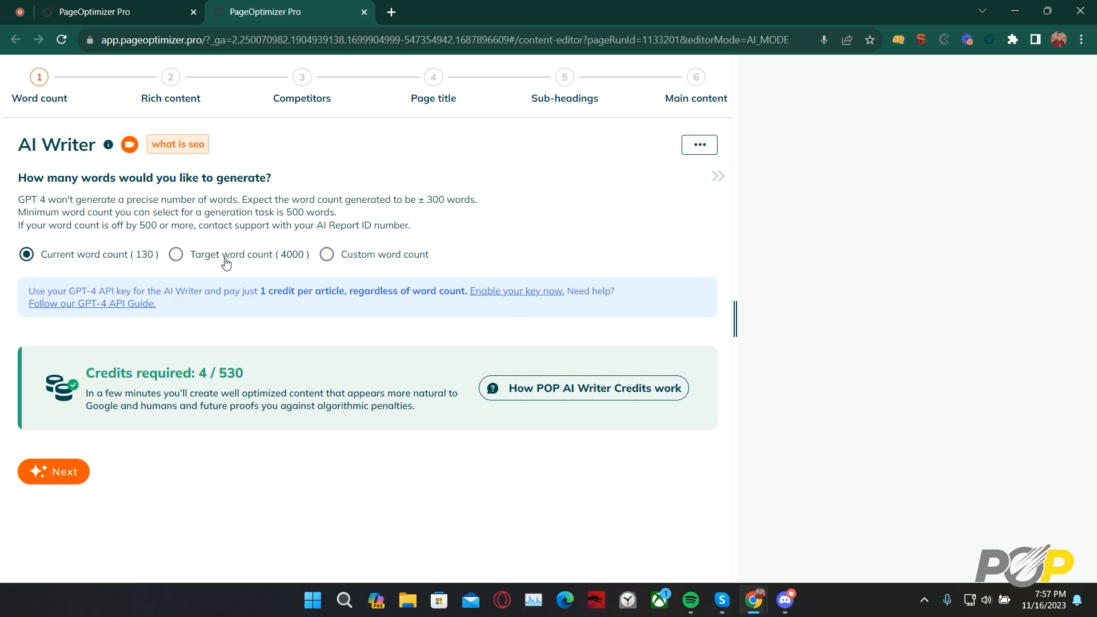
pyautogui.moveTo(358, 253)
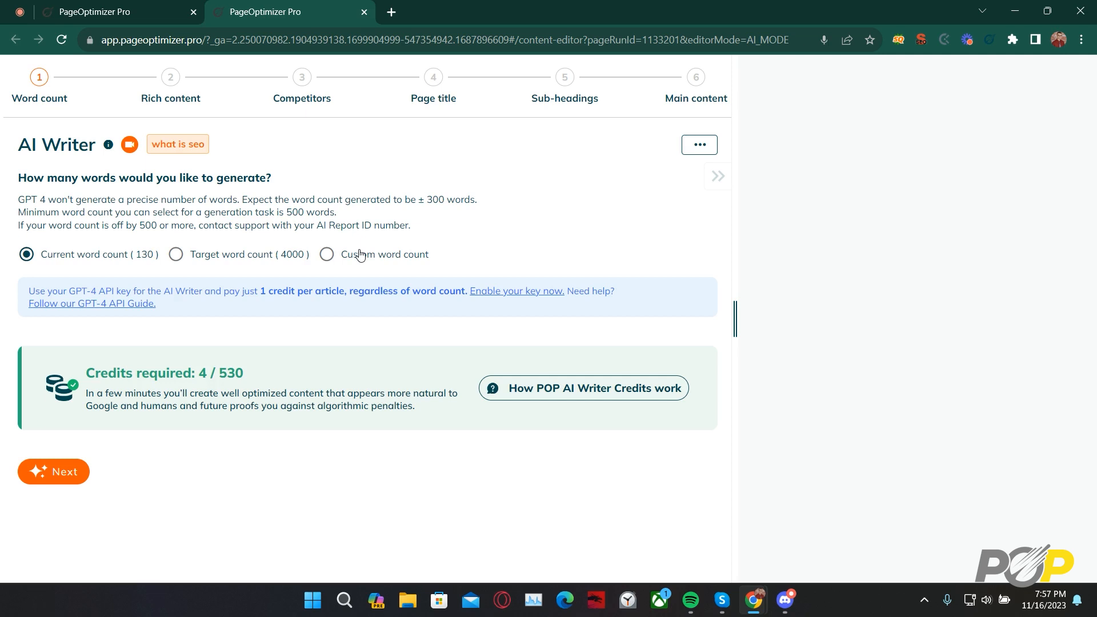
pyautogui.moveTo(295, 214)
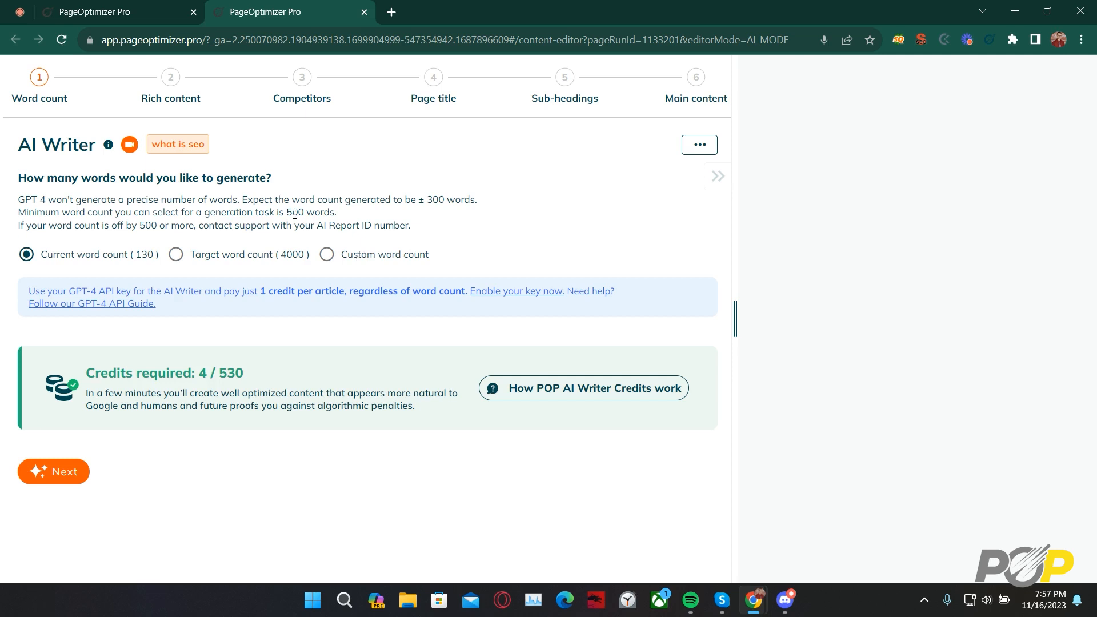
pyautogui.moveTo(147, 262)
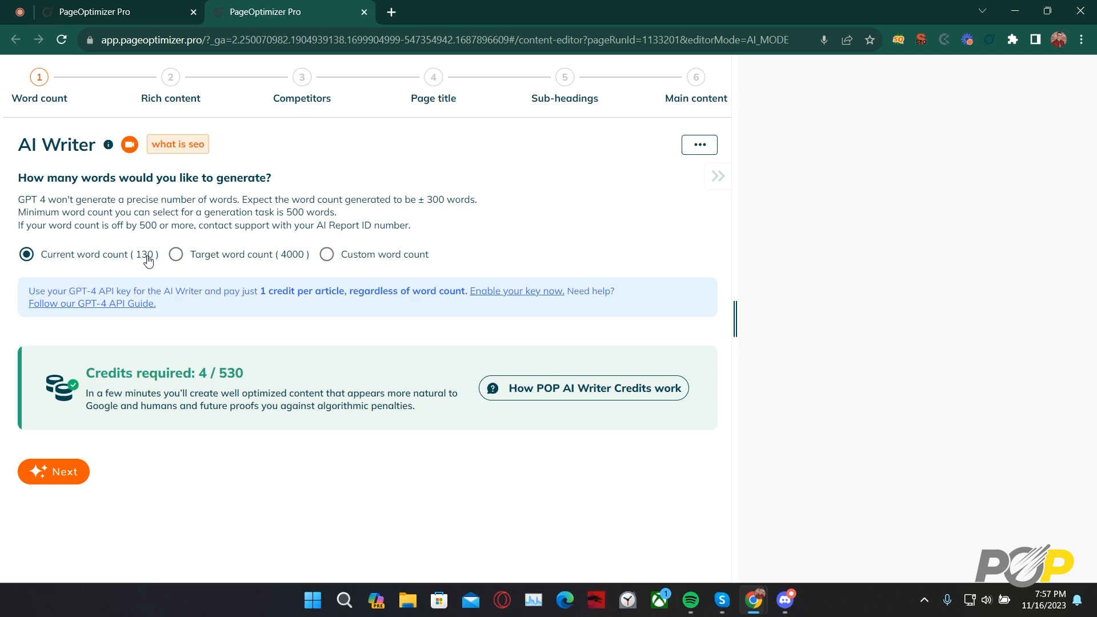
# Choose Custom word count, enter 2500 words (12 credits), and continue
pyautogui.click(327, 254)
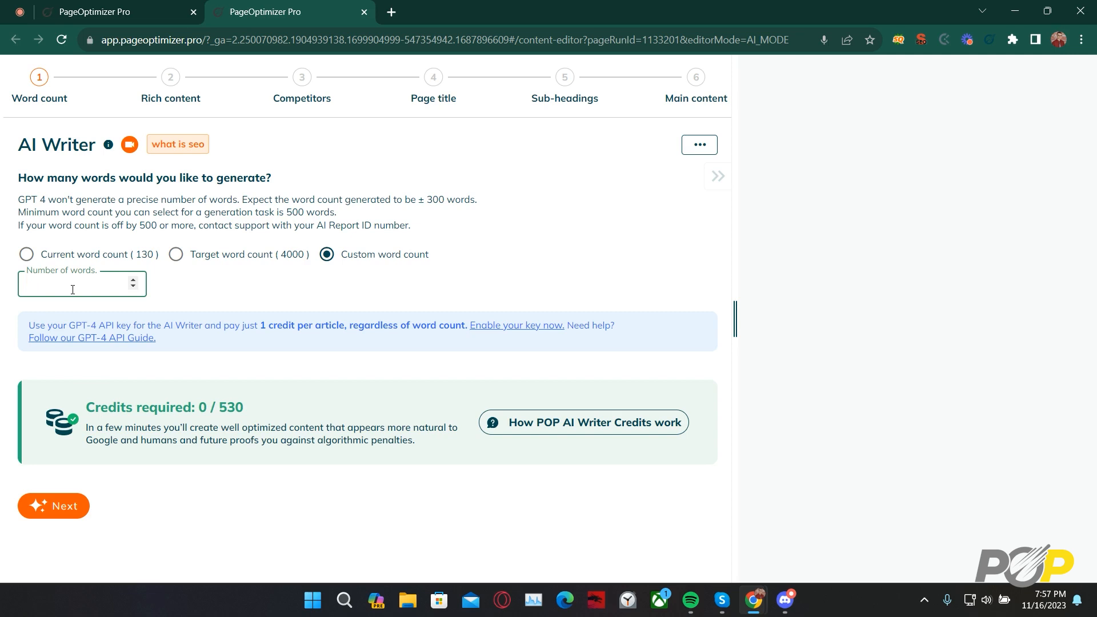
pyautogui.write('1000')
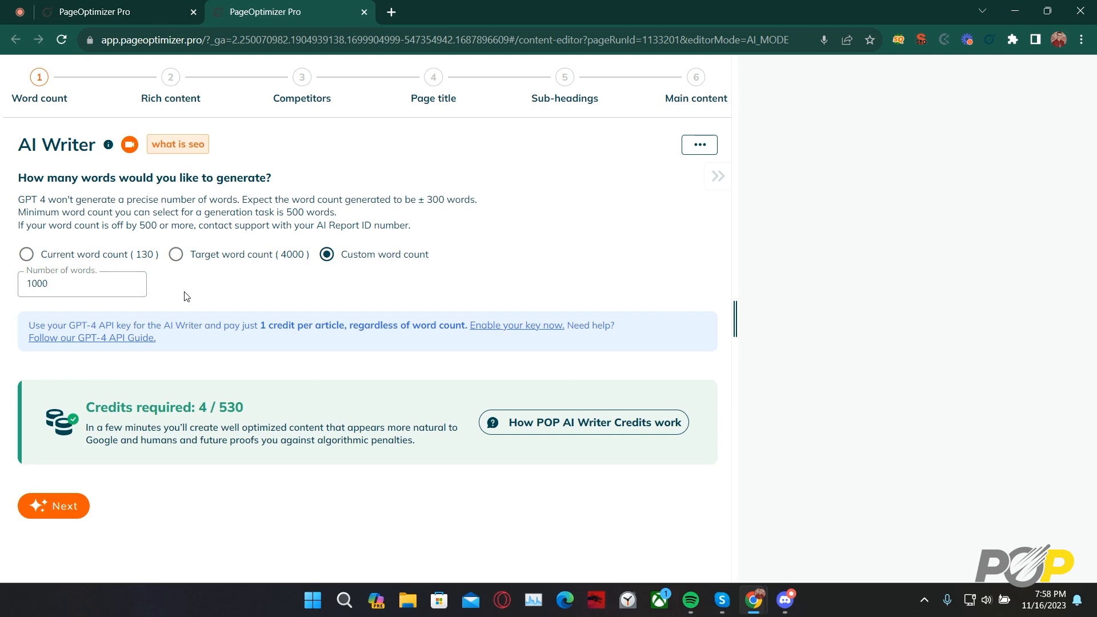
pyautogui.click(82, 283)
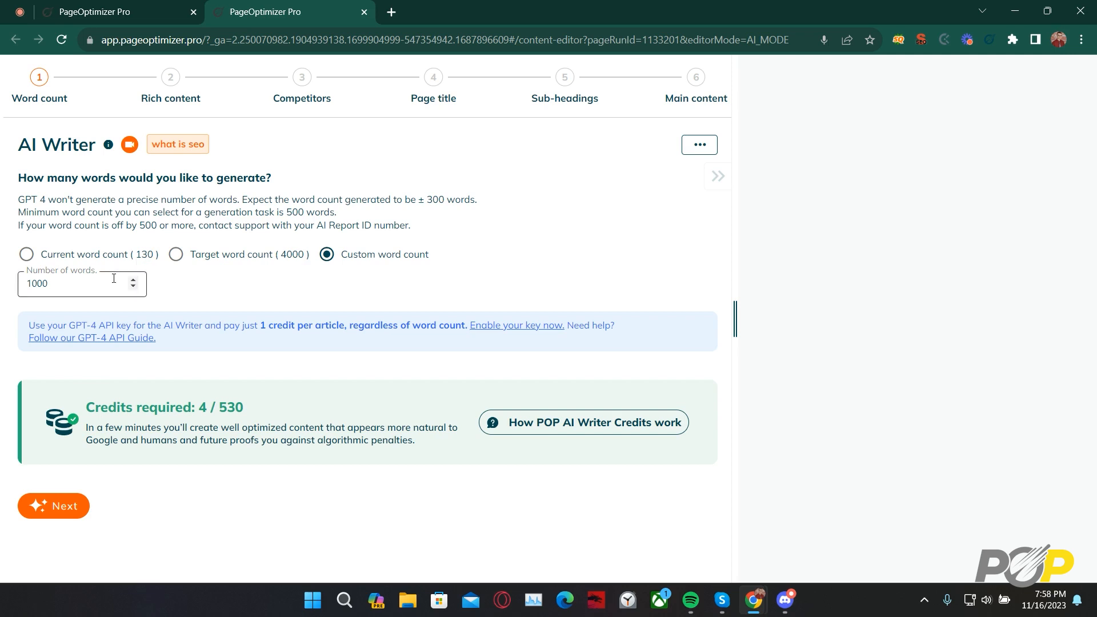
pyautogui.write('1')
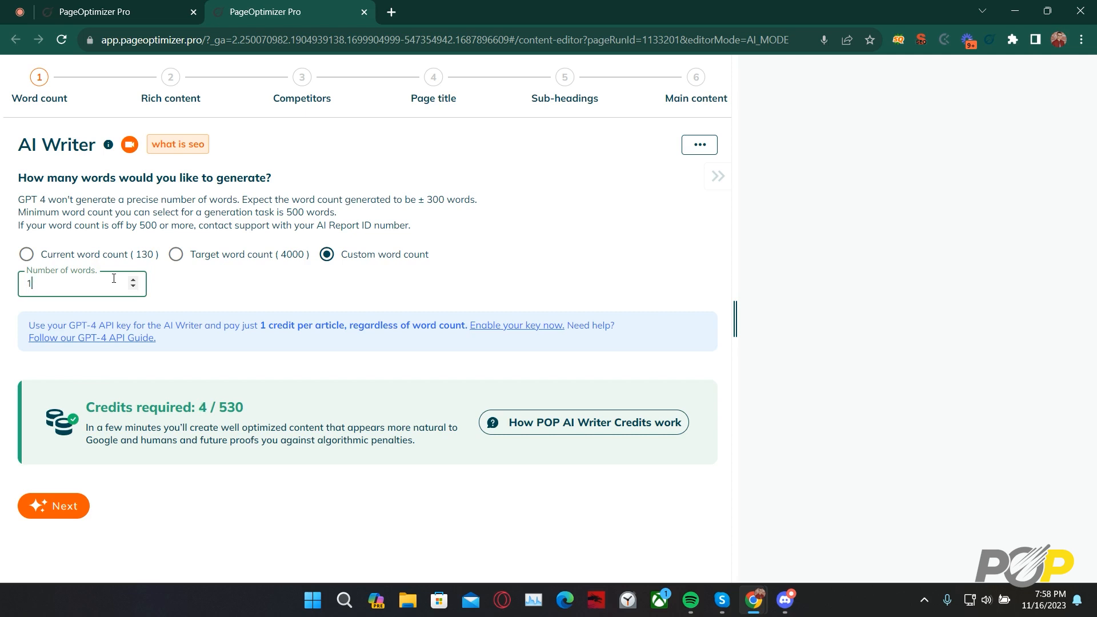
pyautogui.write('650')
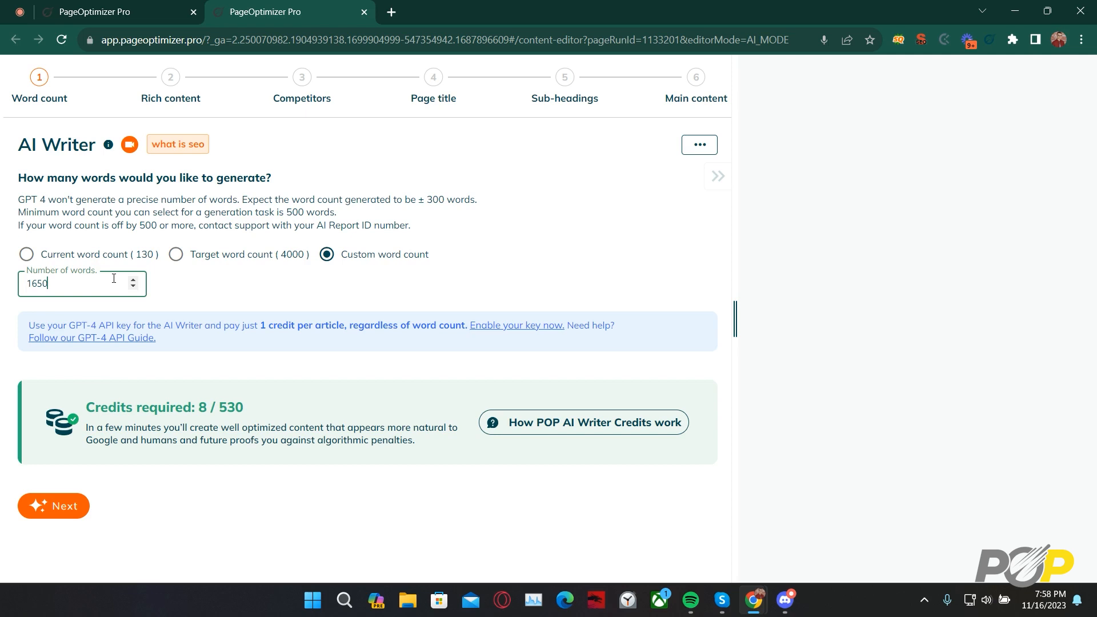
pyautogui.press('Backspace')
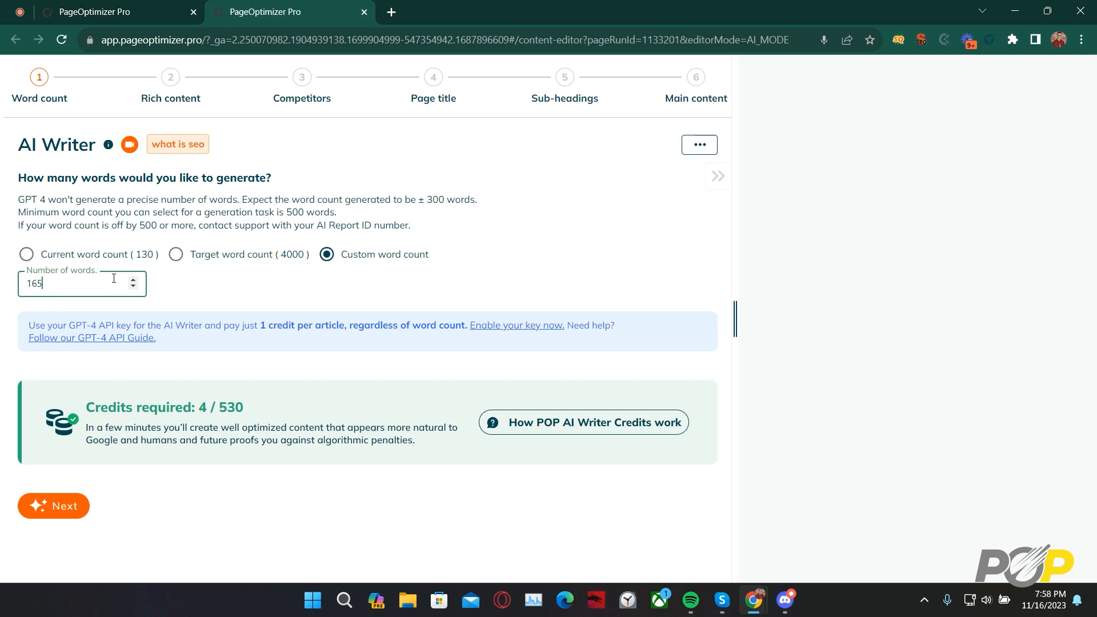
pyautogui.write('100')
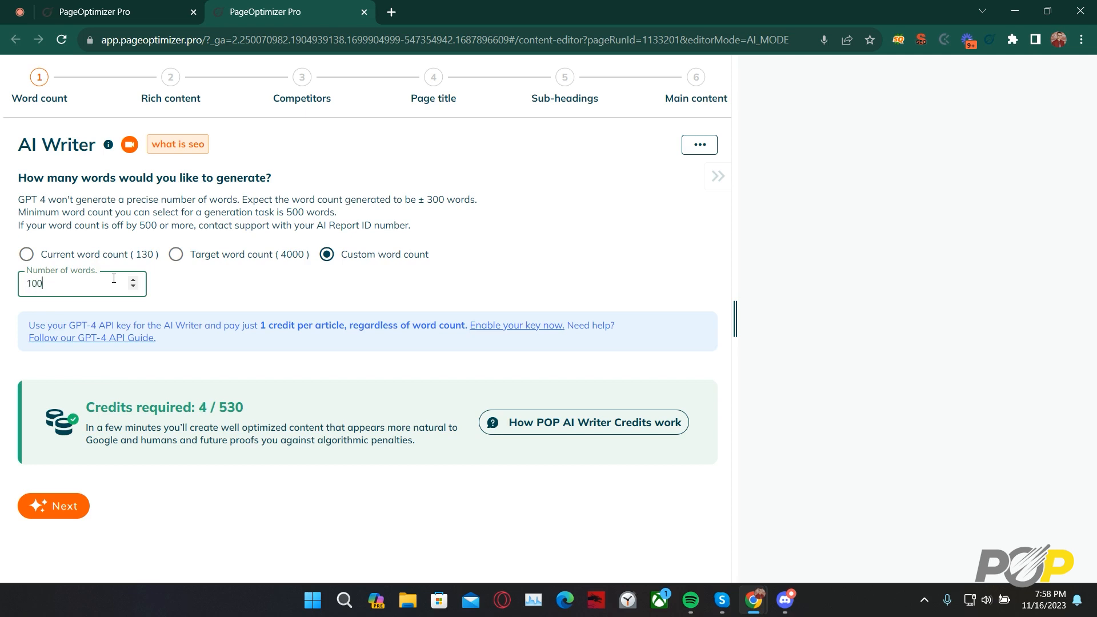
pyautogui.write('1')
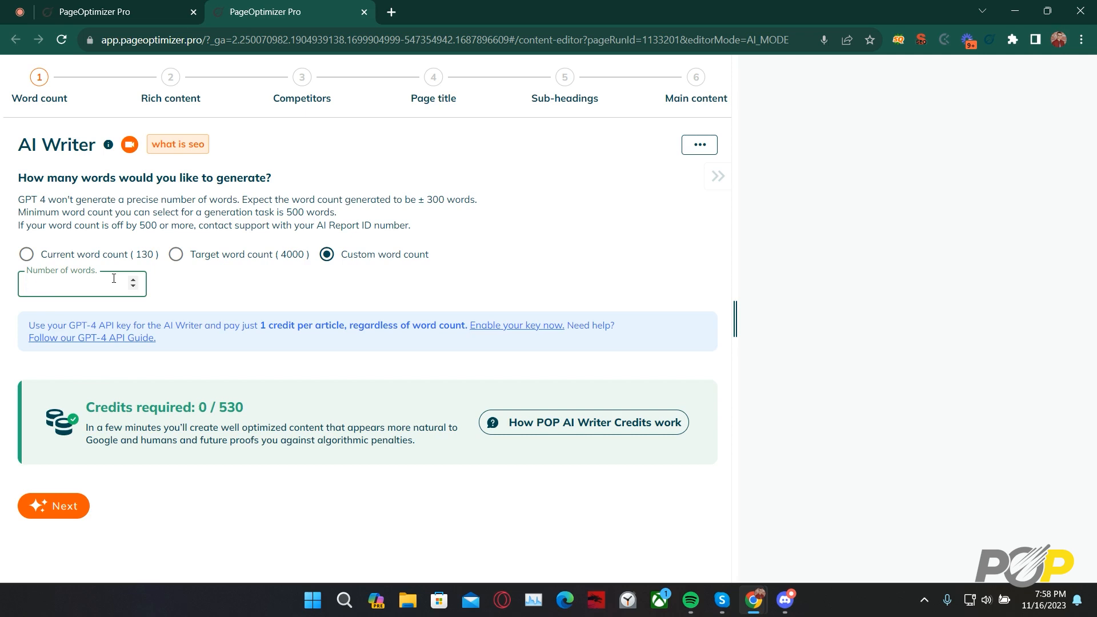
pyautogui.write('2500')
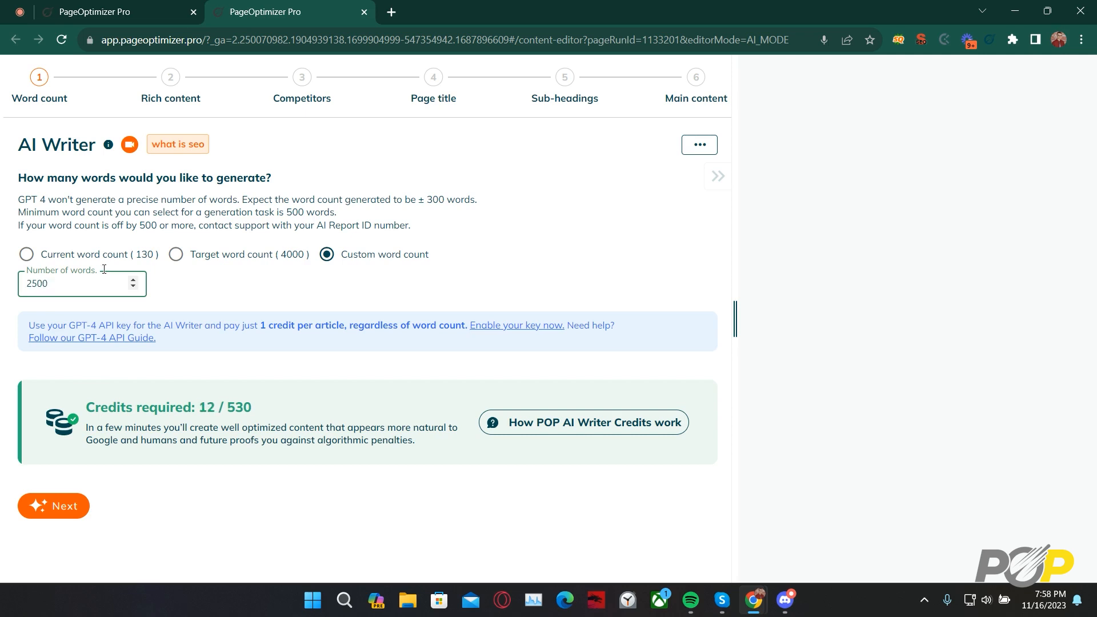
pyautogui.moveTo(544, 256)
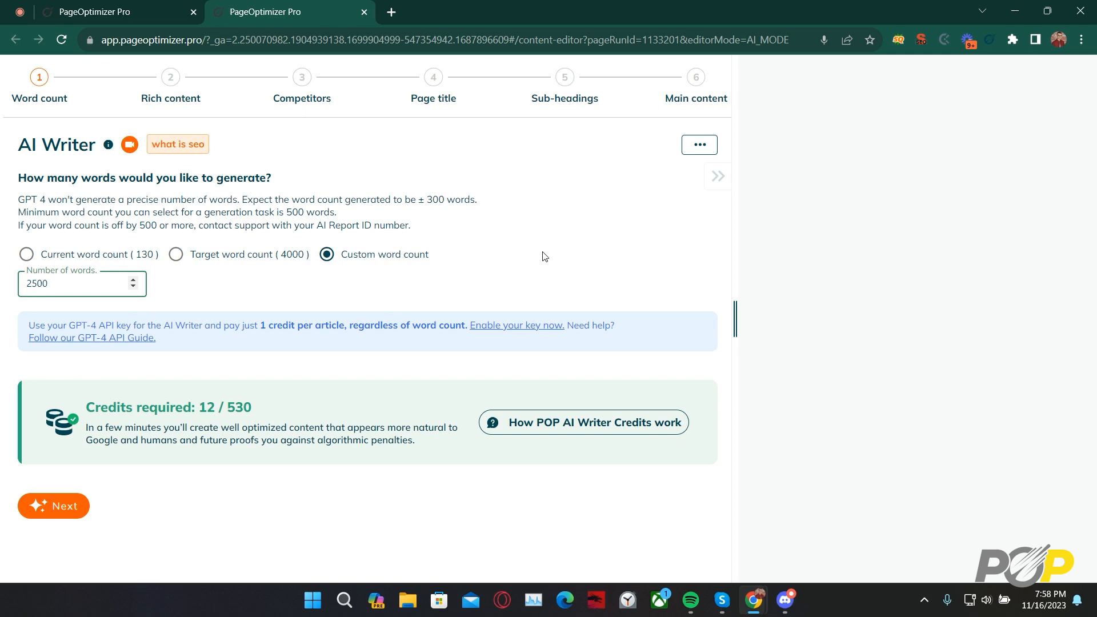
pyautogui.click(53, 505)
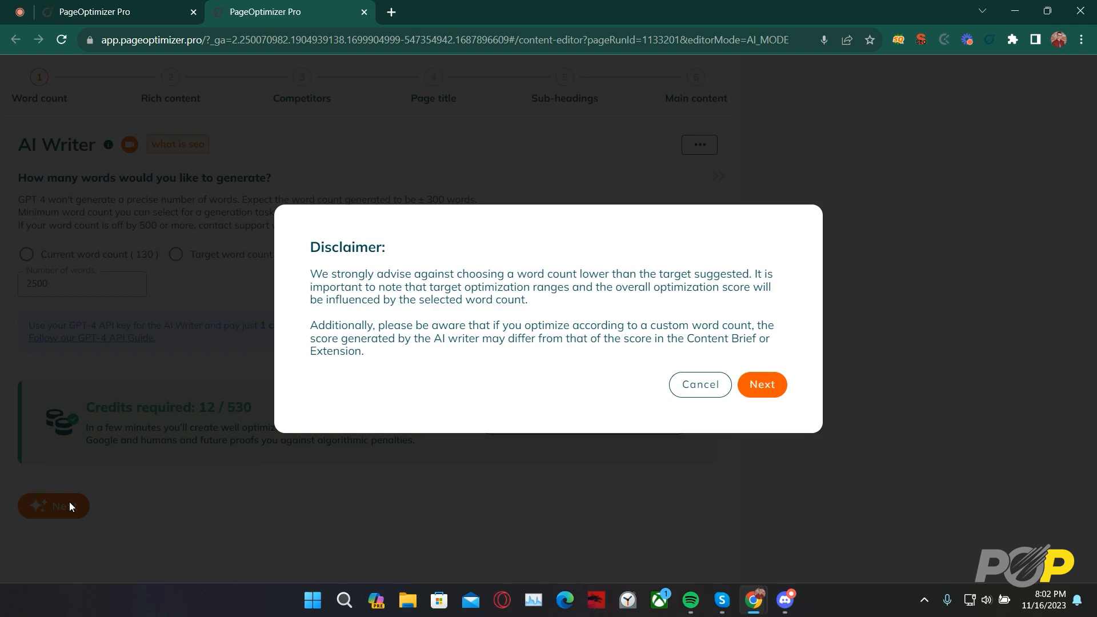
pyautogui.moveTo(690, 414)
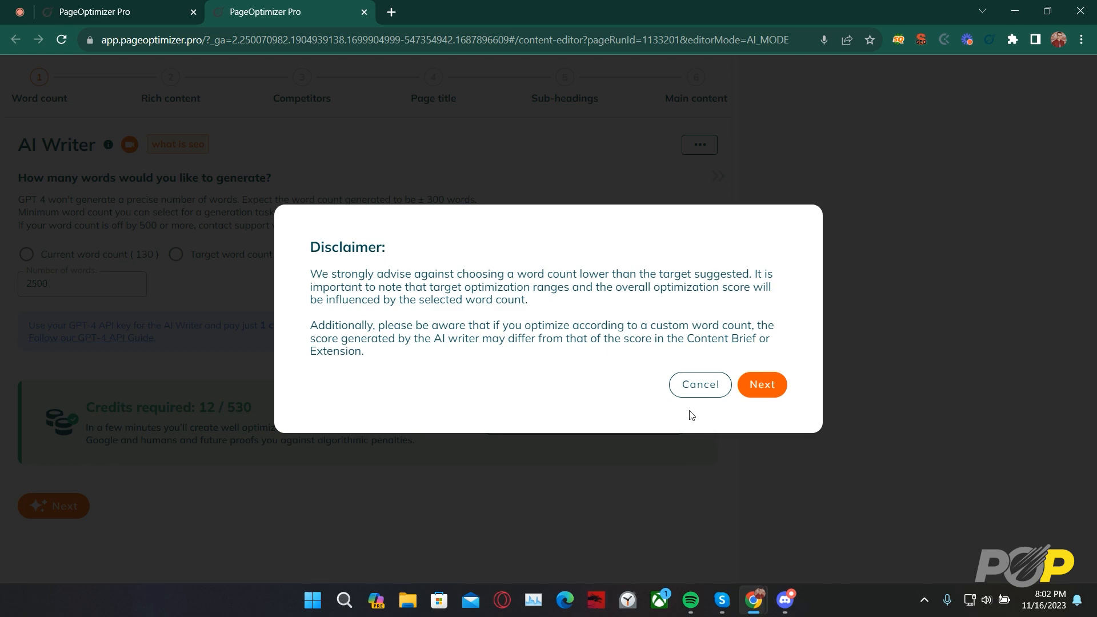
pyautogui.moveTo(760, 385)
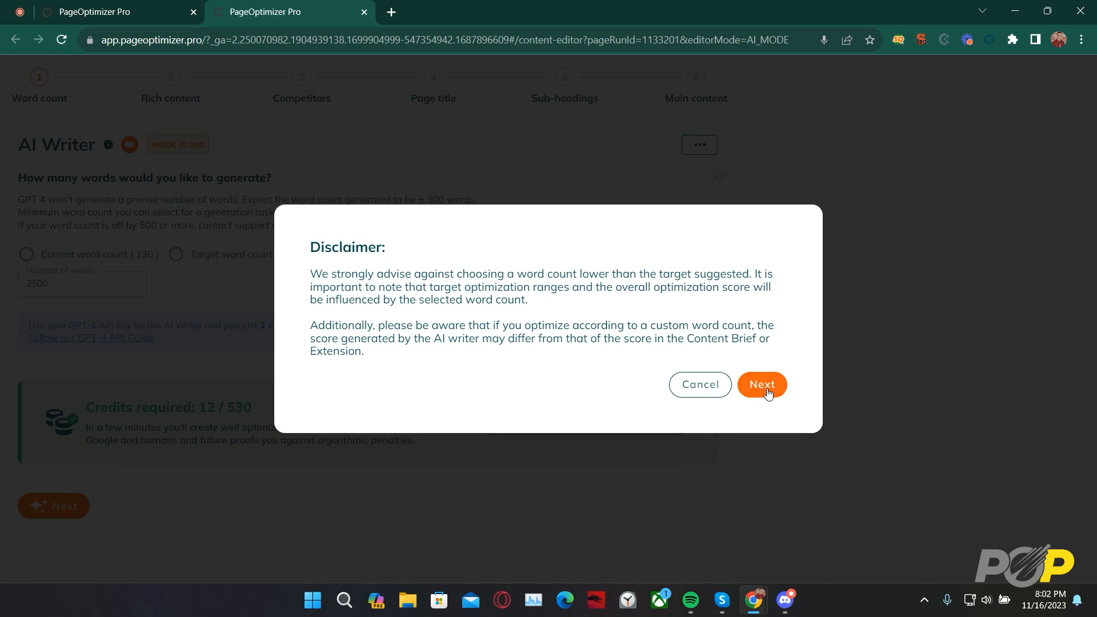
# Confirm the custom word count disclaimer to reach the Rich Content step
pyautogui.click(760, 384)
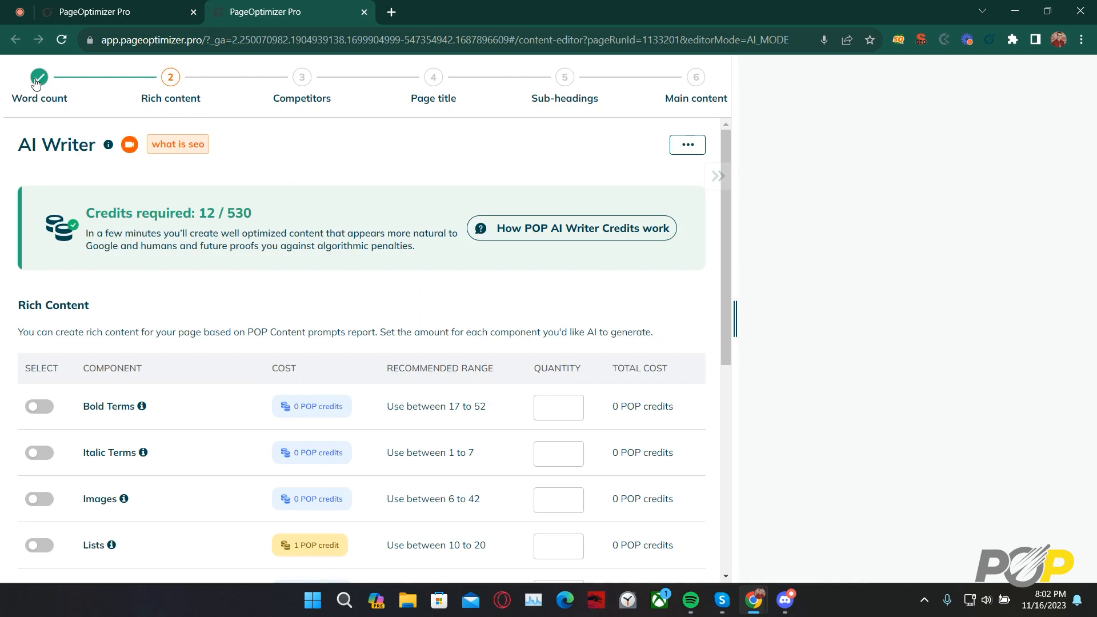
pyautogui.moveTo(211, 143)
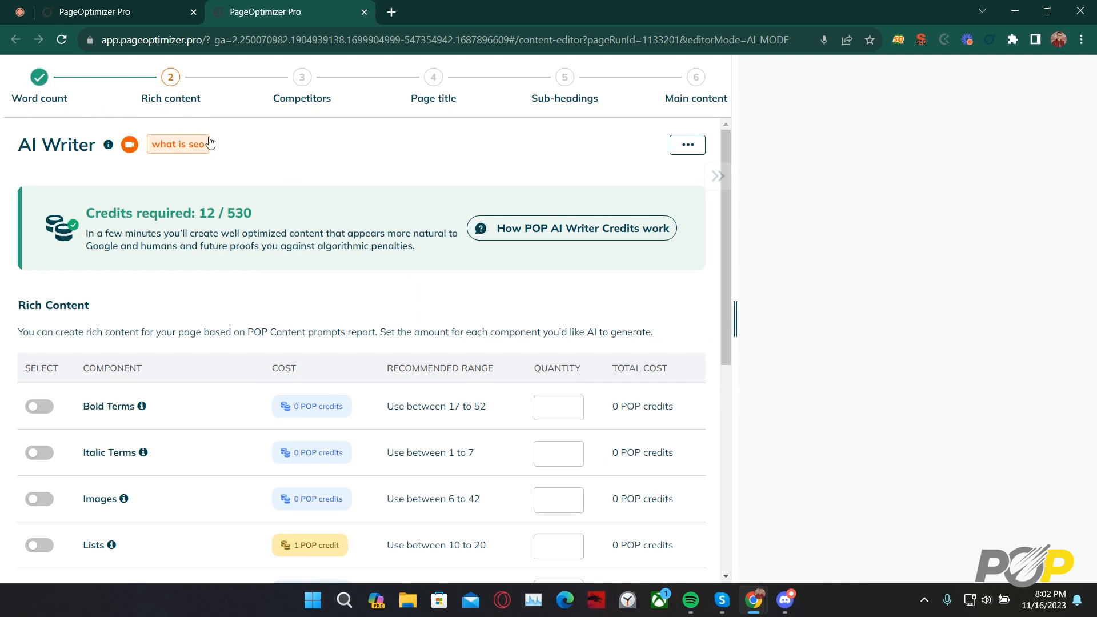
pyautogui.scroll(-3)
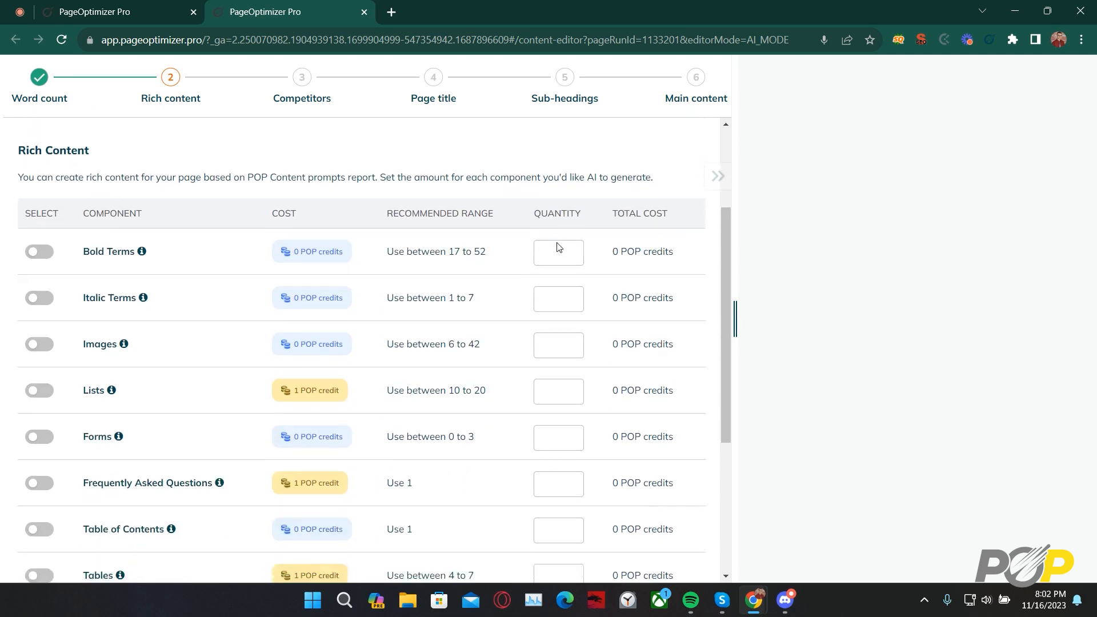
pyautogui.scroll(-3)
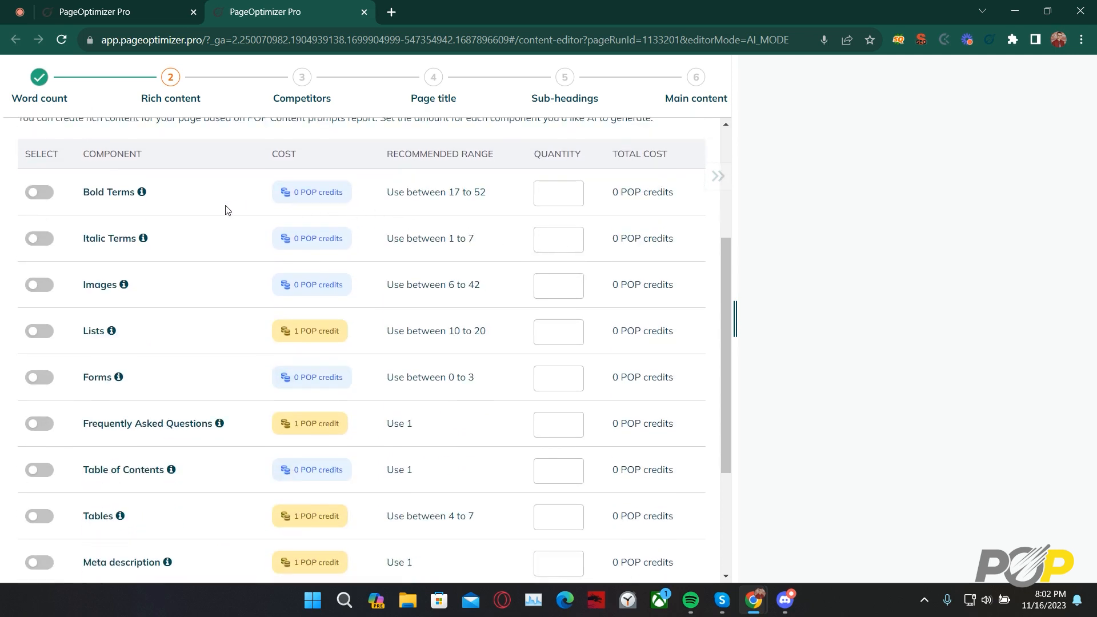
pyautogui.moveTo(82, 205)
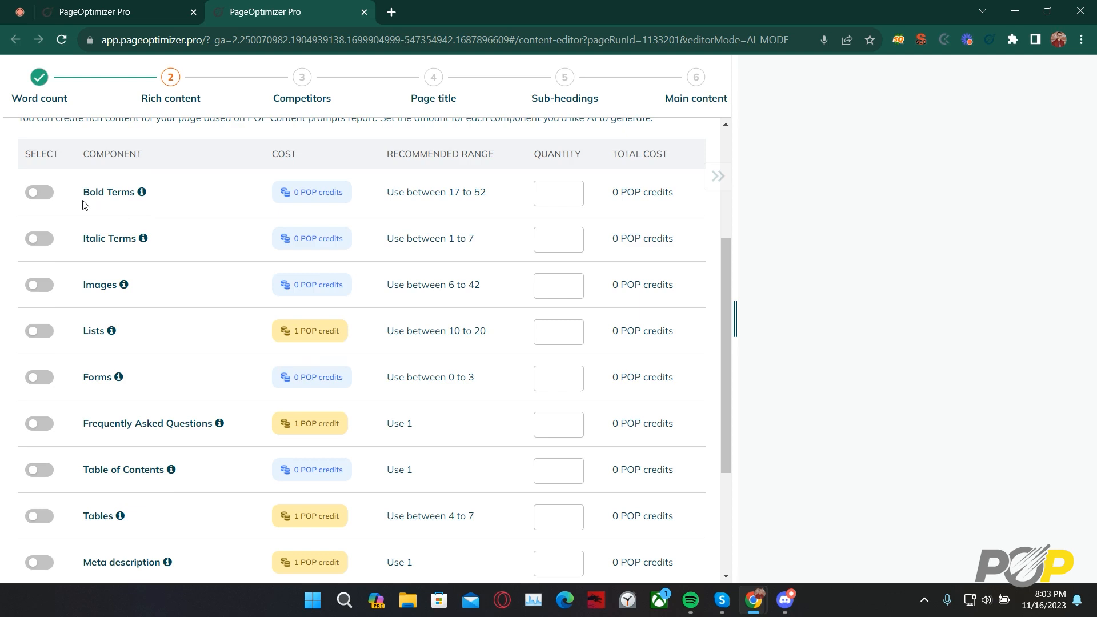
pyautogui.moveTo(102, 274)
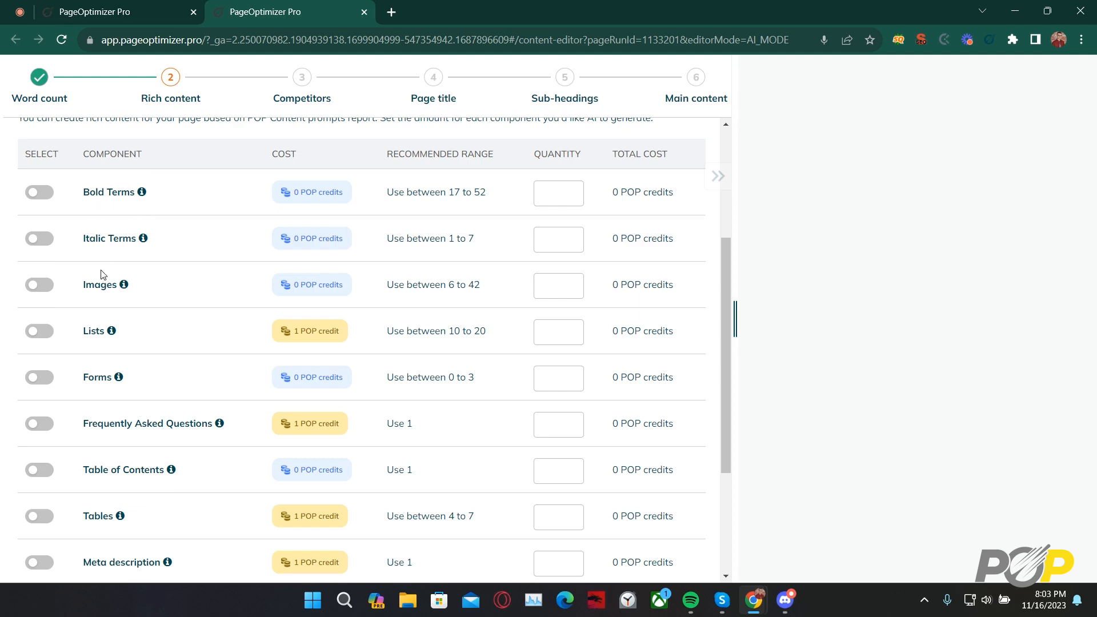
pyautogui.scroll(-3)
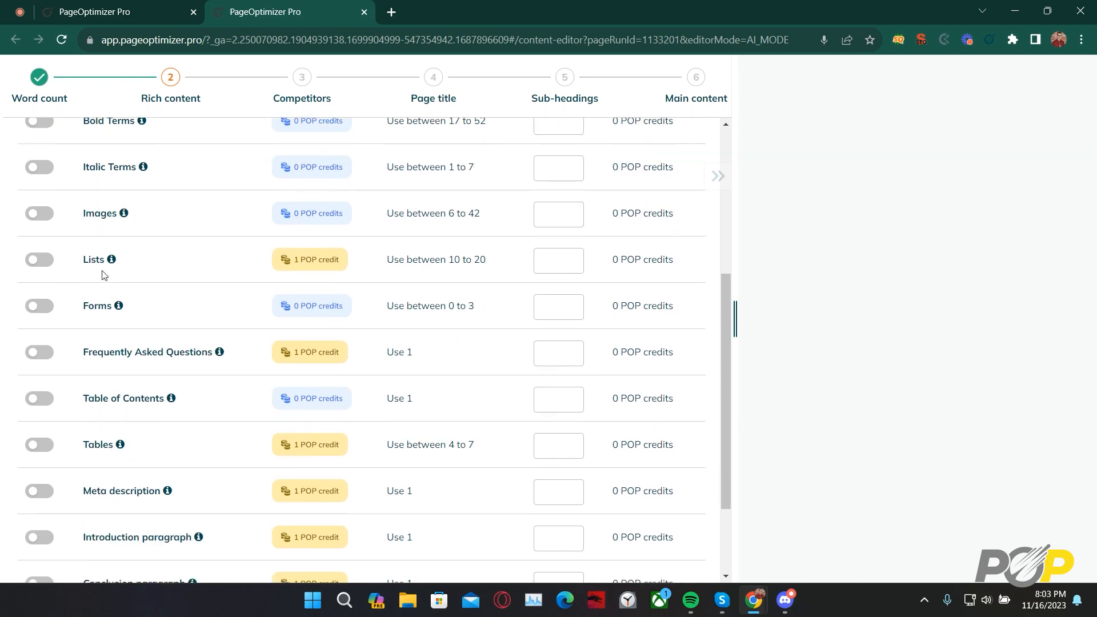
pyautogui.scroll(-3)
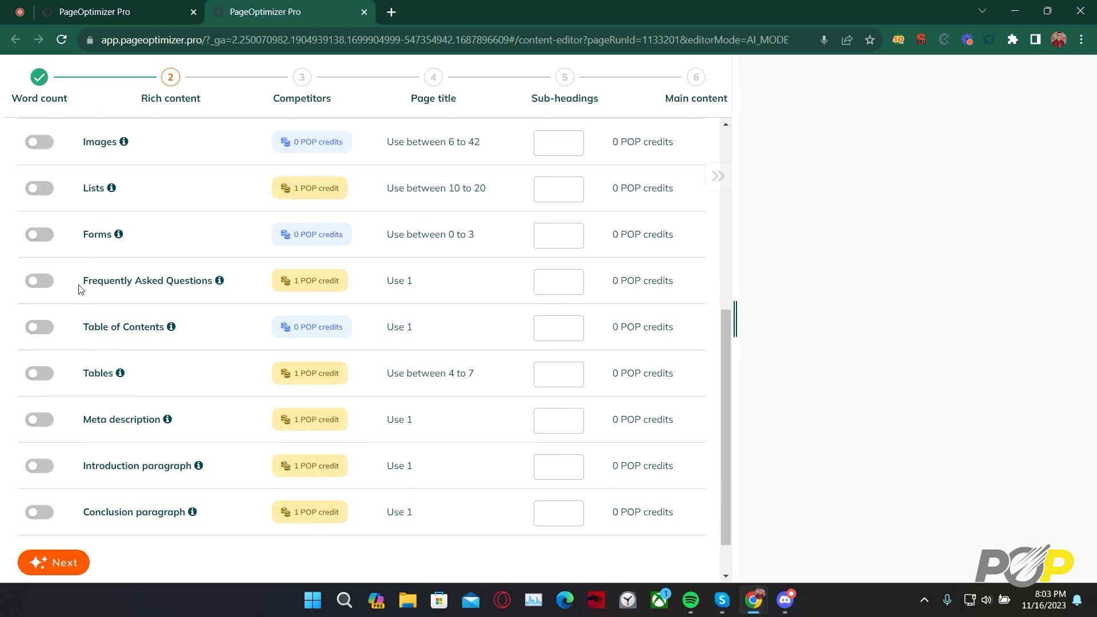
pyautogui.moveTo(141, 339)
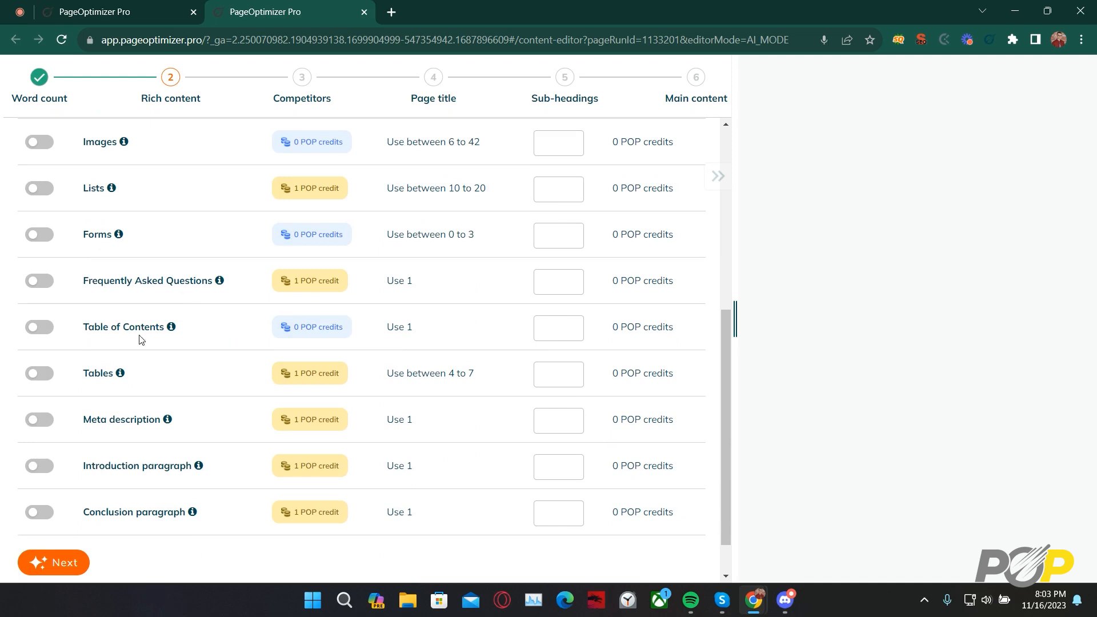
pyautogui.scroll(-3)
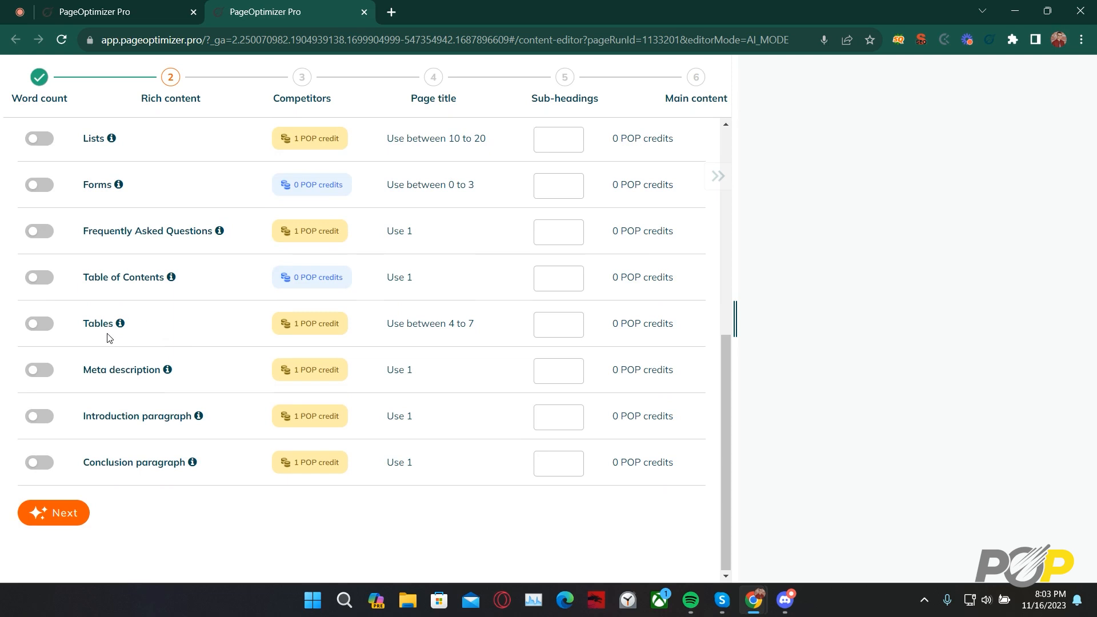
pyautogui.moveTo(79, 426)
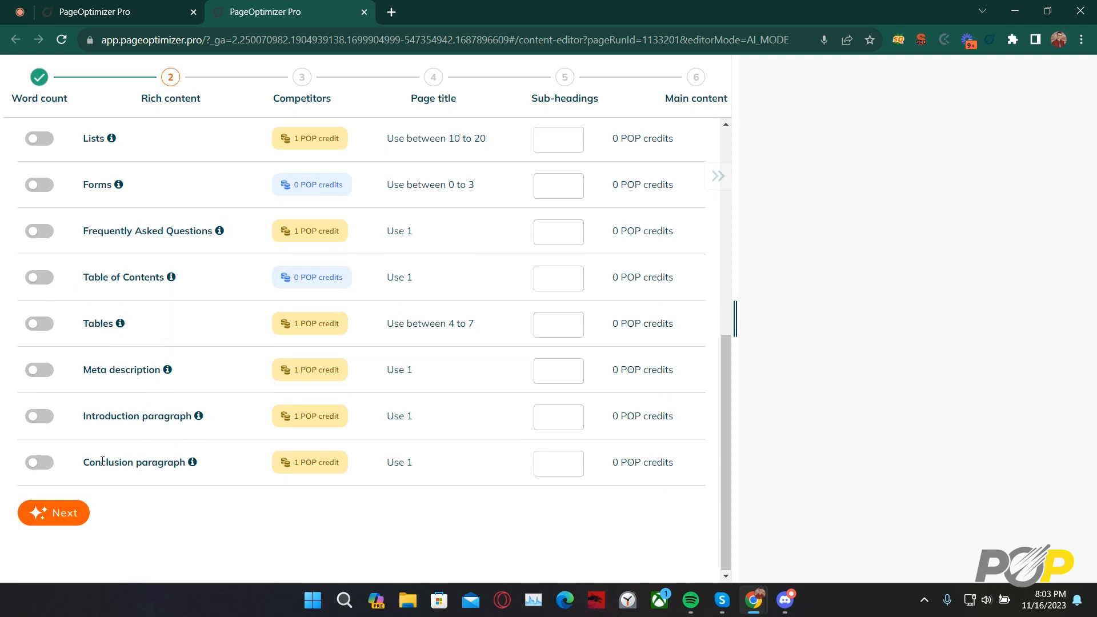
pyautogui.scroll(3)
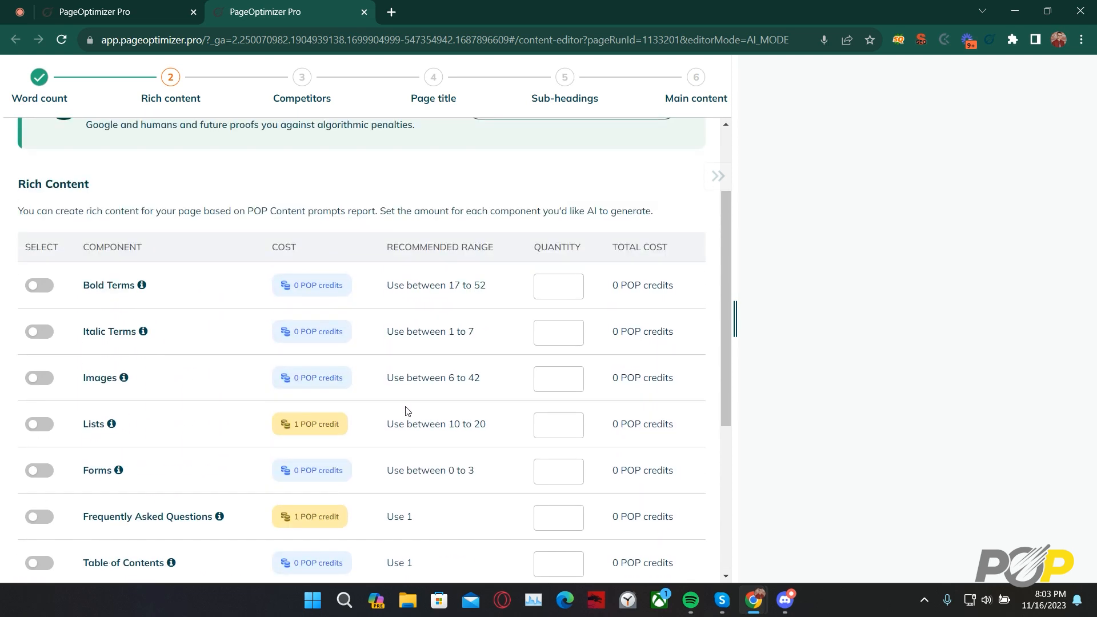
pyautogui.moveTo(507, 161)
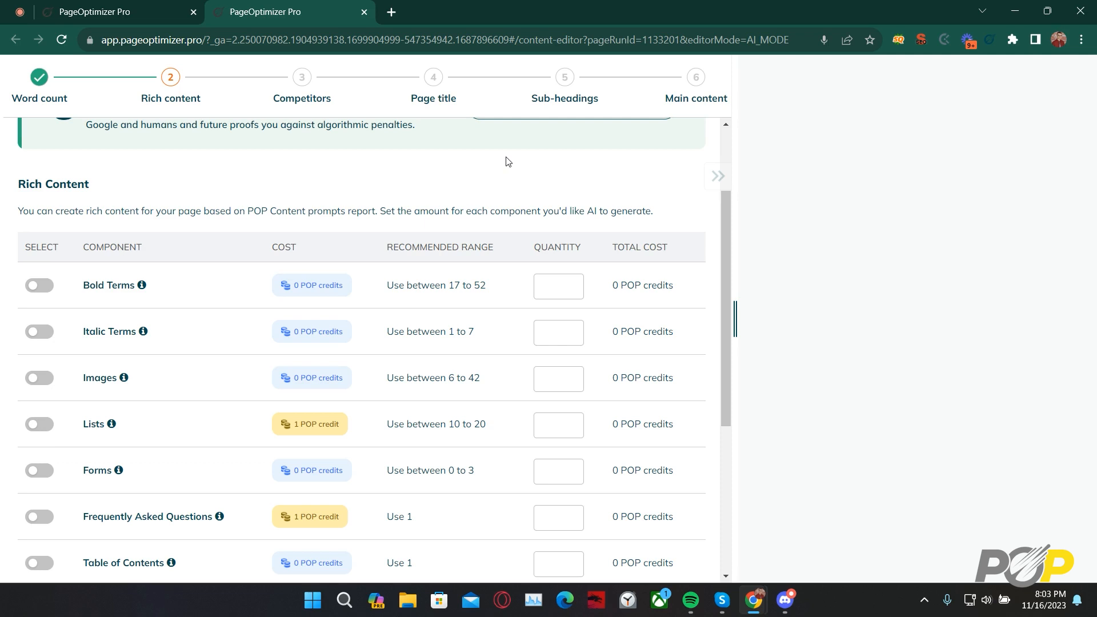
pyautogui.moveTo(485, 131)
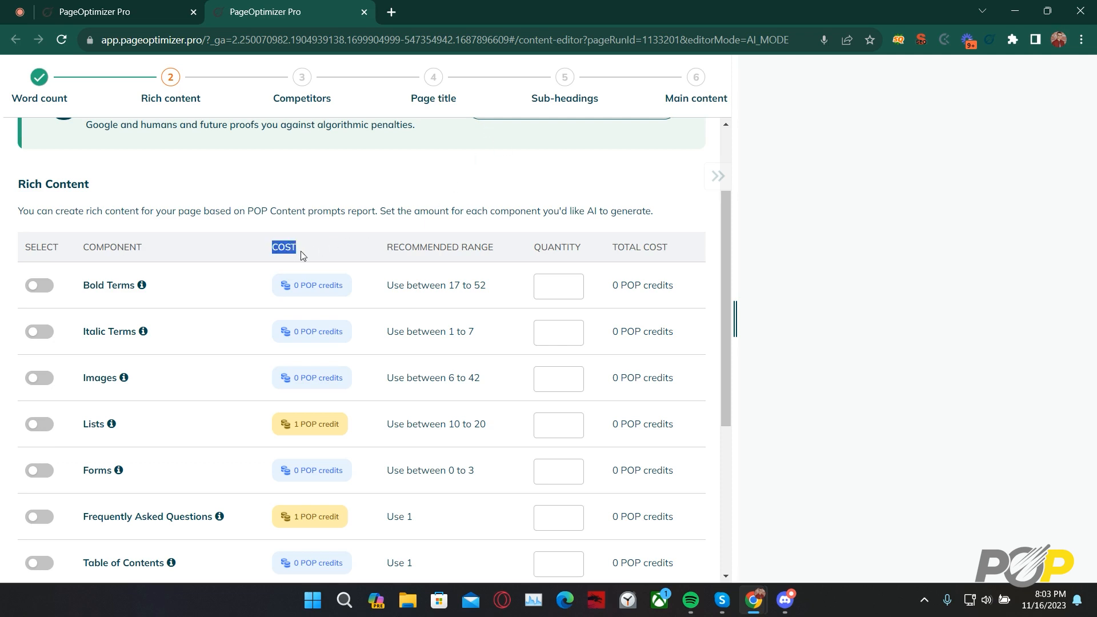
pyautogui.scroll(-3)
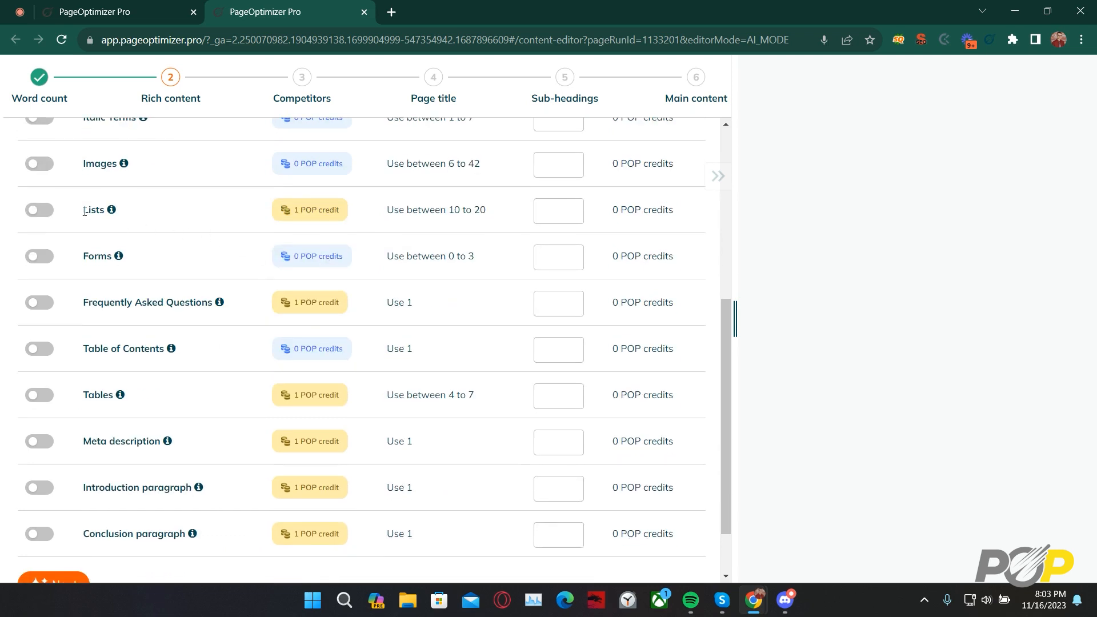
pyautogui.moveTo(172, 353)
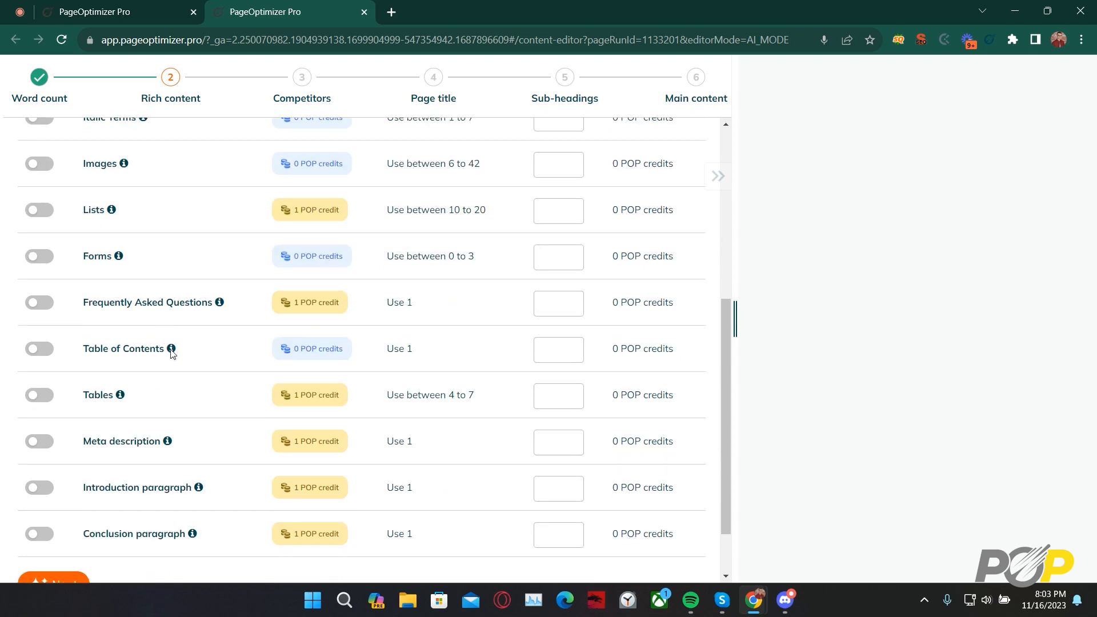
pyautogui.moveTo(167, 453)
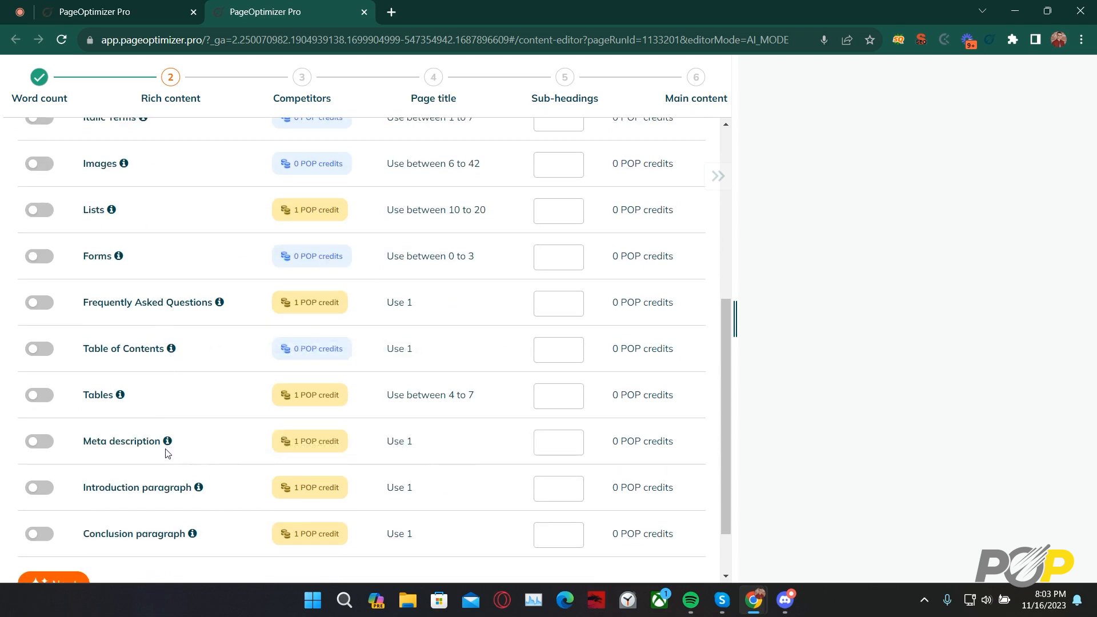
pyautogui.moveTo(156, 518)
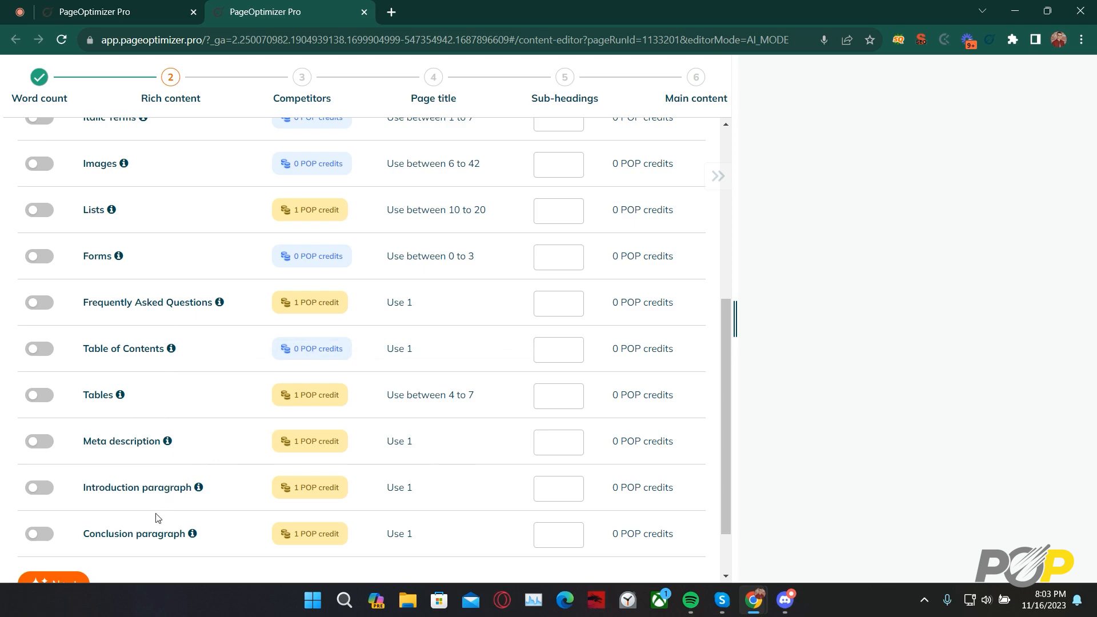
pyautogui.scroll(3)
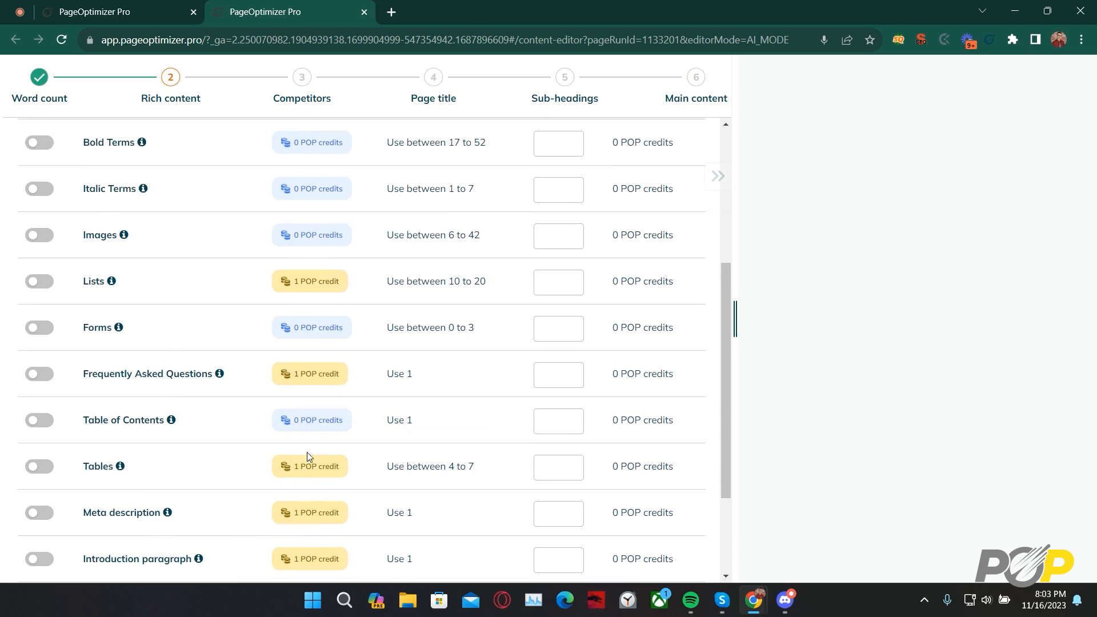
pyautogui.scroll(3)
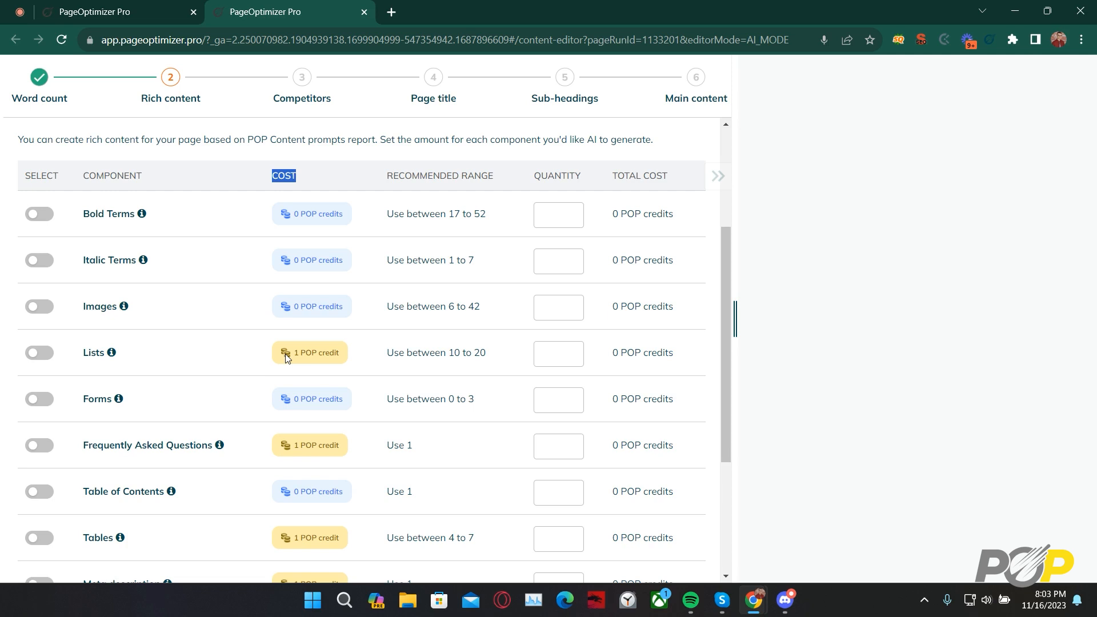
pyautogui.moveTo(76, 210)
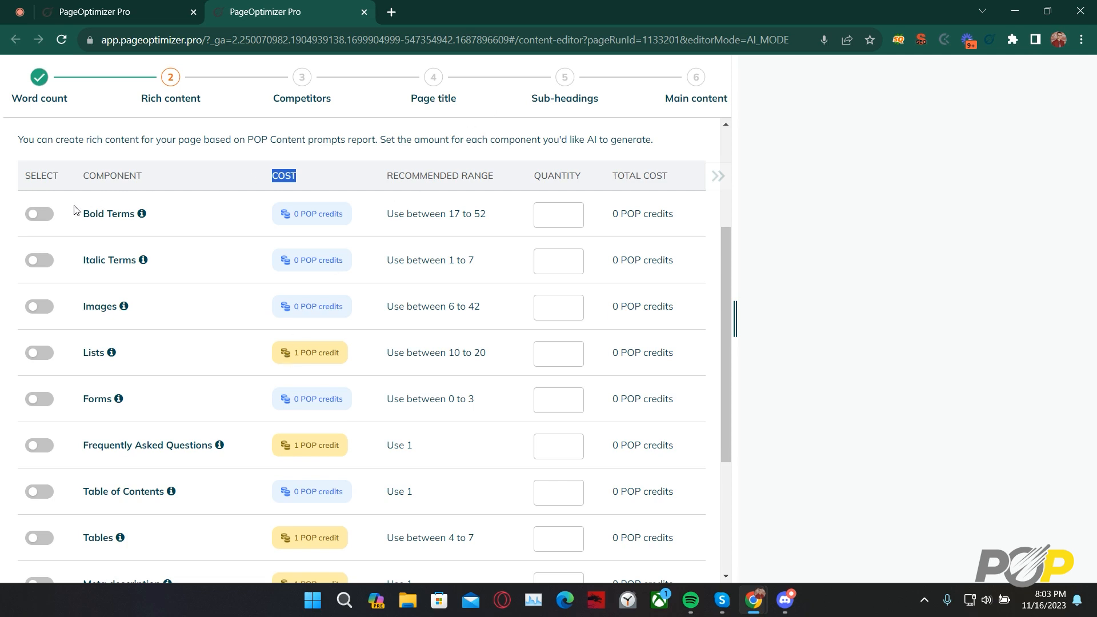
pyautogui.scroll(-3)
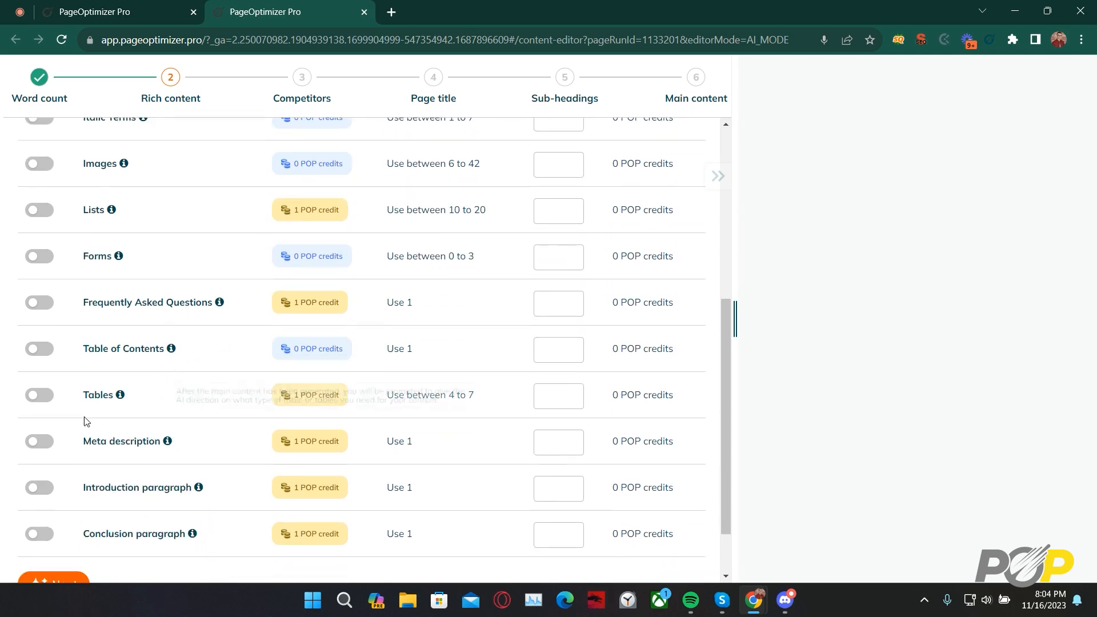
# Include an Introduction, adjust the Bold Terms quantity, and continue to Competitors
pyautogui.click(39, 487)
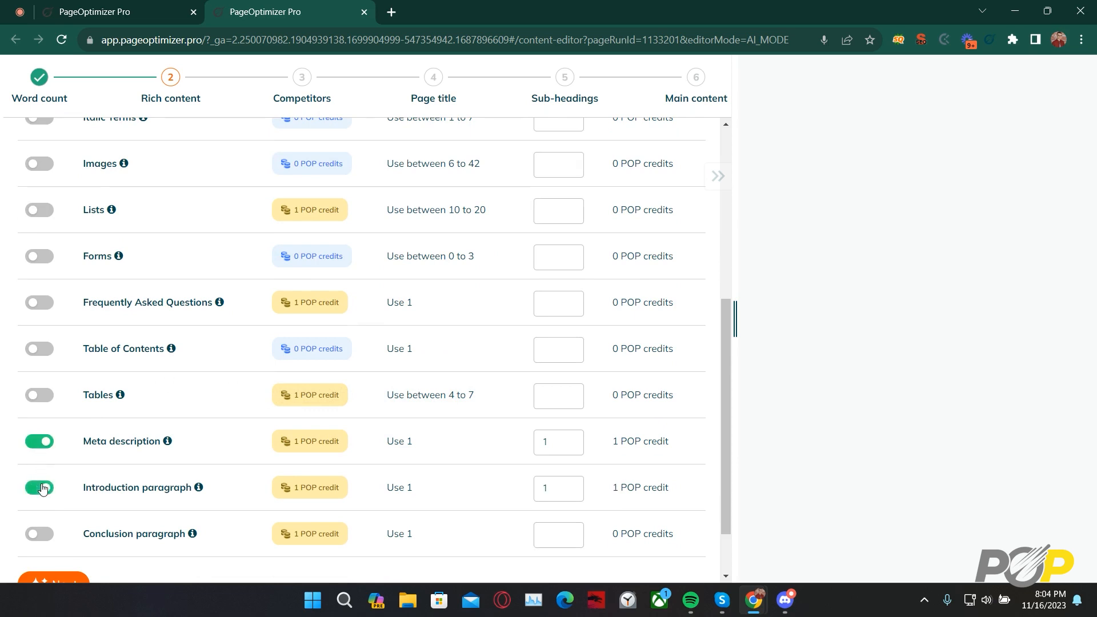
pyautogui.scroll(3)
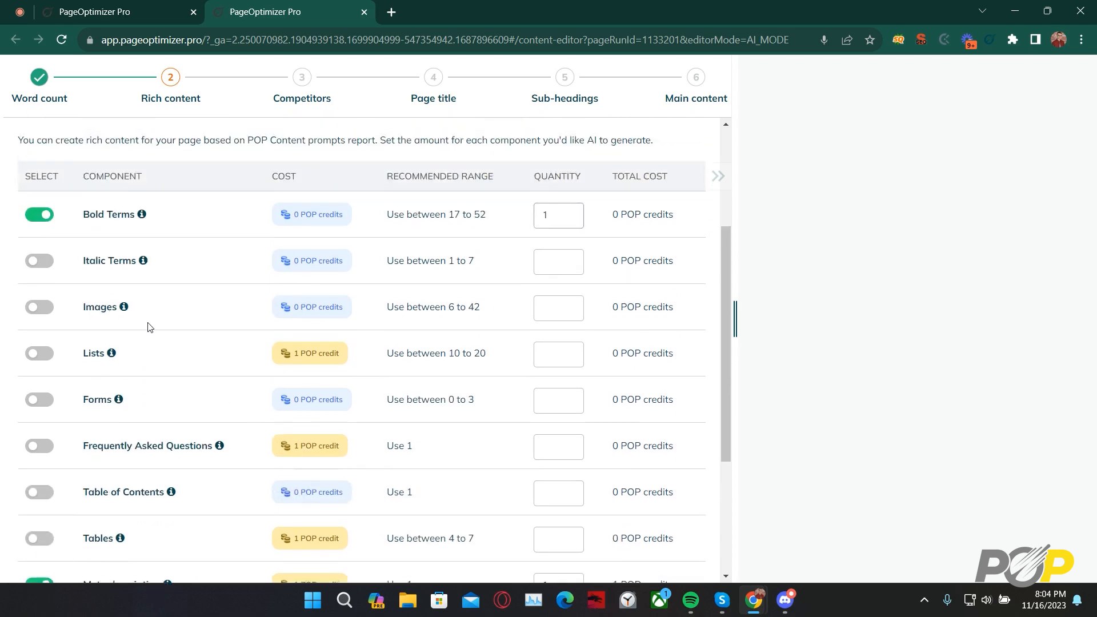
pyautogui.click(569, 289)
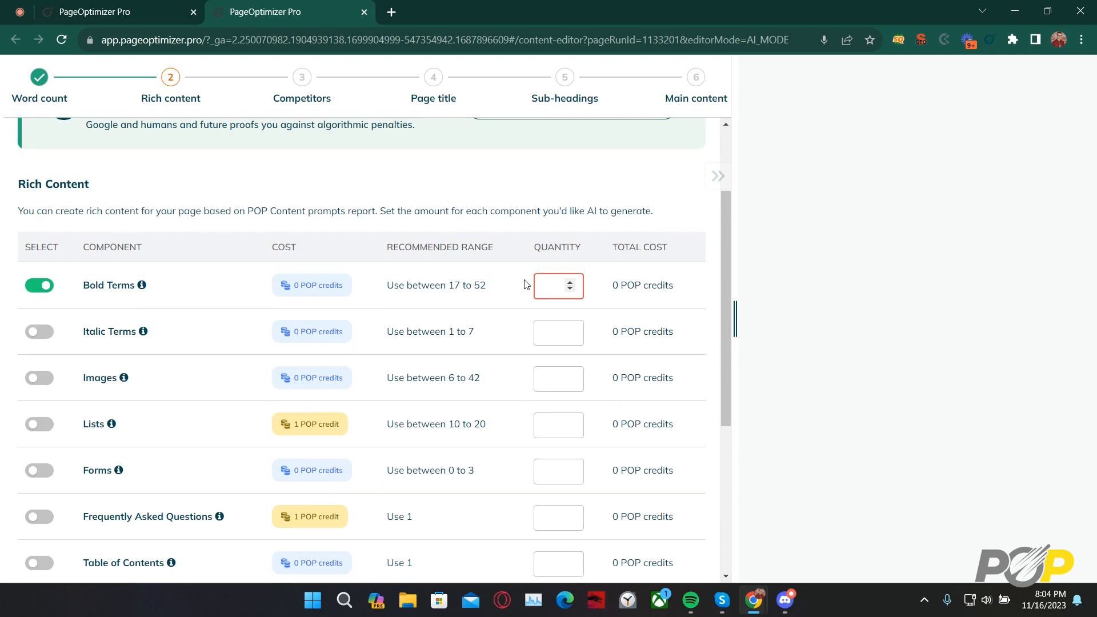
pyautogui.scroll(-3)
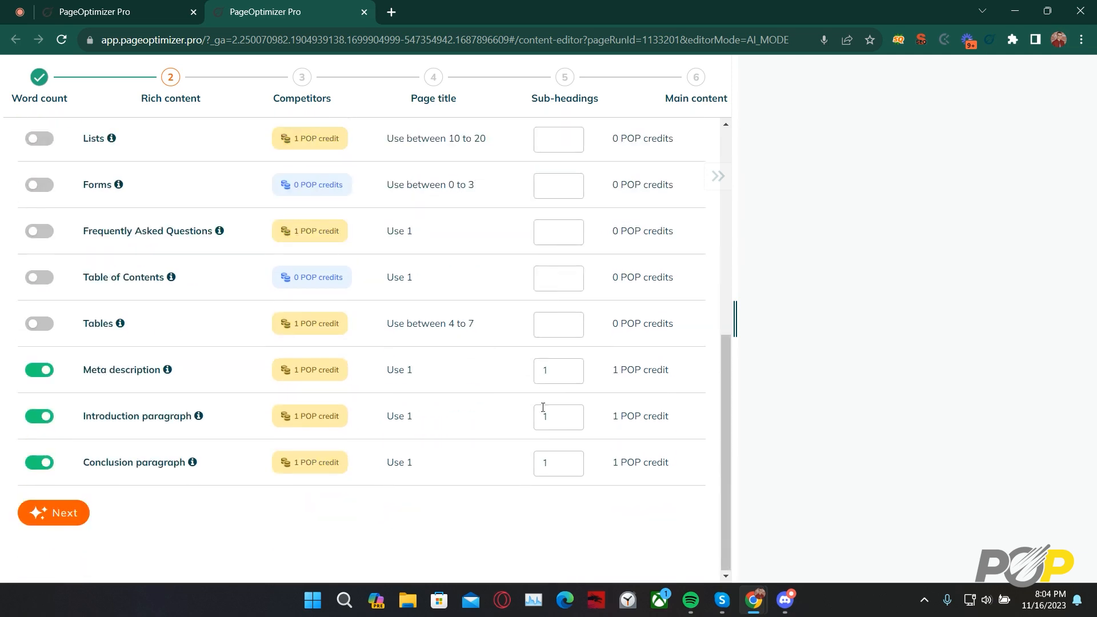
pyautogui.scroll(3)
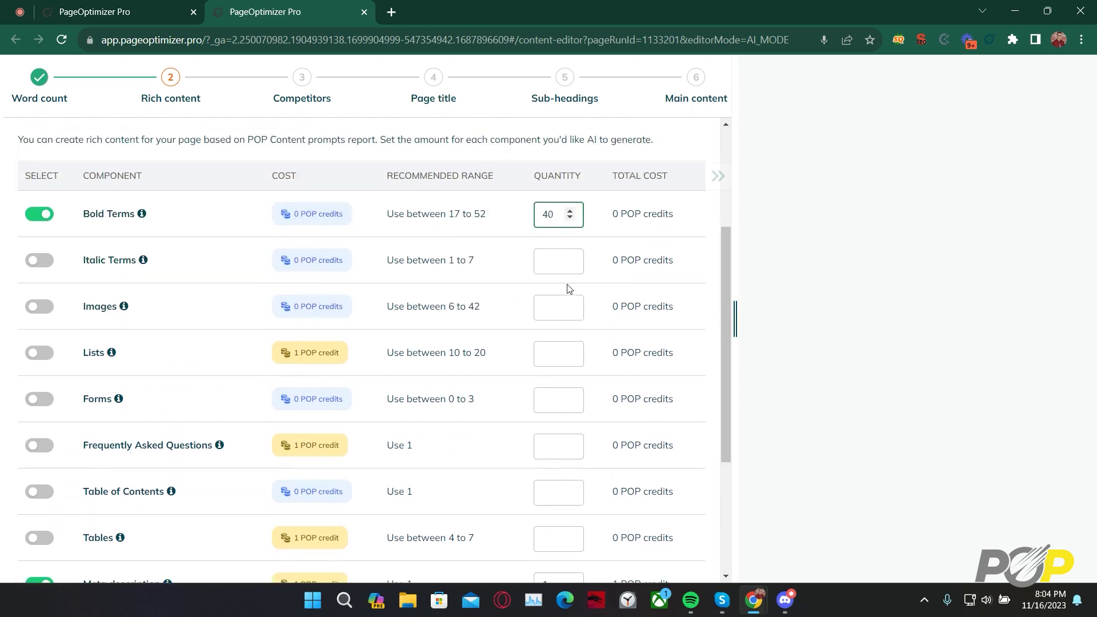
pyautogui.scroll(-3)
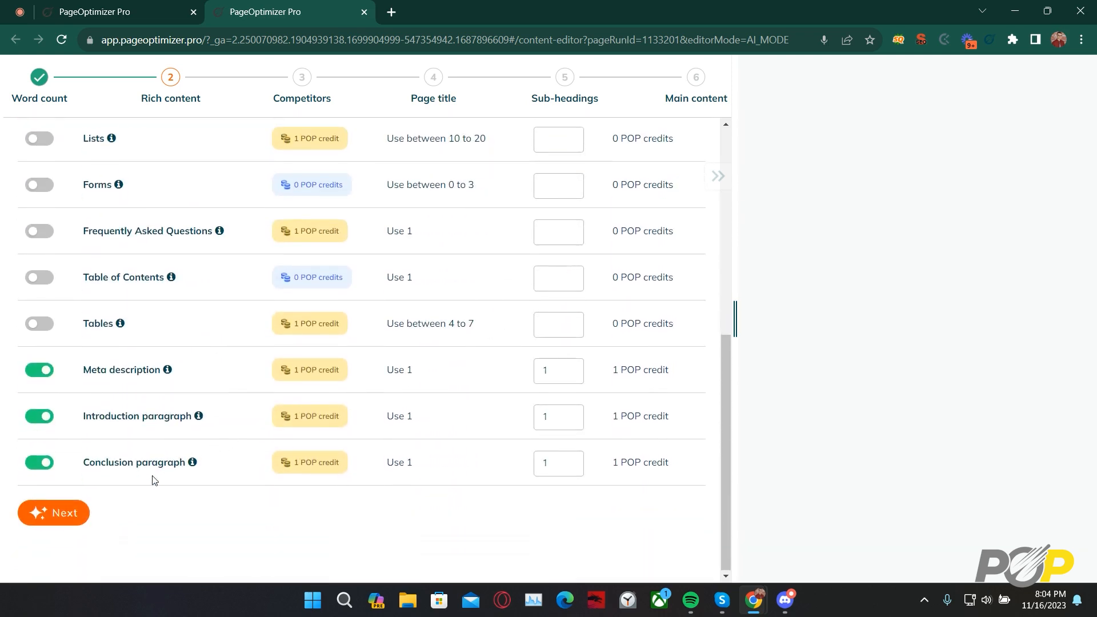
pyautogui.click(54, 512)
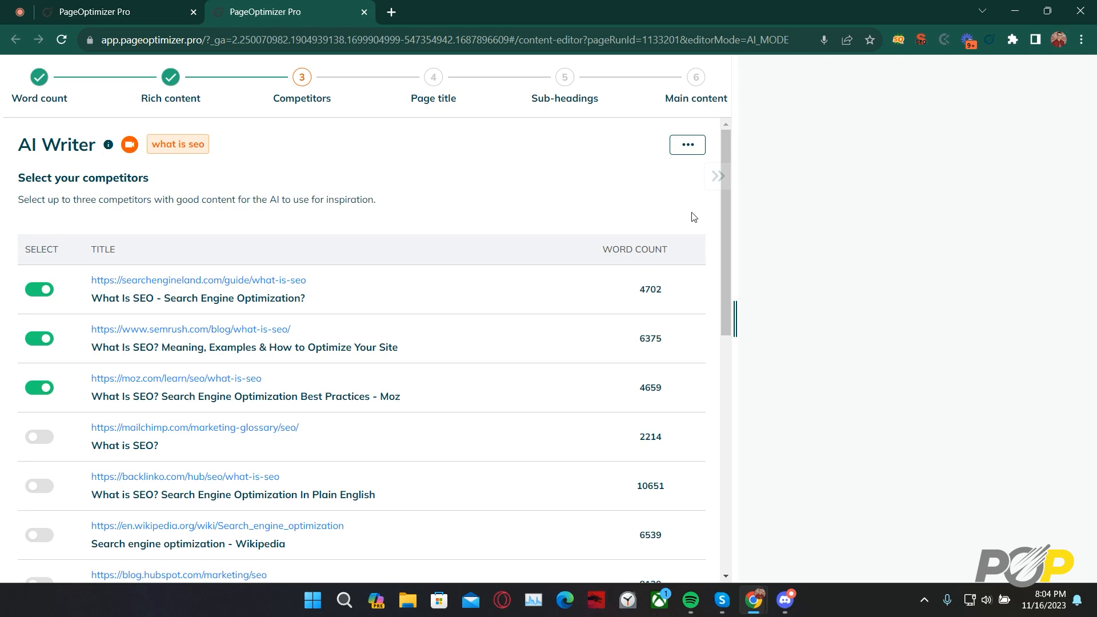
pyautogui.scroll(-3)
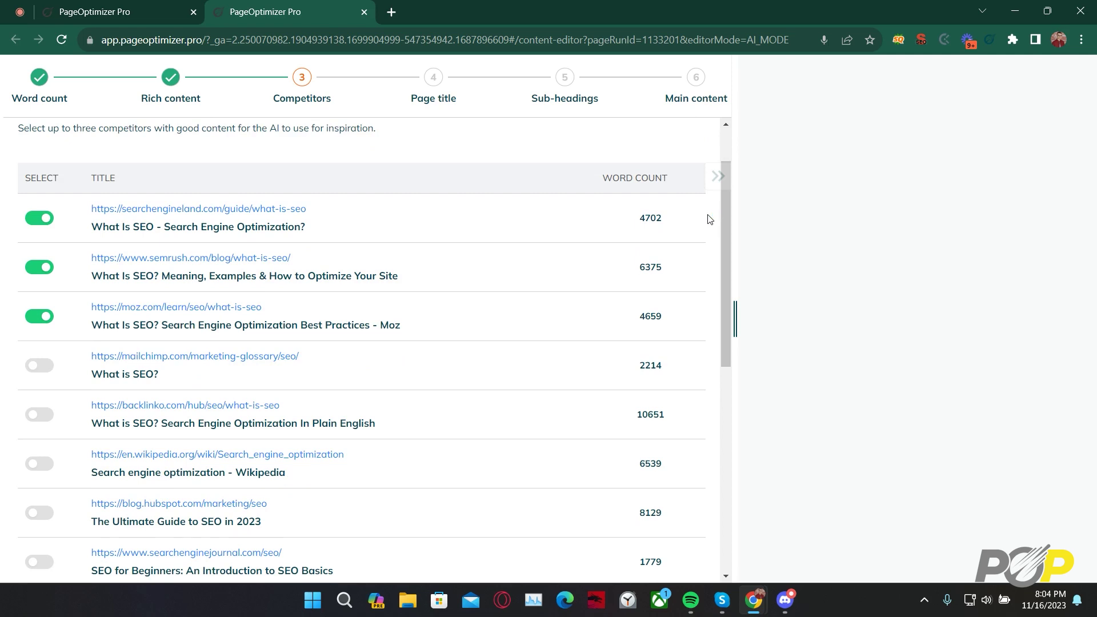
pyautogui.moveTo(244, 215)
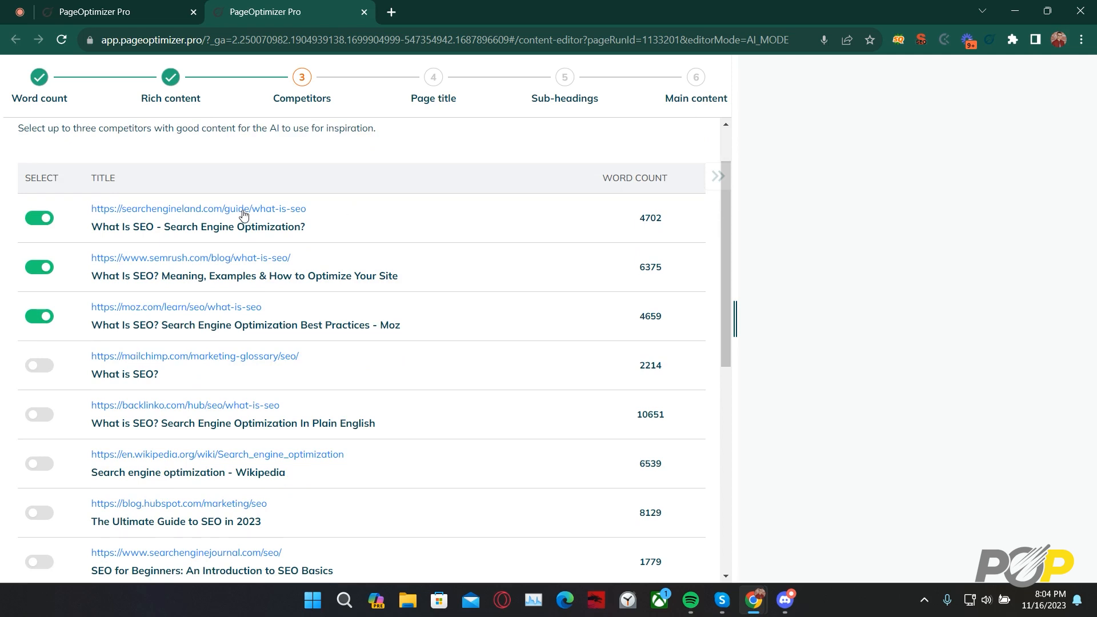
pyautogui.moveTo(202, 281)
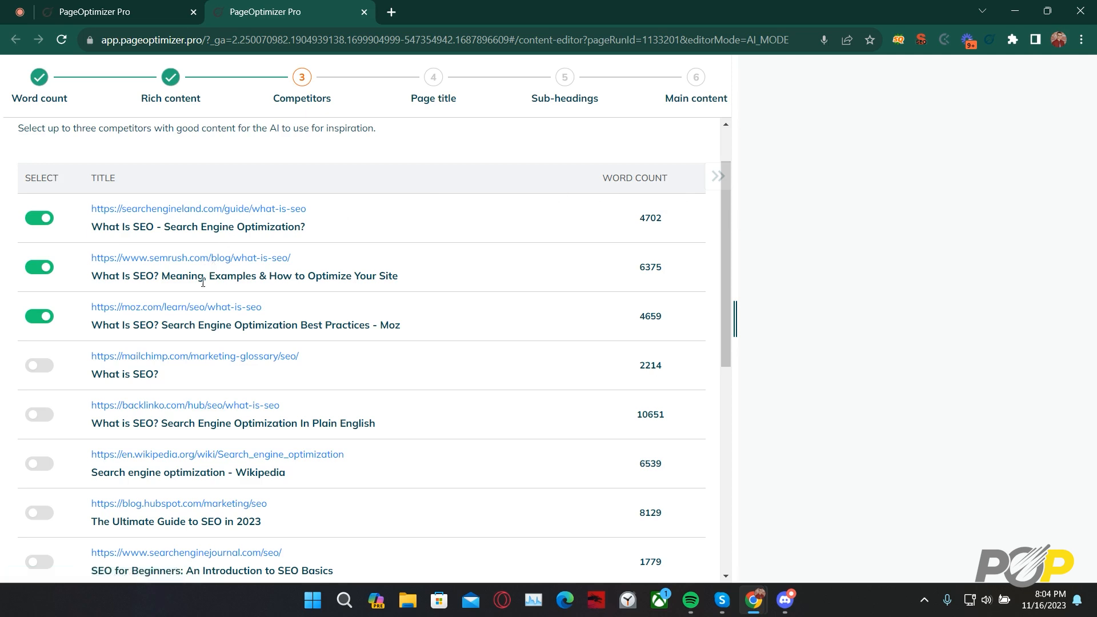
pyautogui.moveTo(467, 183)
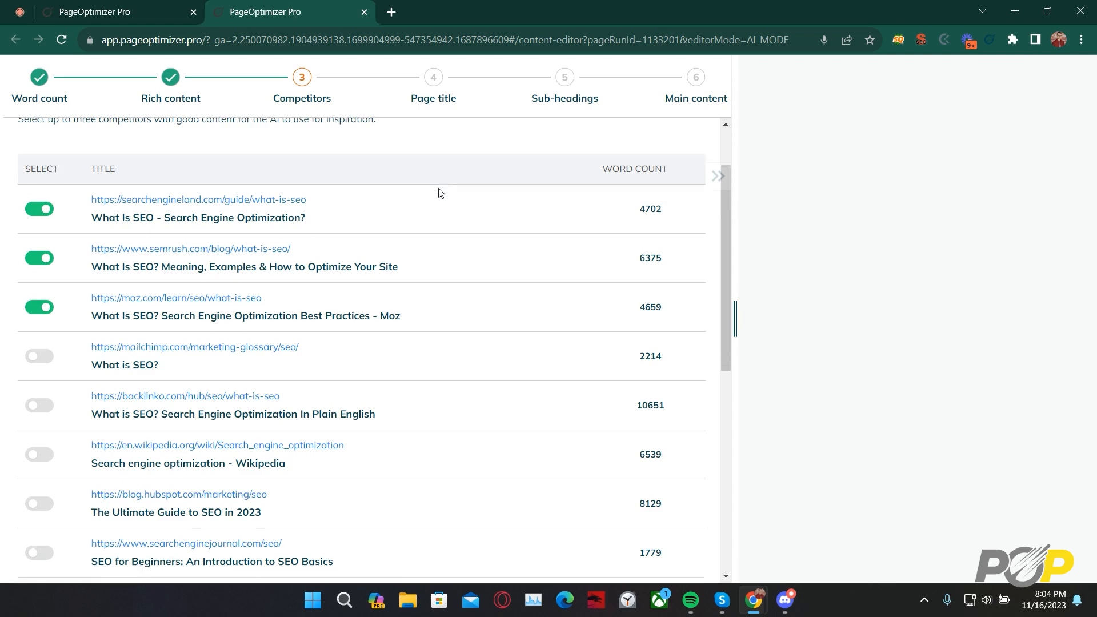
pyautogui.scroll(-3)
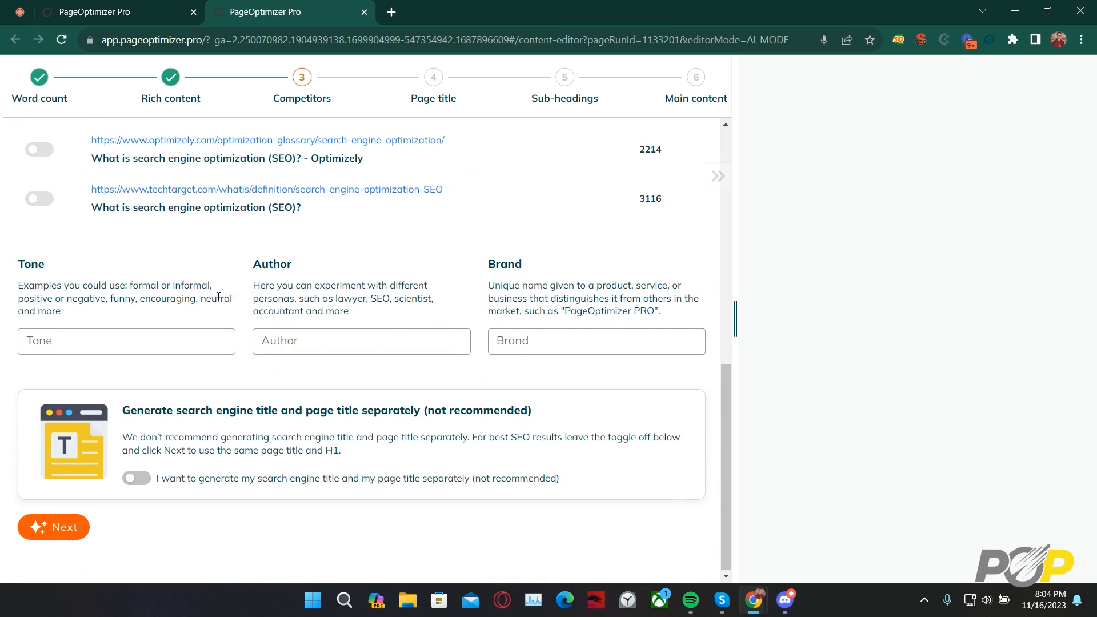
# Enter 'Informative' as the article tone and 'SEO' as the author persona
pyautogui.click(125, 342)
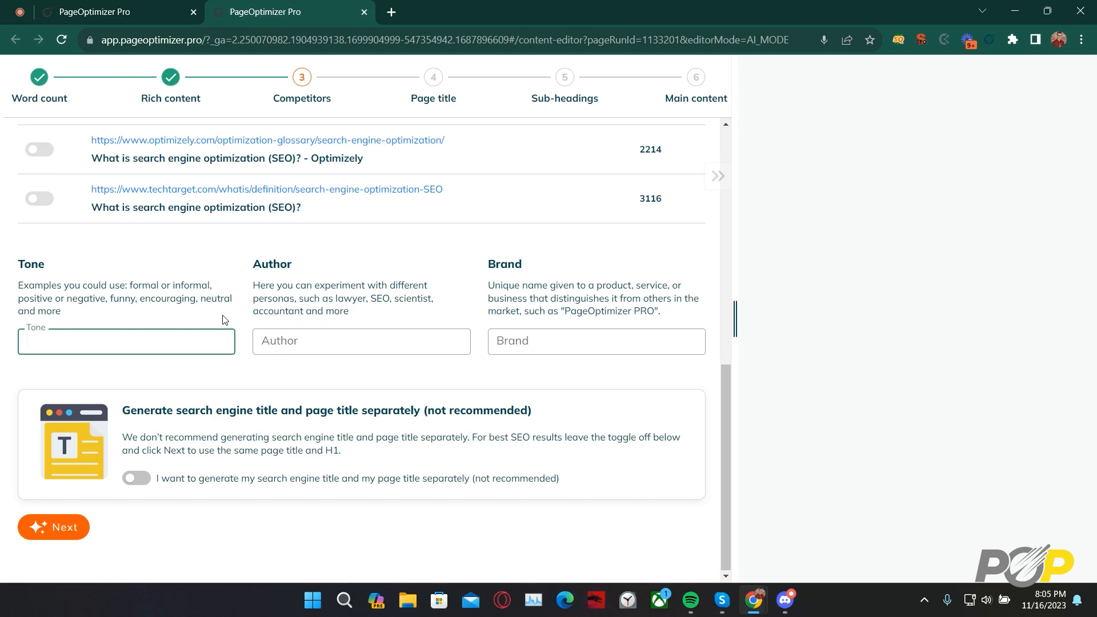
pyautogui.click(127, 341)
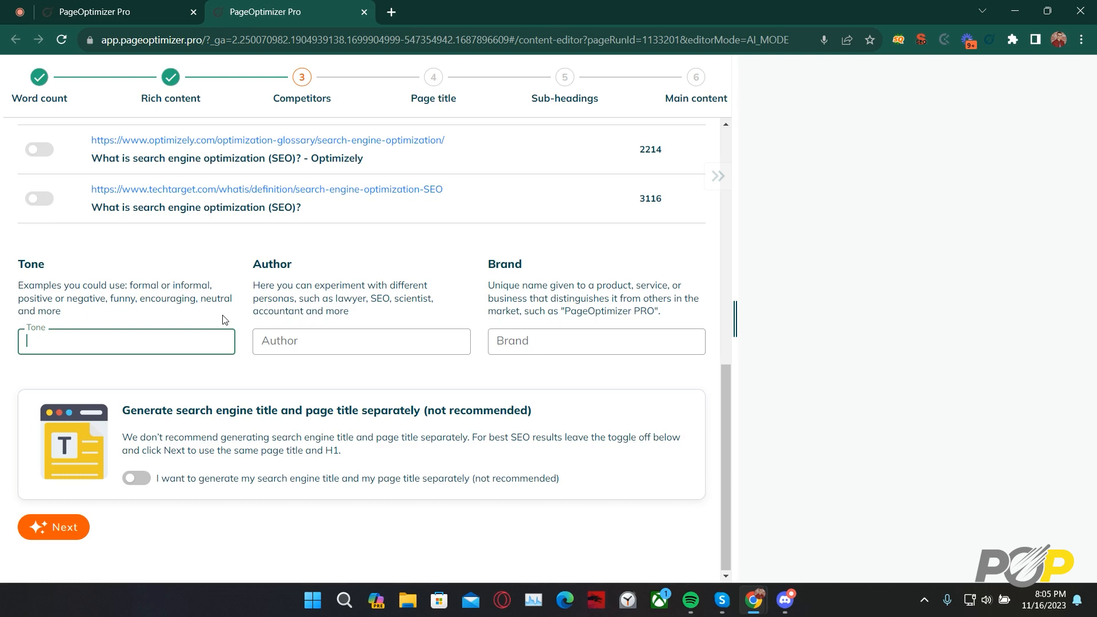
pyautogui.write('Informa')
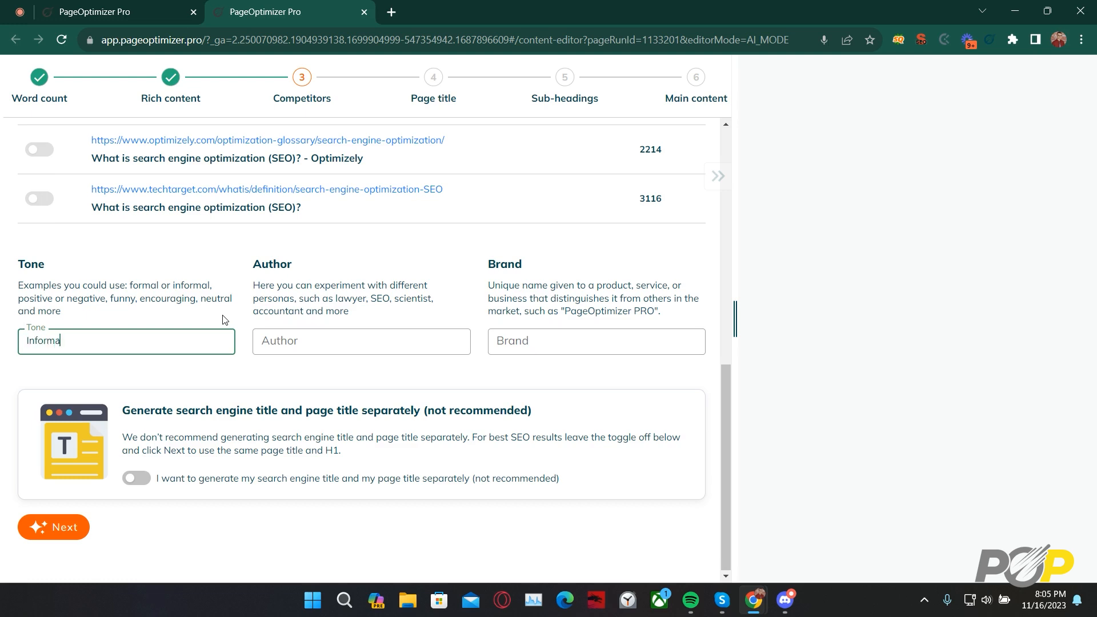
pyautogui.write('tive')
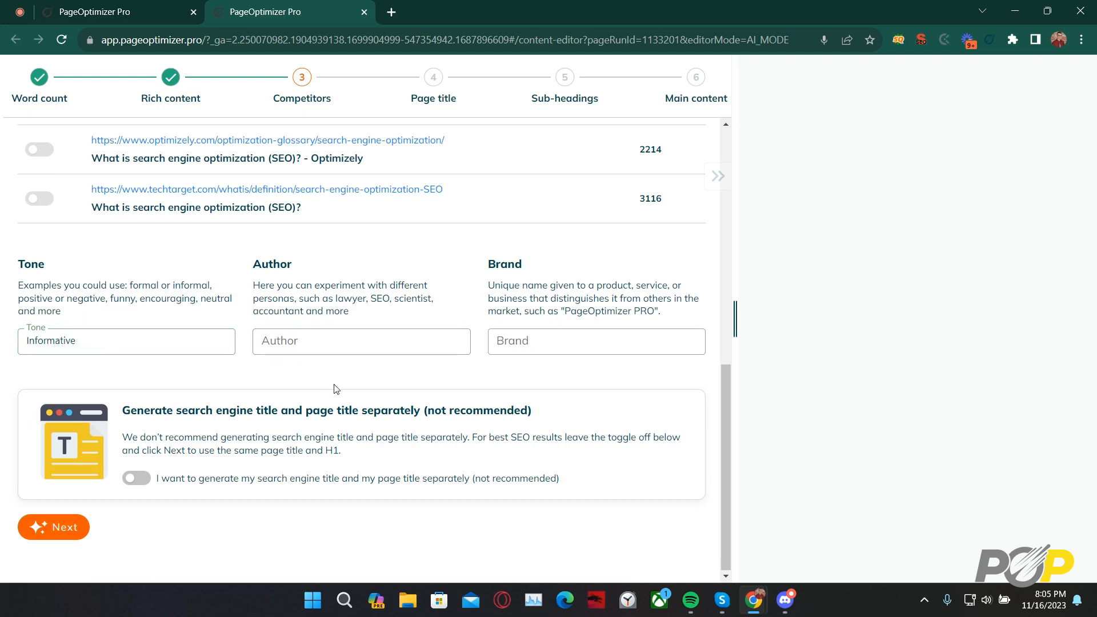
pyautogui.moveTo(346, 371)
pyautogui.write('S')
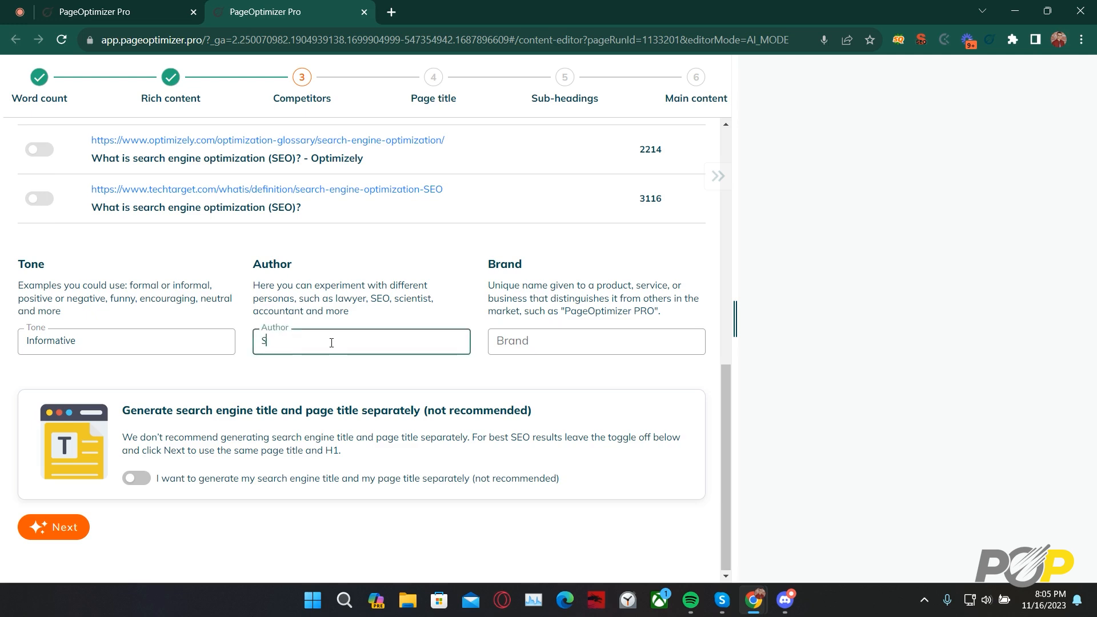
pyautogui.write('EO')
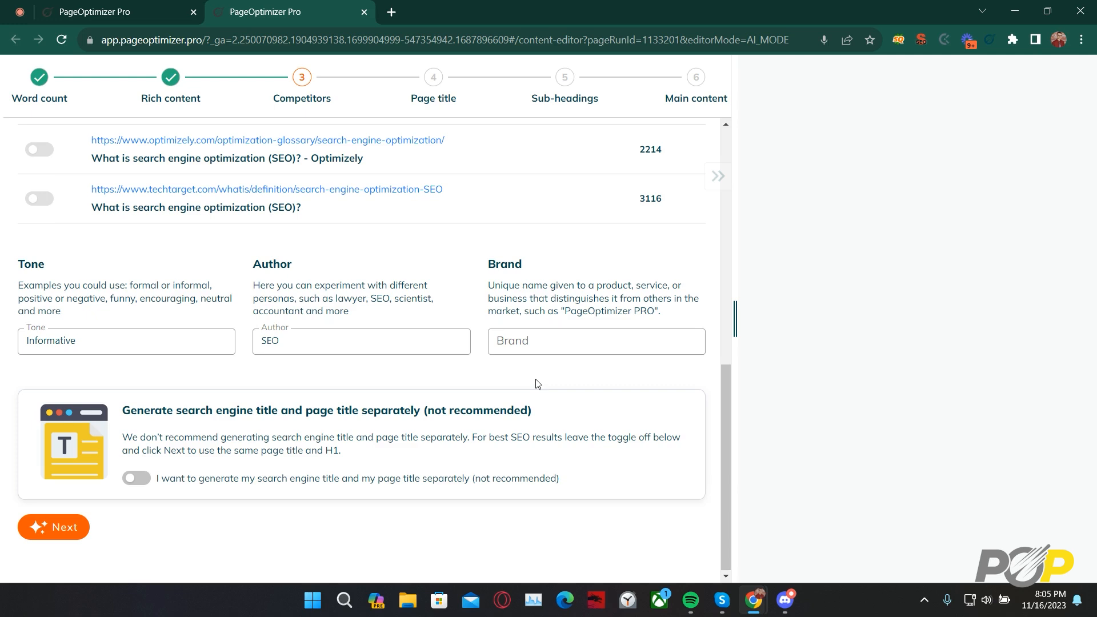
# Enter 'PageOptimizer Pro' as the brand, leave the separate-title toggle off, and continue to Page Title
pyautogui.click(595, 342)
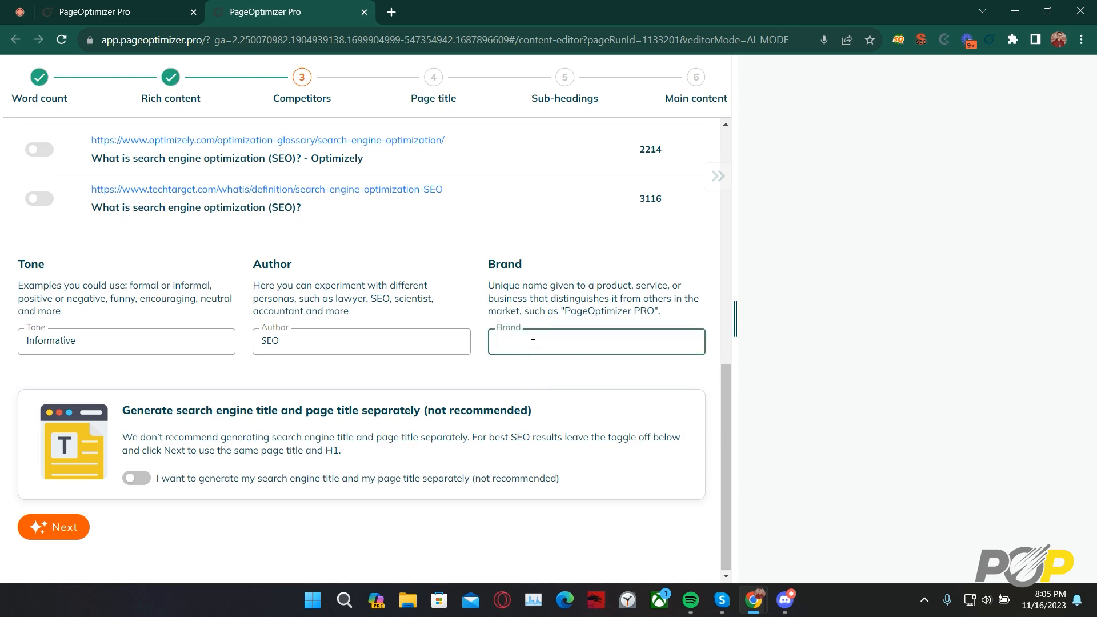
pyautogui.write('P')
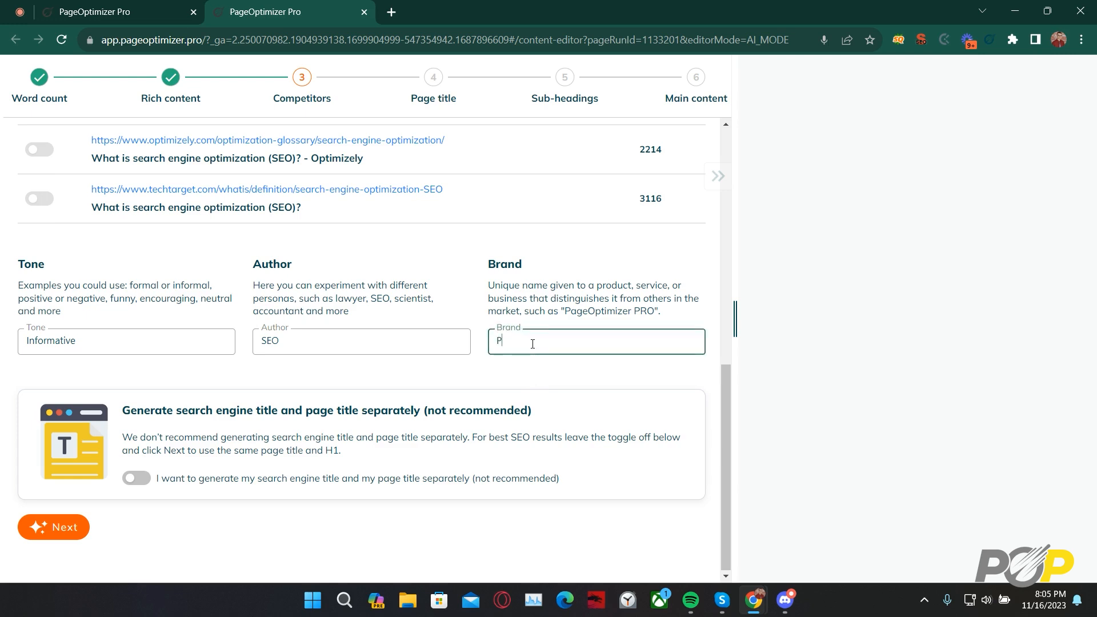
pyautogui.write('ageOptimi')
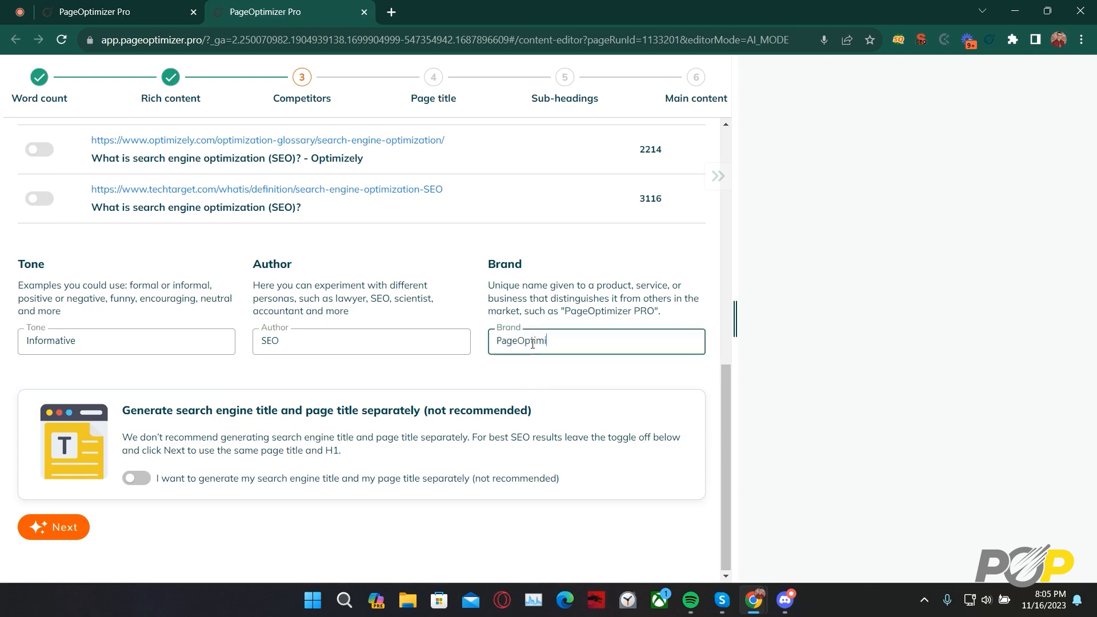
pyautogui.write('zer Pro')
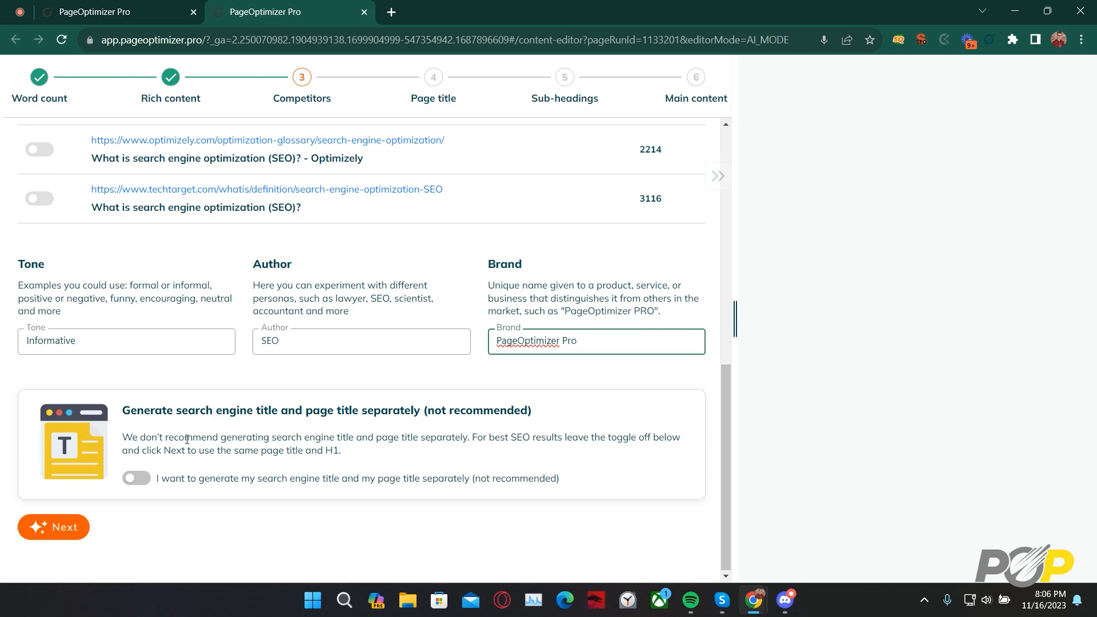
pyautogui.click(576, 340)
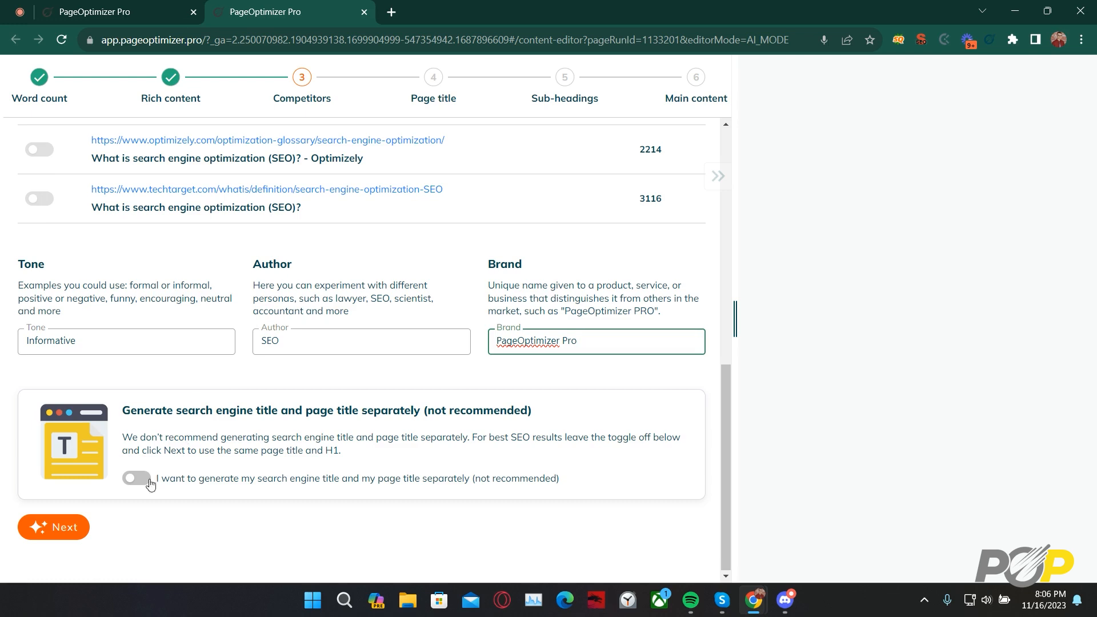
pyautogui.moveTo(131, 489)
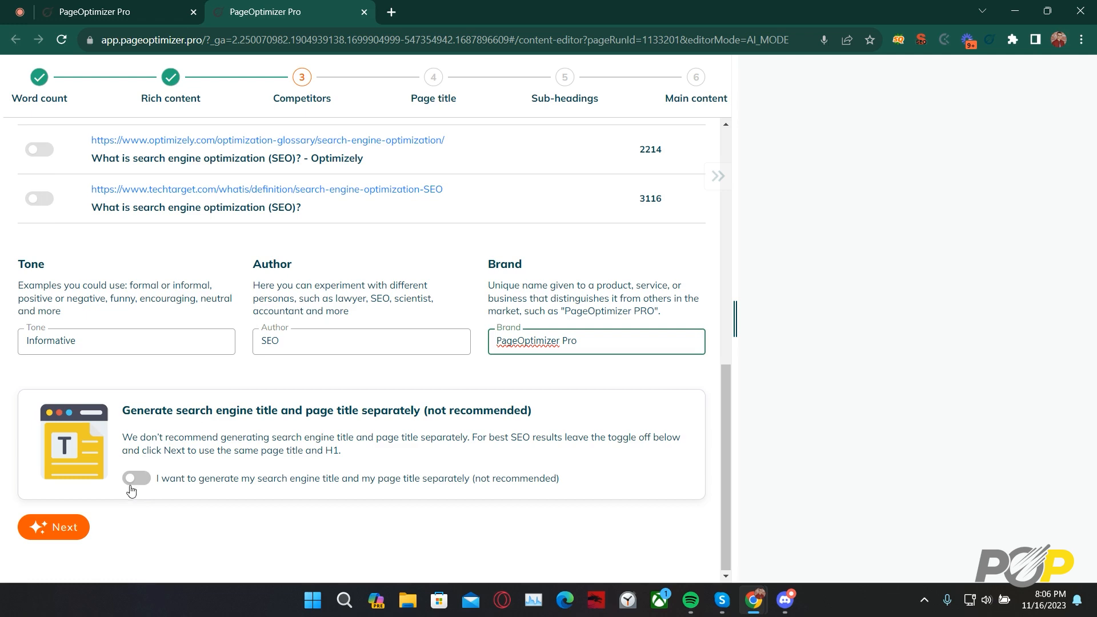
pyautogui.click(53, 527)
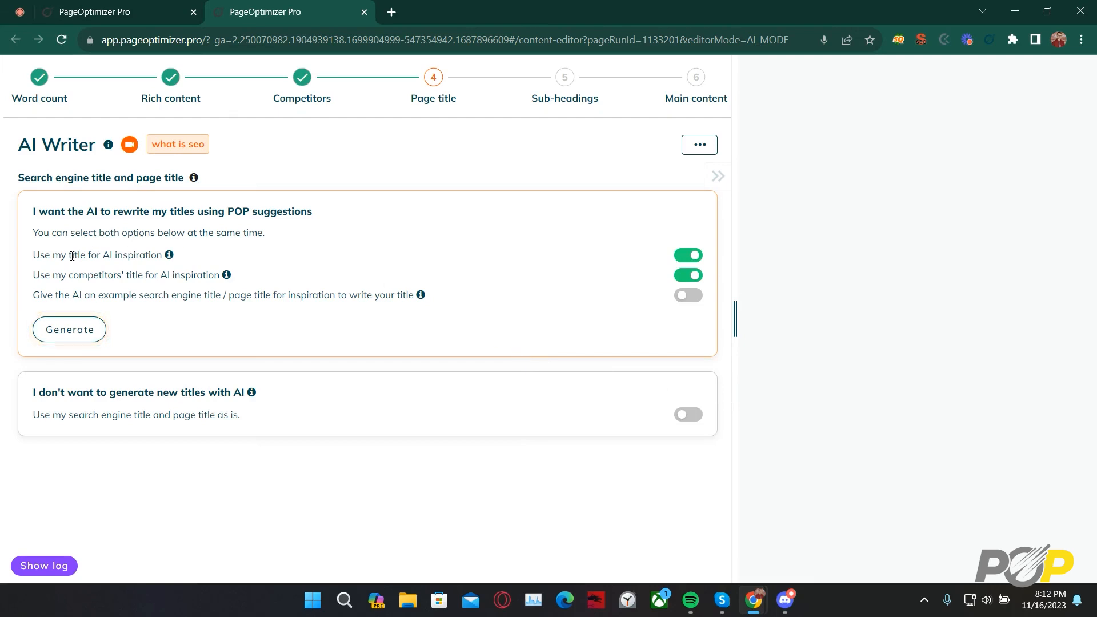
# Toggle the title inspiration switches, ending with 'Use my title' and 'Use my competitors' title' enabled
pyautogui.doubleClick(76, 254)
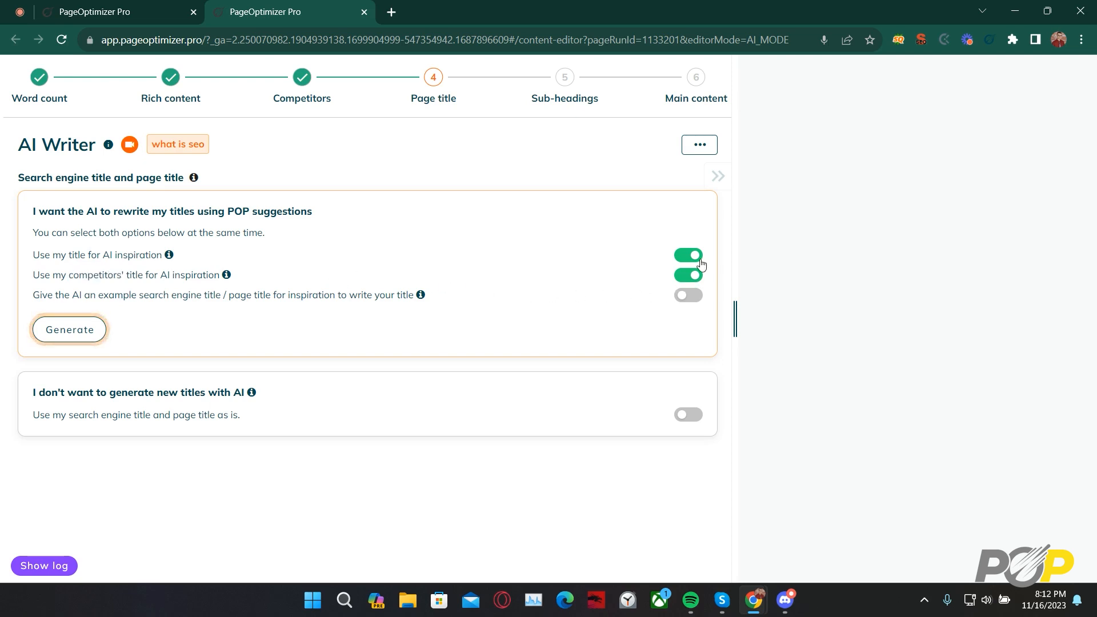
pyautogui.click(686, 255)
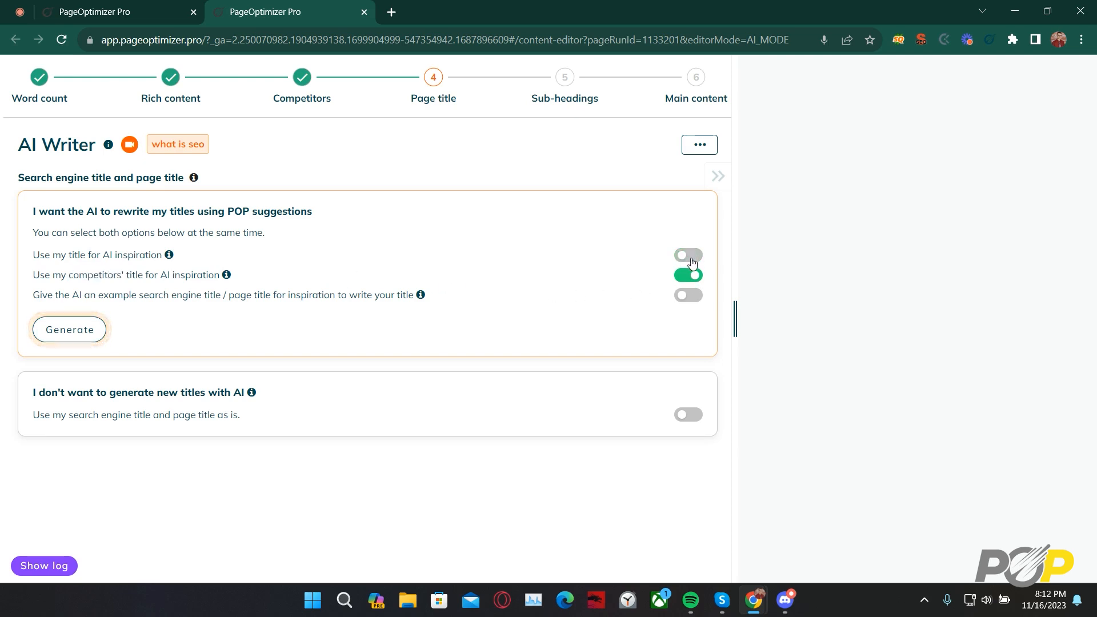
pyautogui.click(687, 274)
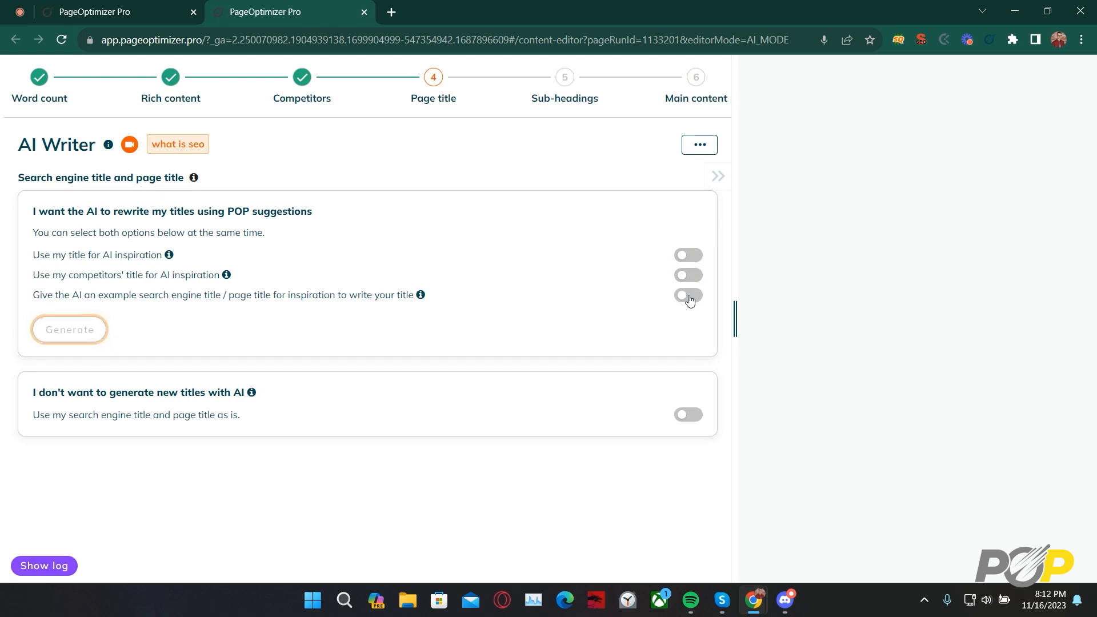
pyautogui.click(688, 295)
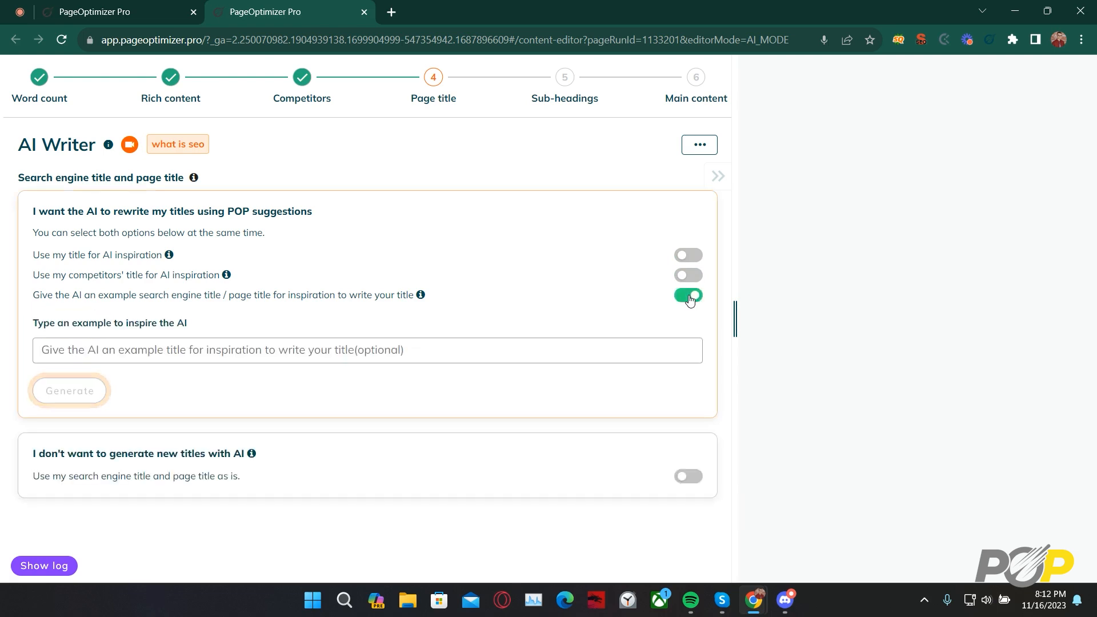
pyautogui.click(687, 294)
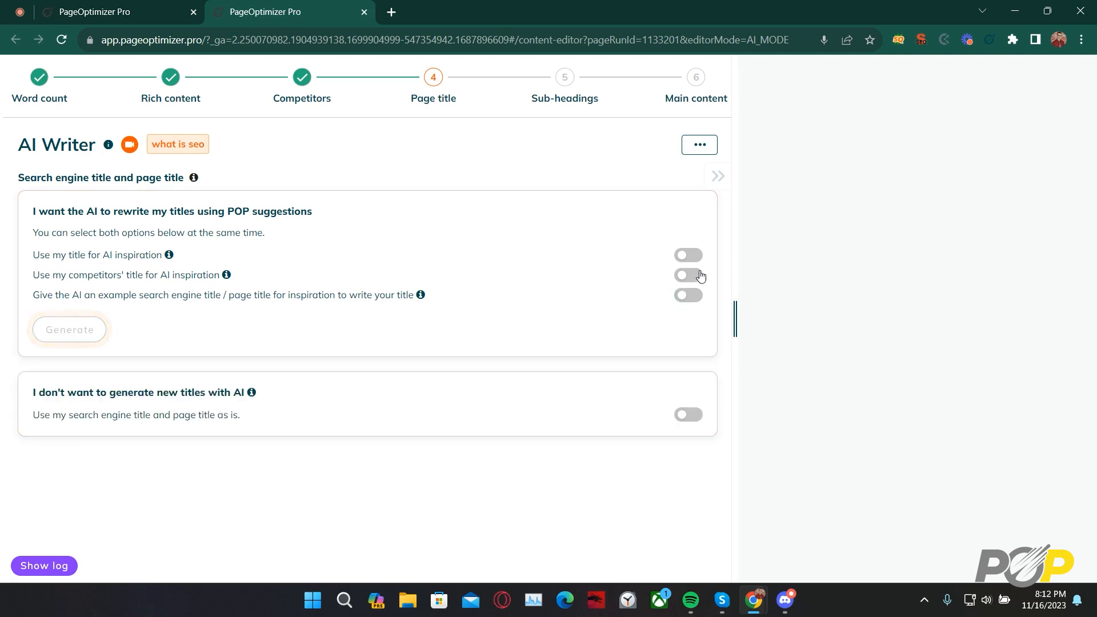
pyautogui.click(687, 254)
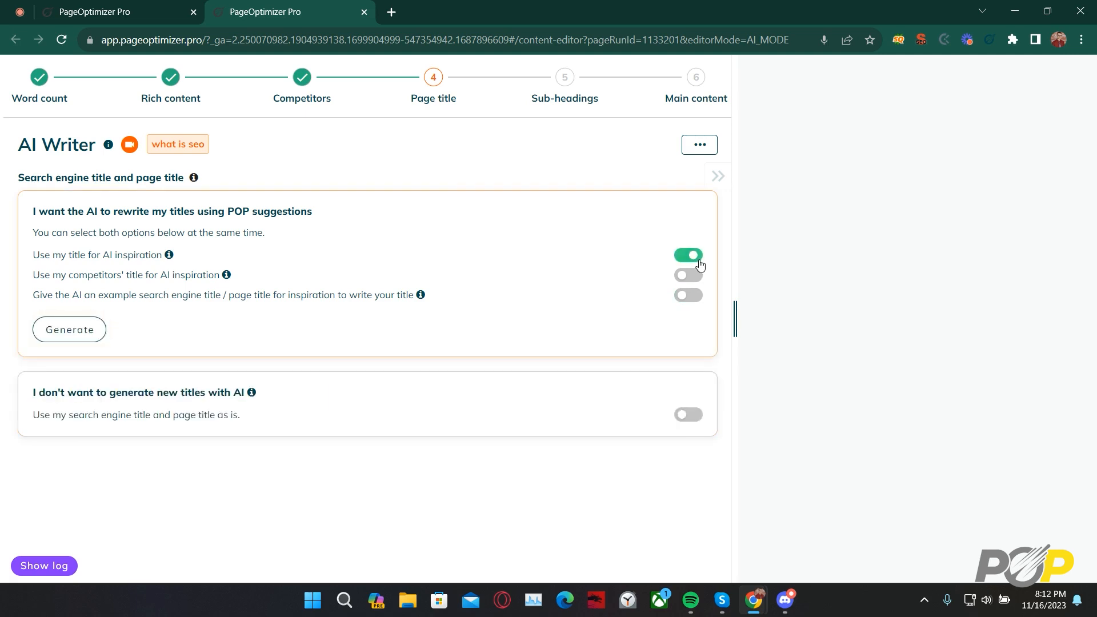
pyautogui.moveTo(688, 281)
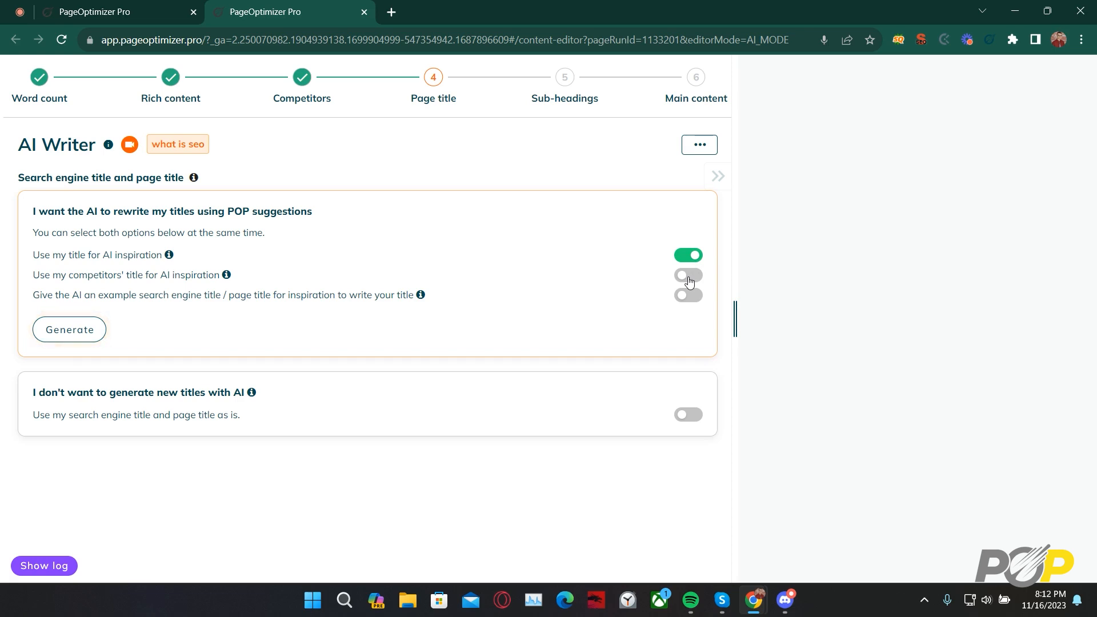
pyautogui.click(688, 274)
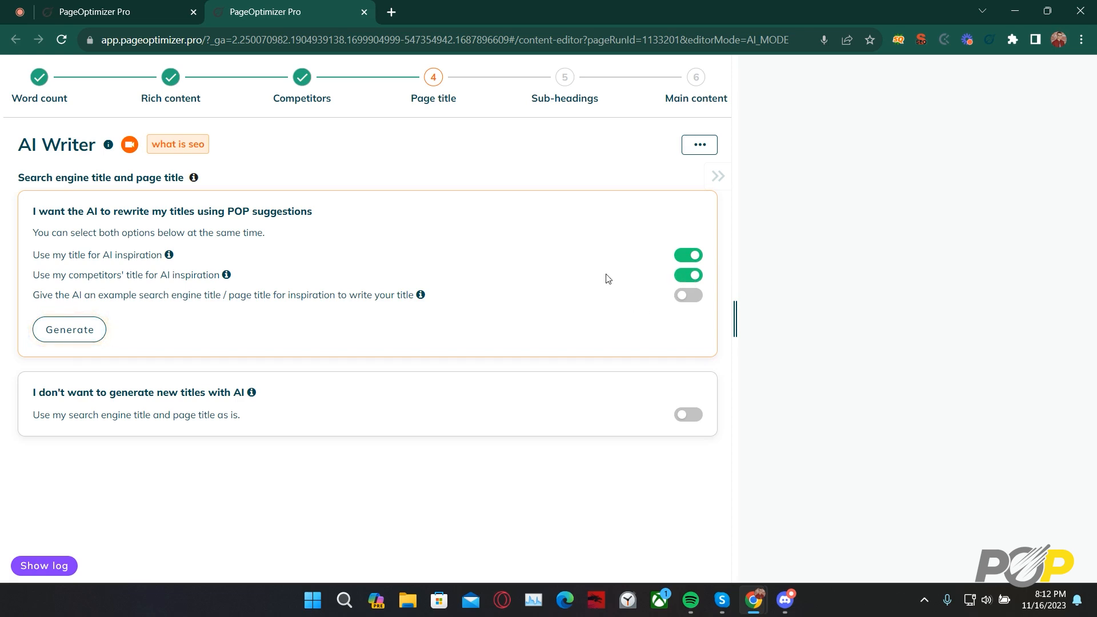
pyautogui.moveTo(69, 330)
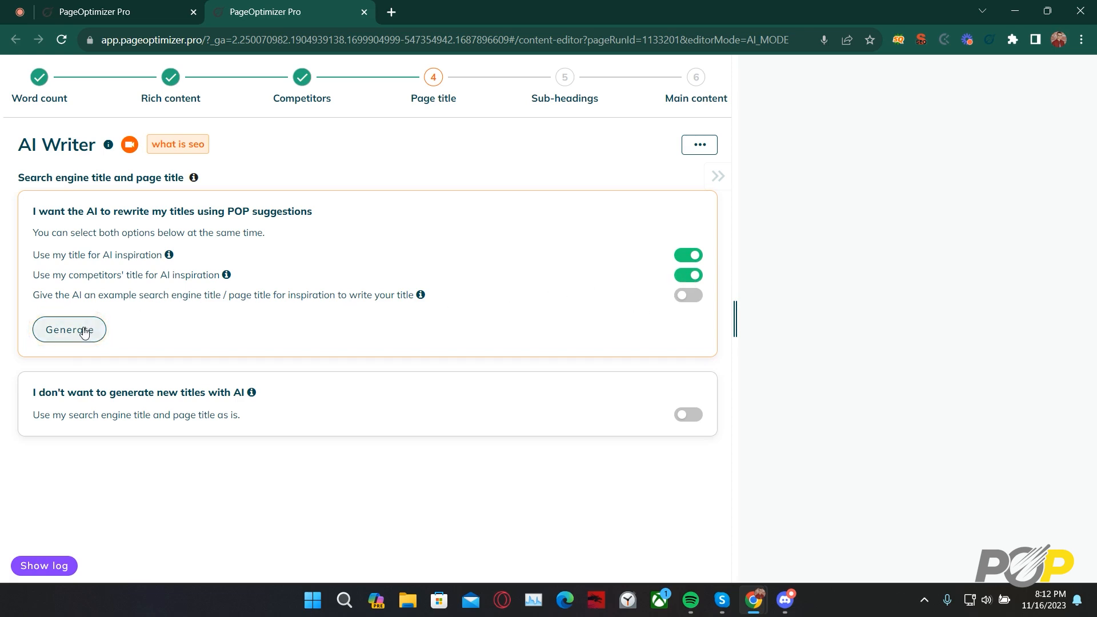
# Generate AI page title and H1 suggestions using both inspiration sources
pyautogui.click(69, 329)
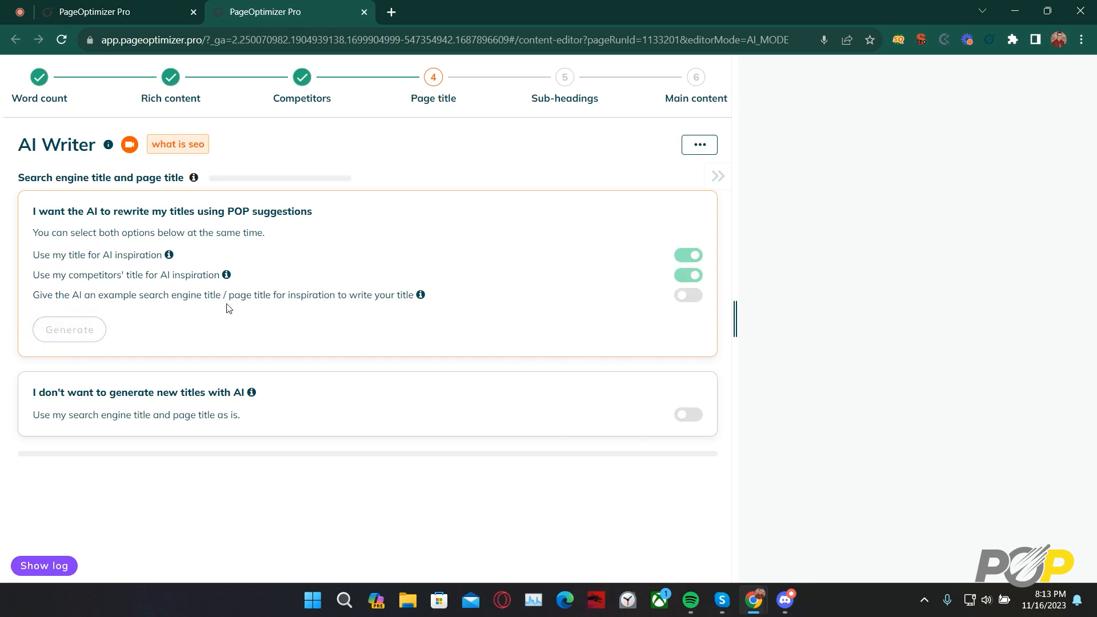
pyautogui.moveTo(508, 289)
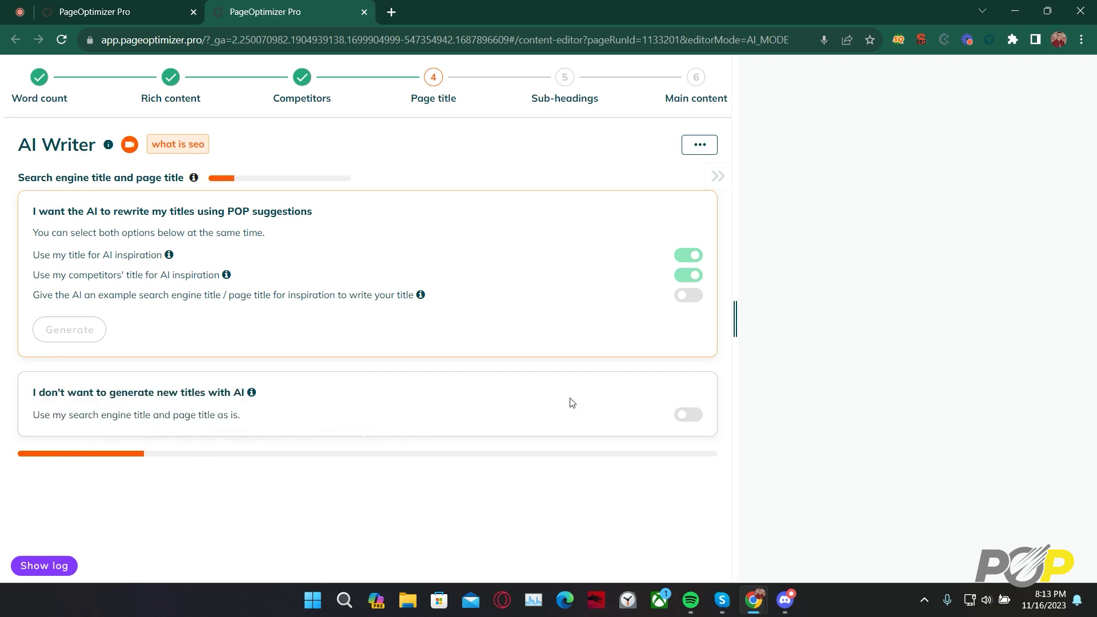
pyautogui.moveTo(588, 396)
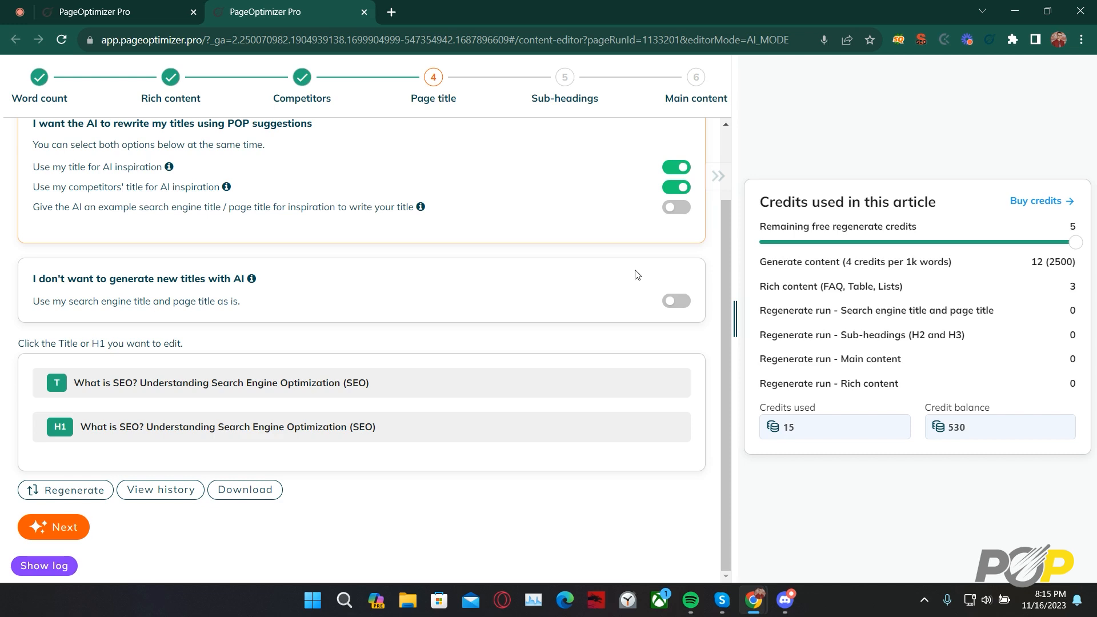
pyautogui.moveTo(343, 345)
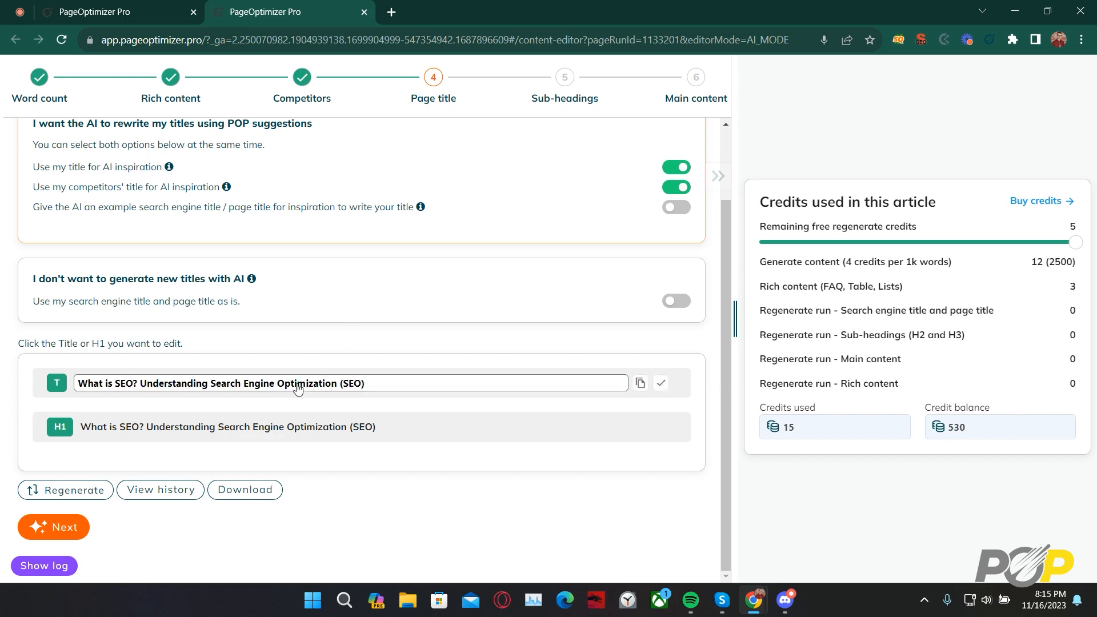
pyautogui.moveTo(404, 392)
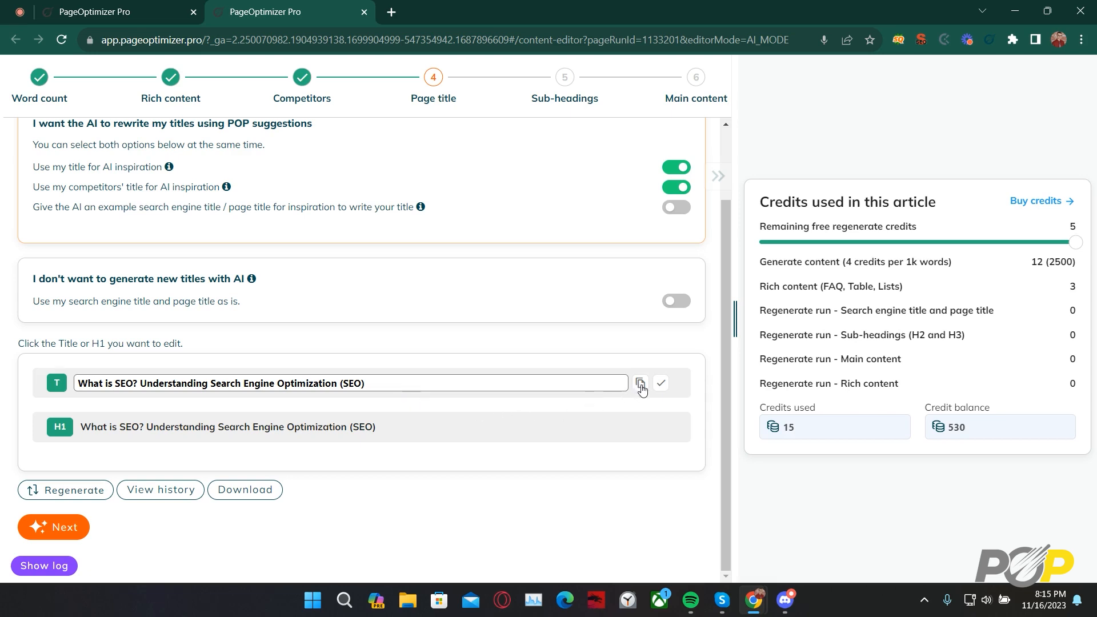
# Copy the generated page title and accept it without changes
pyautogui.click(639, 383)
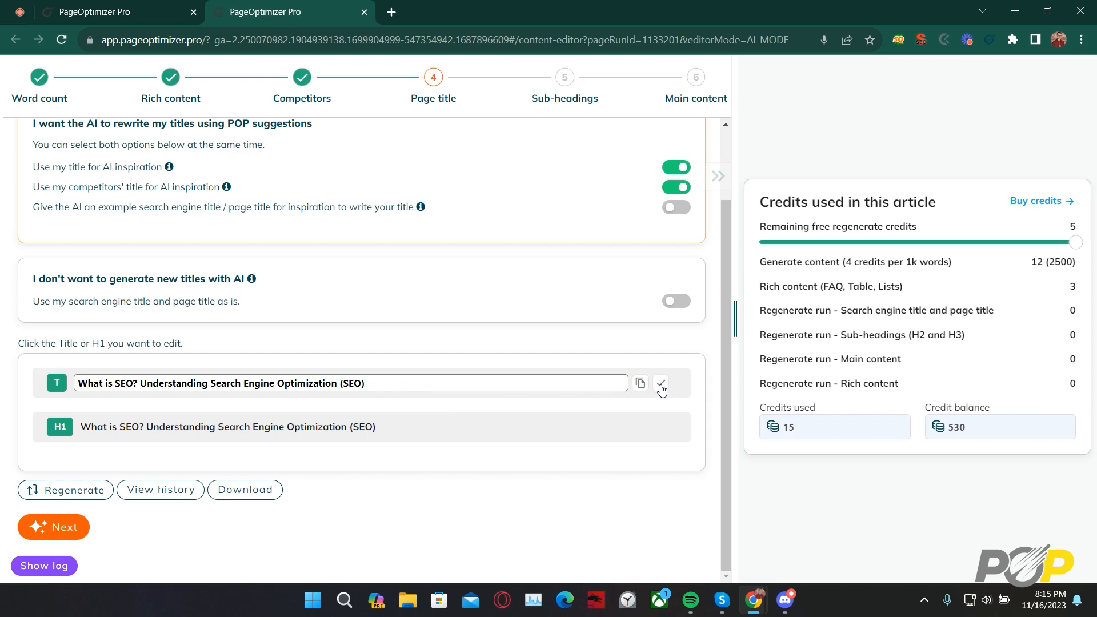
pyautogui.click(658, 389)
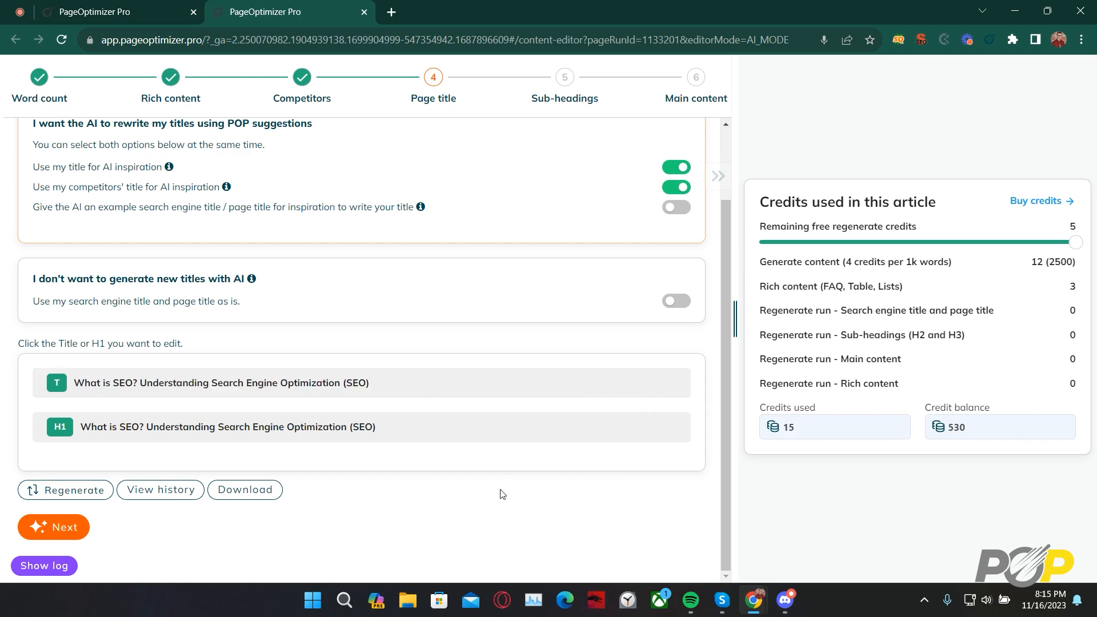
pyautogui.moveTo(396, 384)
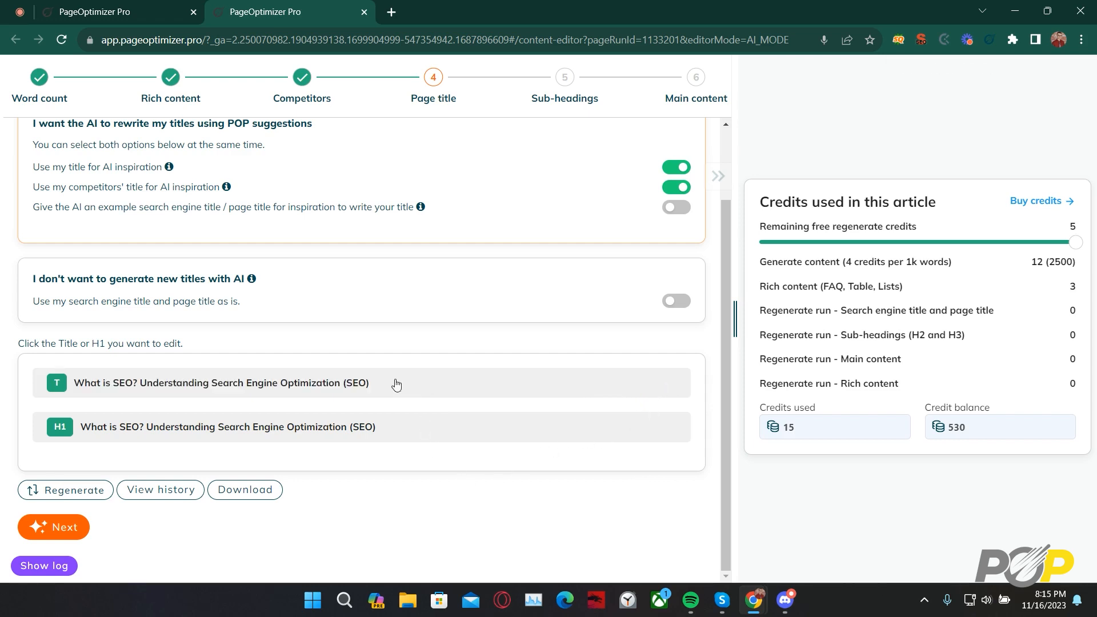
pyautogui.moveTo(83, 489)
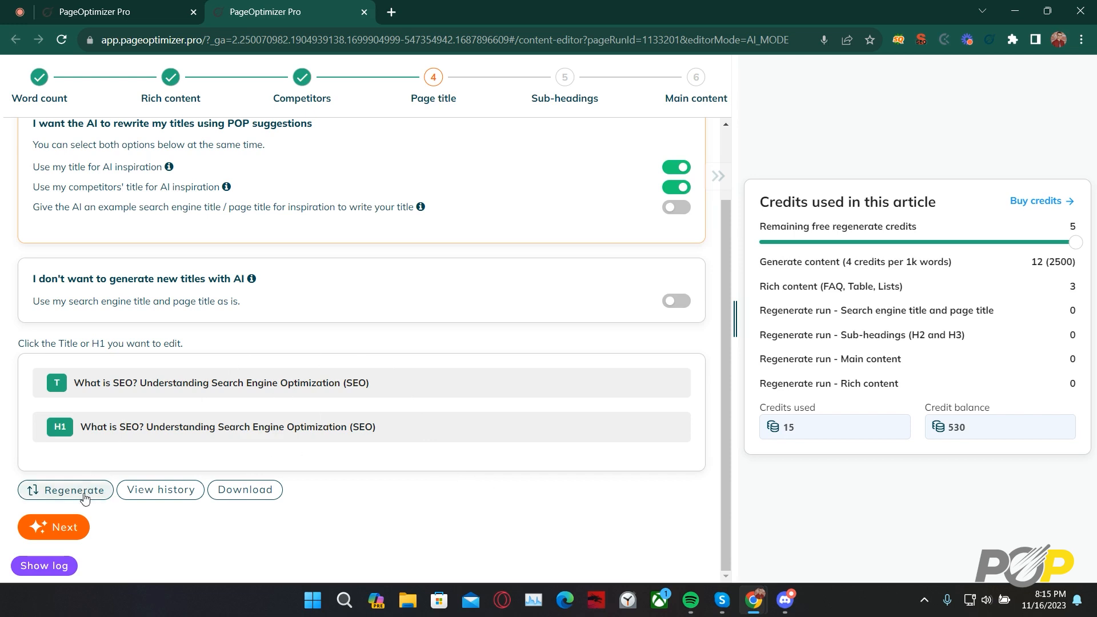
pyautogui.moveTo(160, 489)
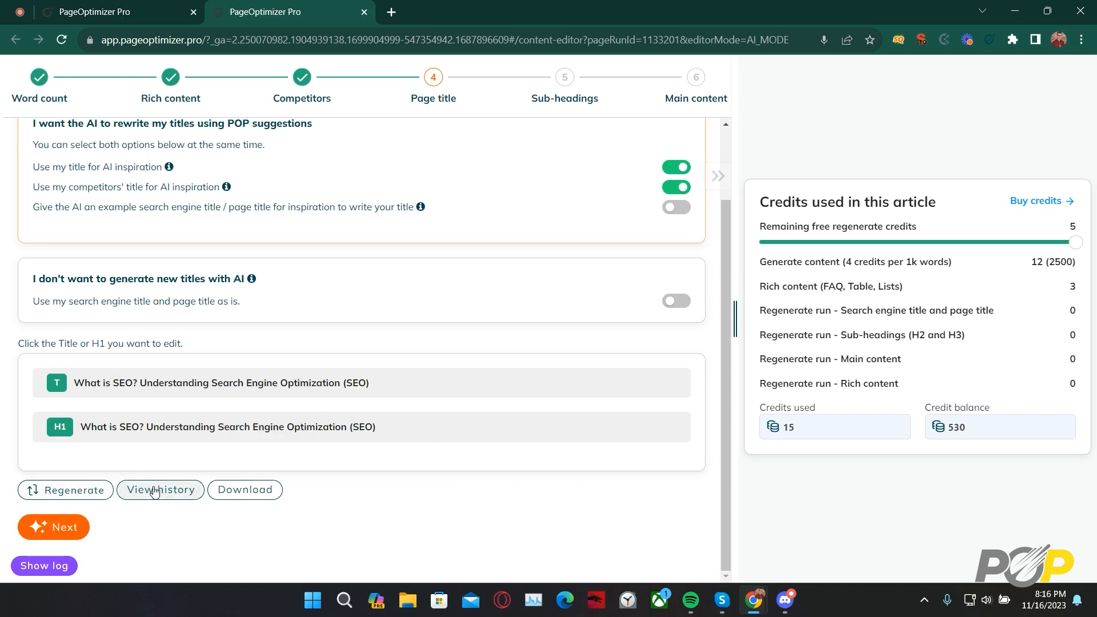
pyautogui.moveTo(163, 496)
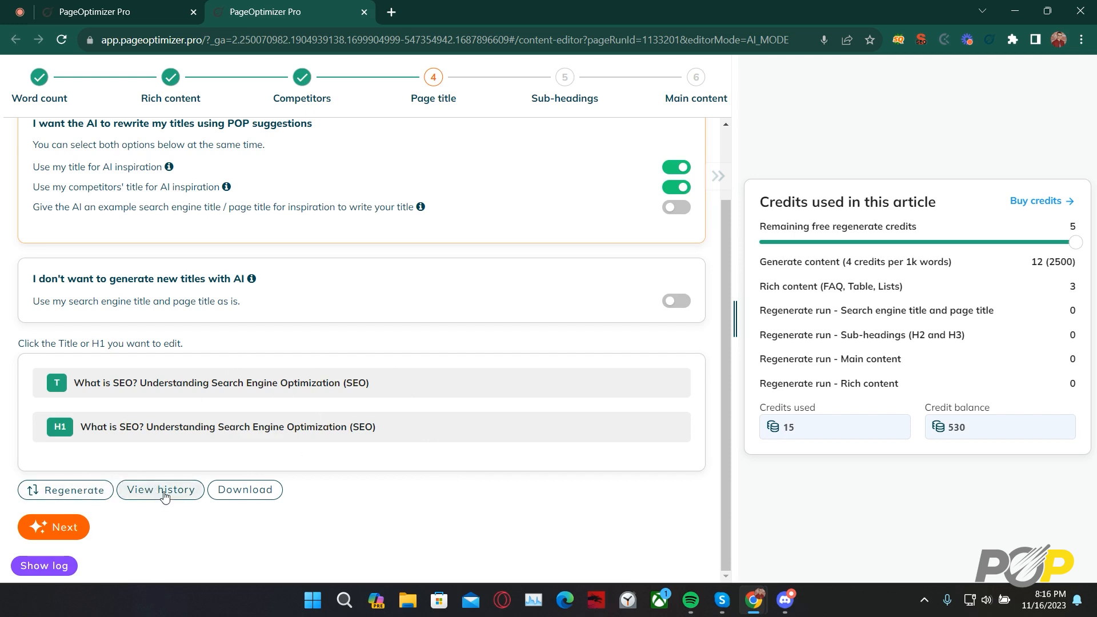
pyautogui.moveTo(245, 489)
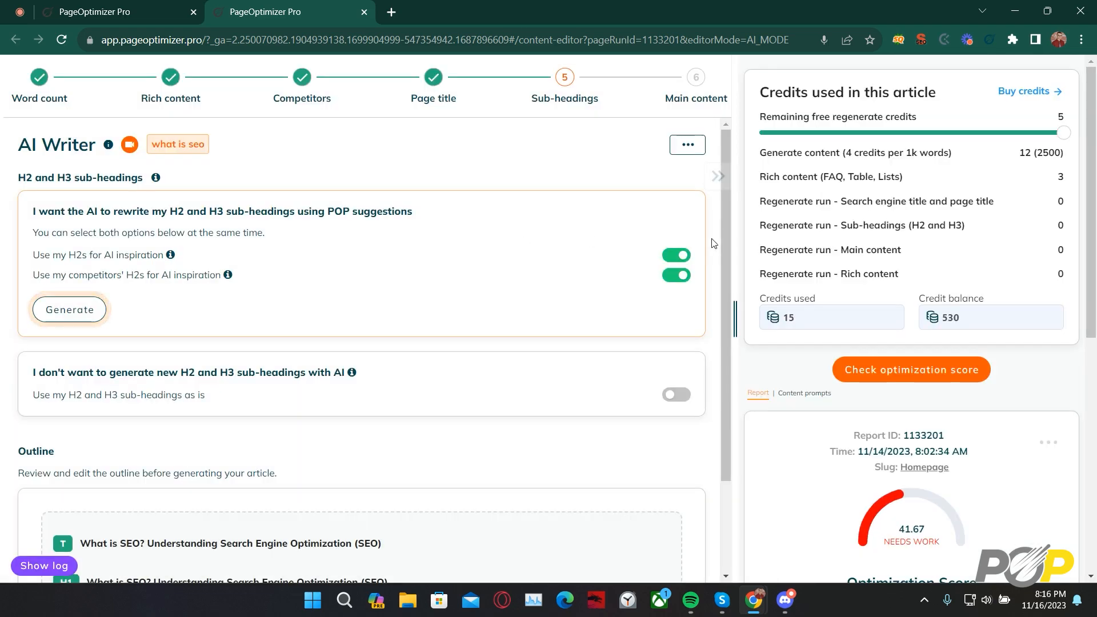
# Scroll down to the H2 inspiration options on the Sub-headings step
pyautogui.scroll(-3)
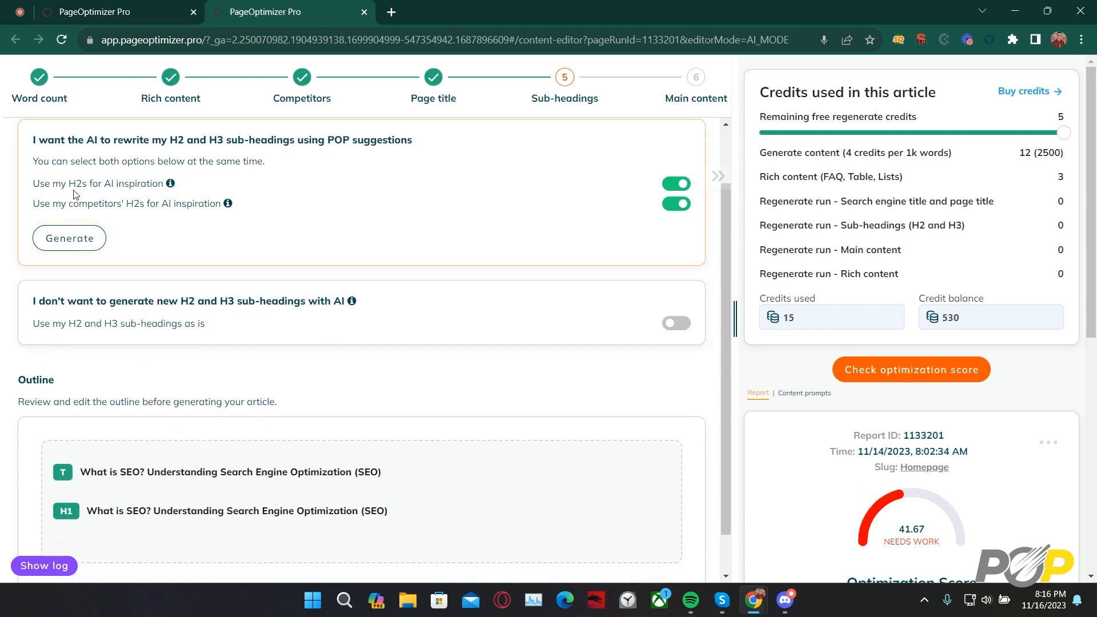
pyautogui.moveTo(98, 208)
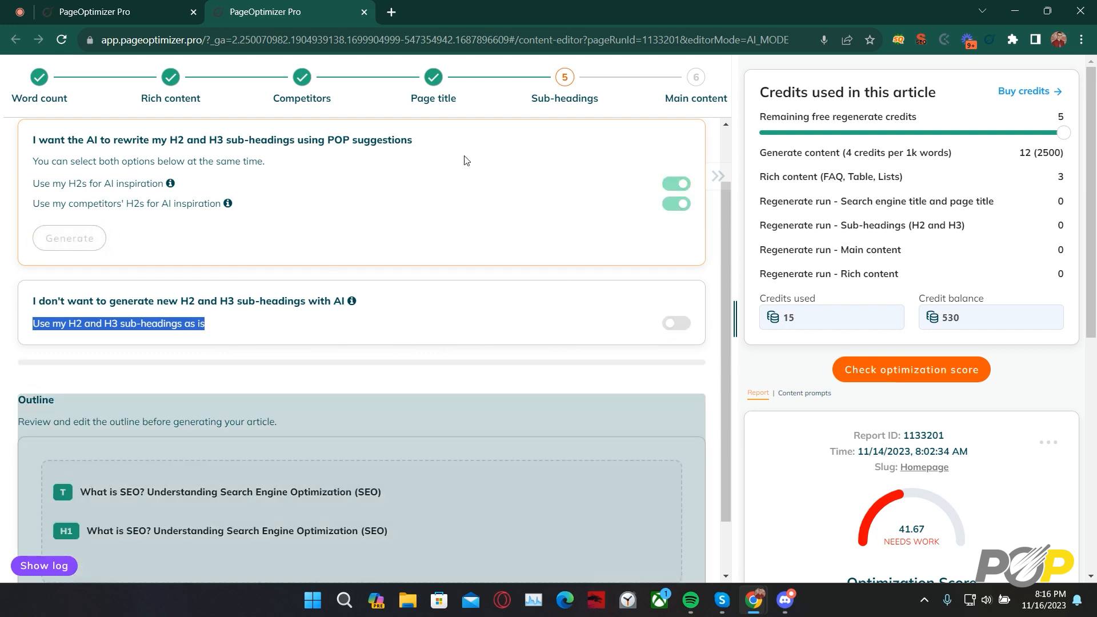
# Review the first H3 sub-heading in the outline, checking its level options and keeping it unchanged
pyautogui.scroll(3)
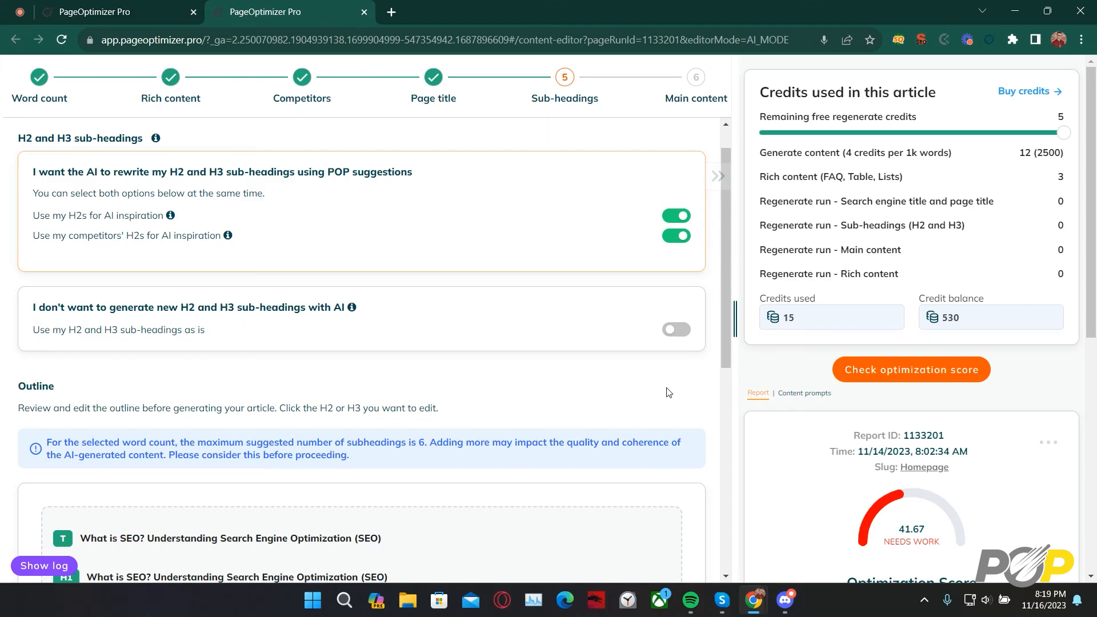
pyautogui.scroll(-3)
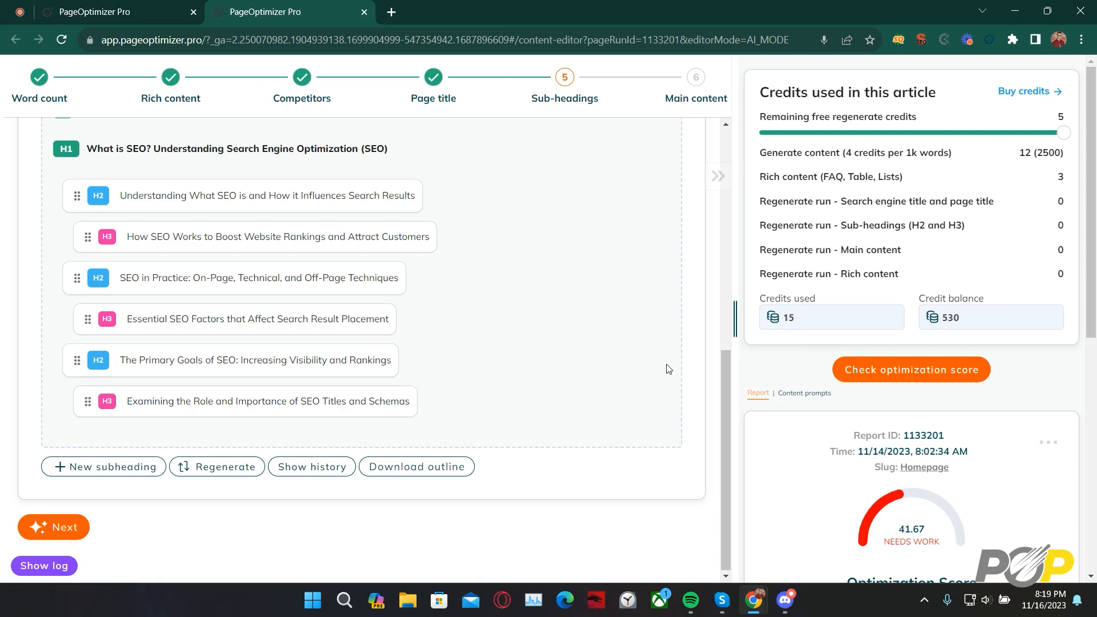
pyautogui.moveTo(78, 200)
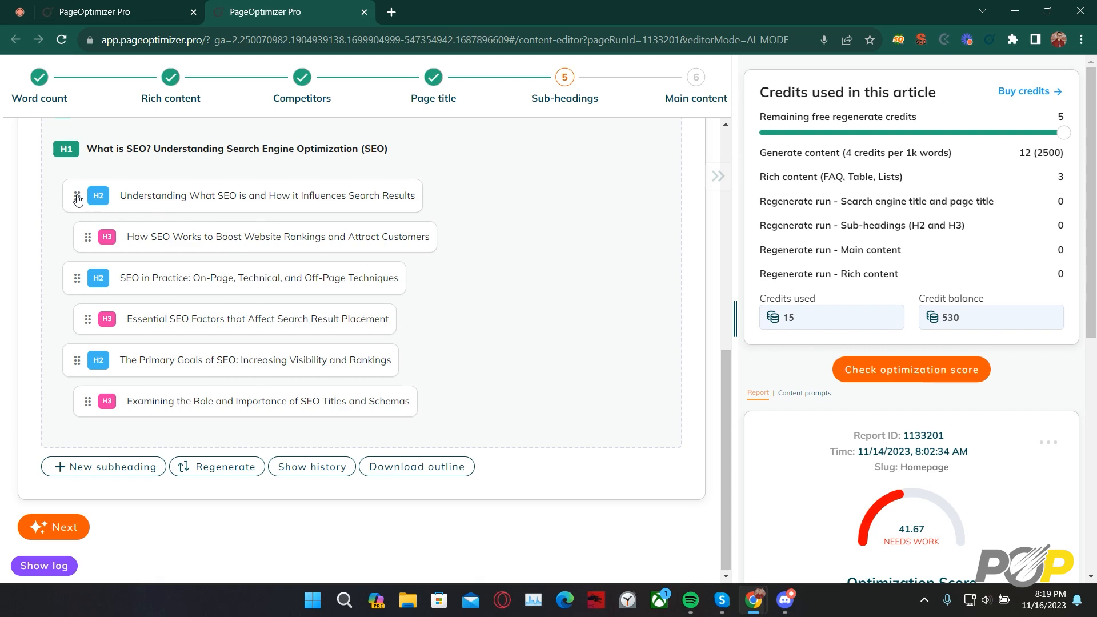
pyautogui.moveTo(77, 196); pyautogui.dragTo(77, 236)
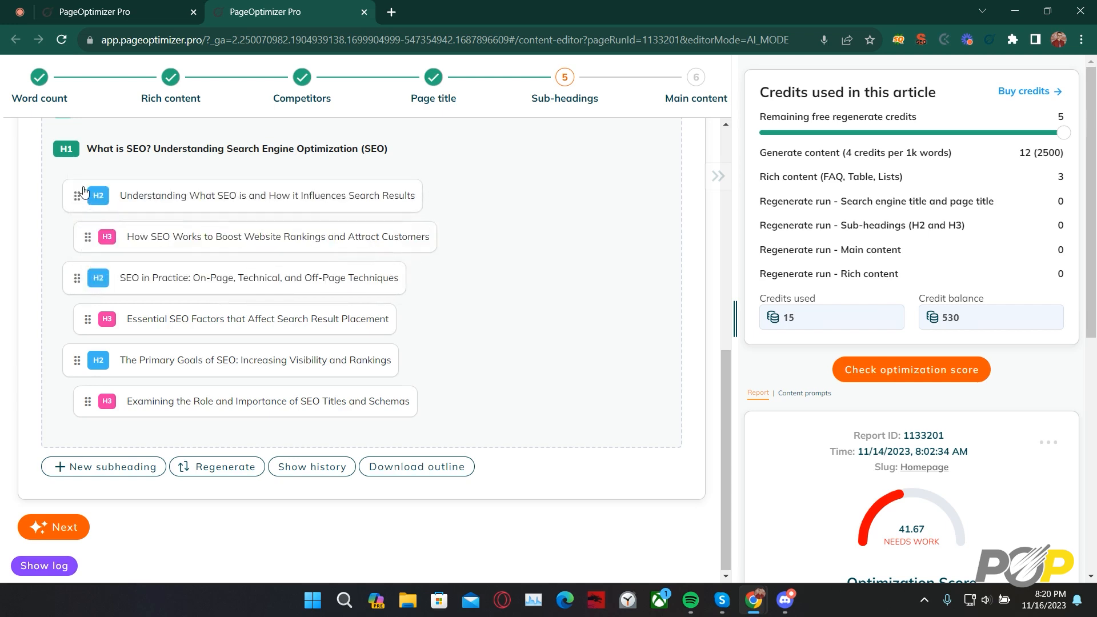
pyautogui.moveTo(179, 239)
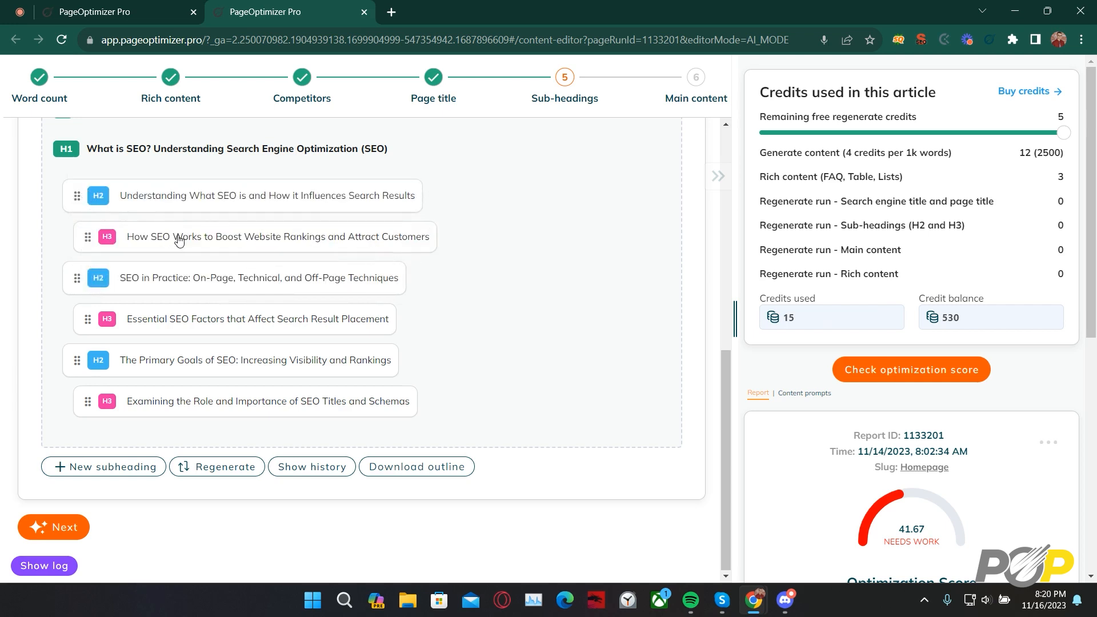
pyautogui.click(276, 236)
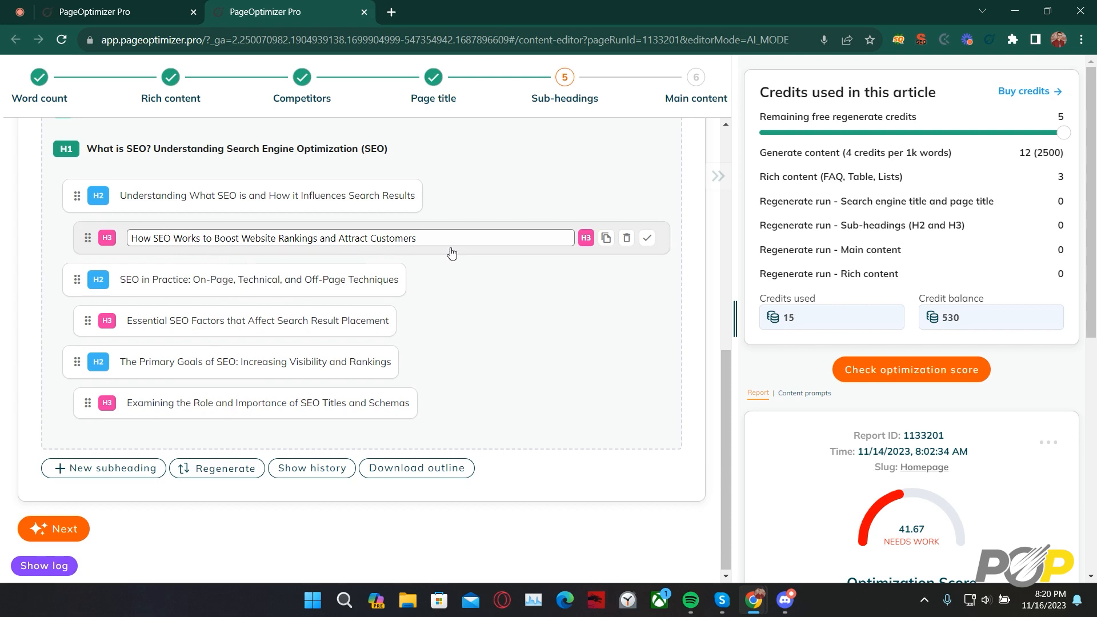
pyautogui.click(585, 238)
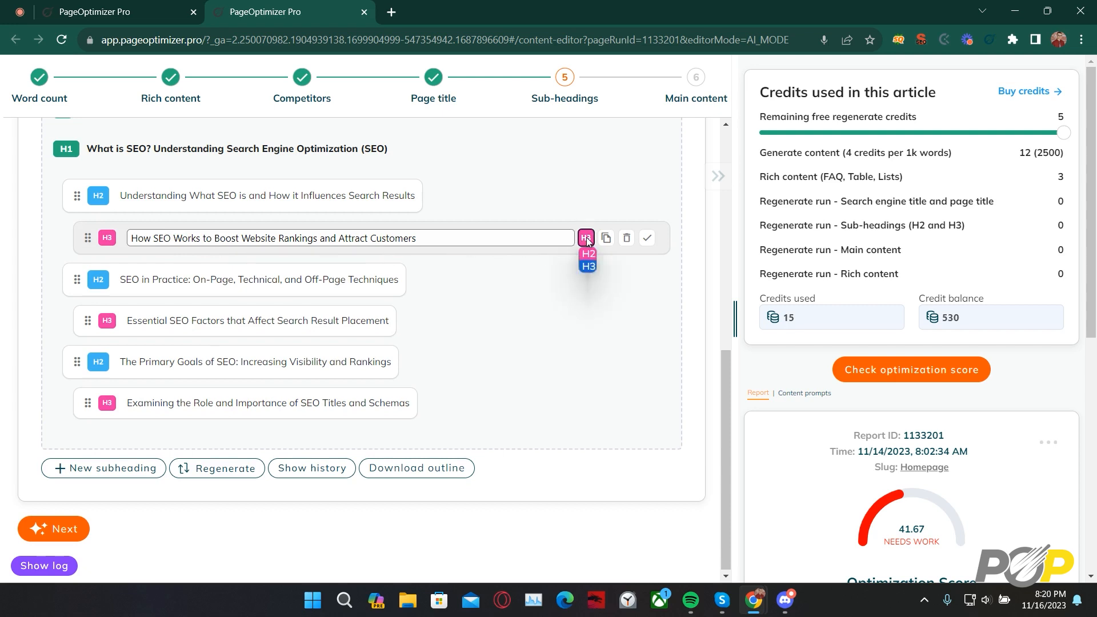
pyautogui.moveTo(587, 265)
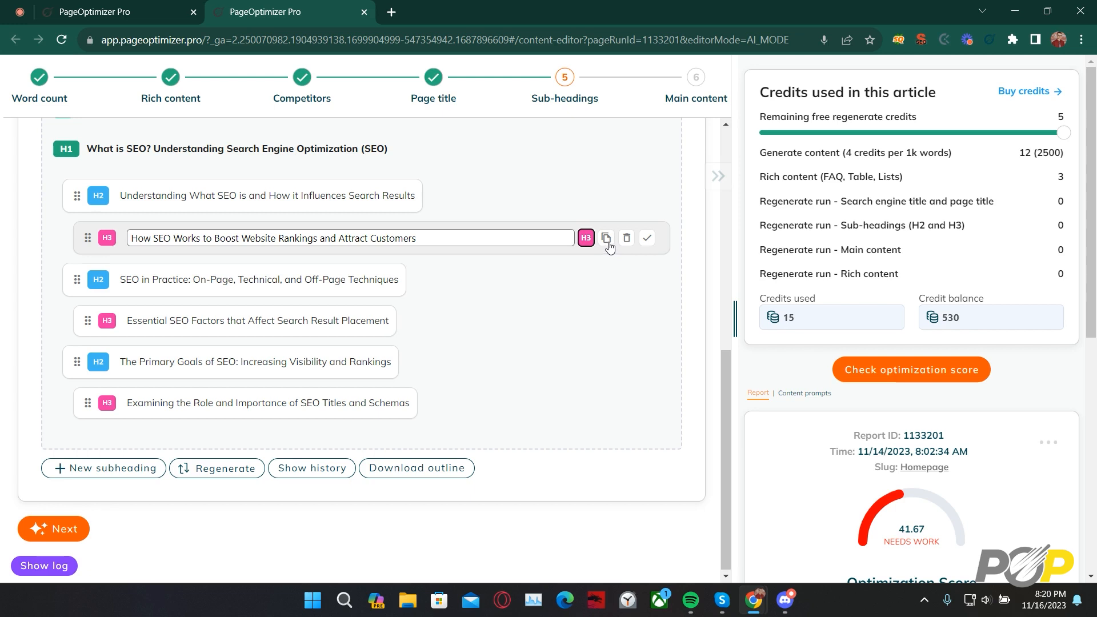
pyautogui.moveTo(628, 242)
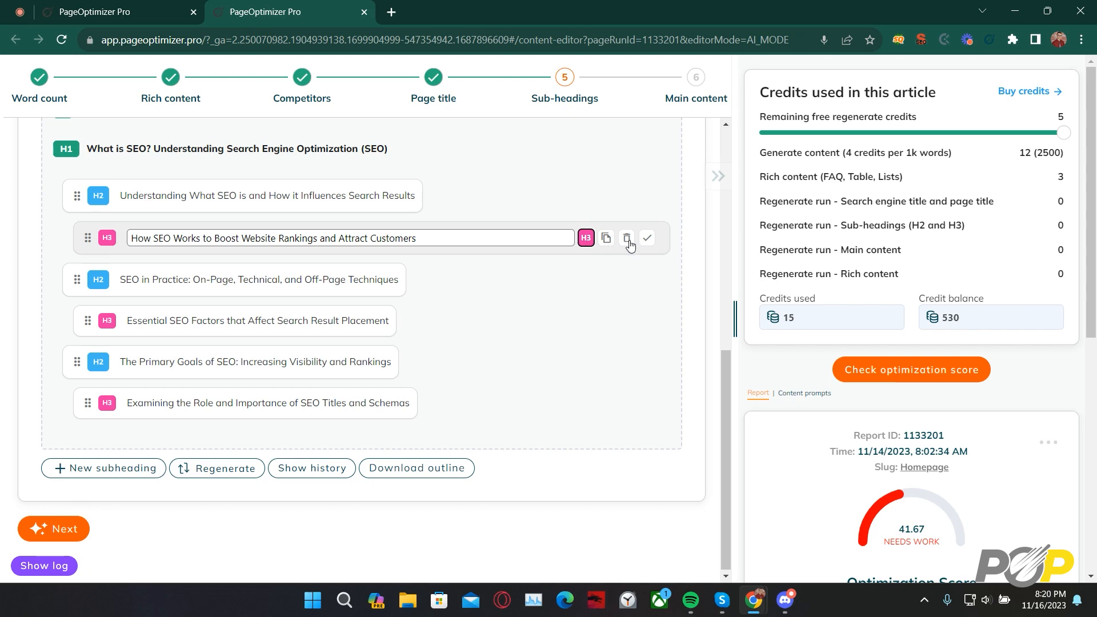
pyautogui.moveTo(643, 255)
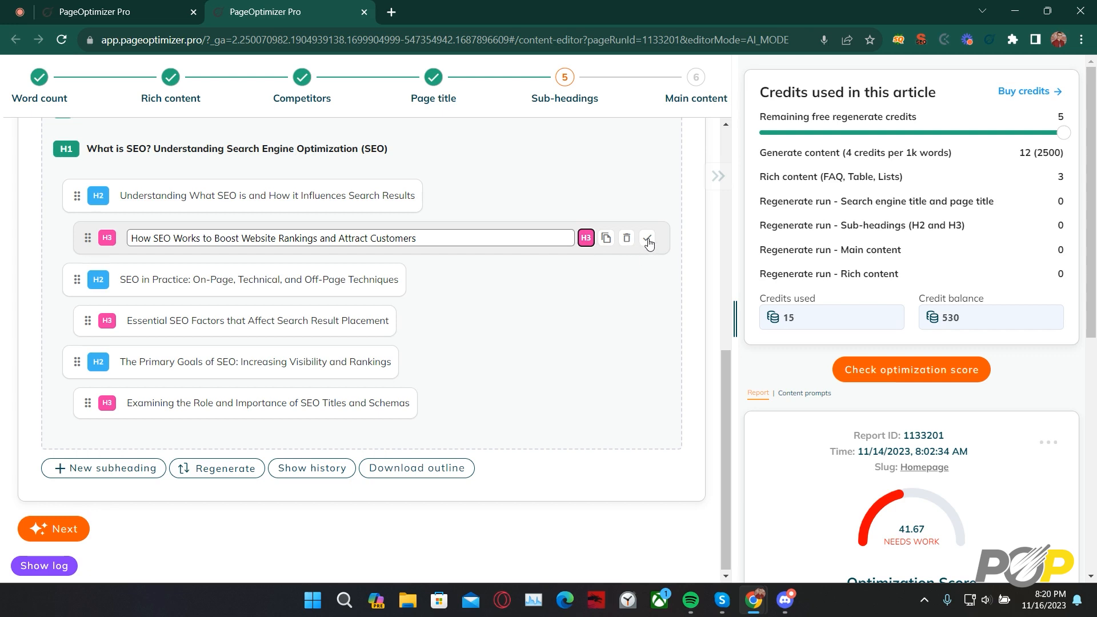
pyautogui.click(647, 238)
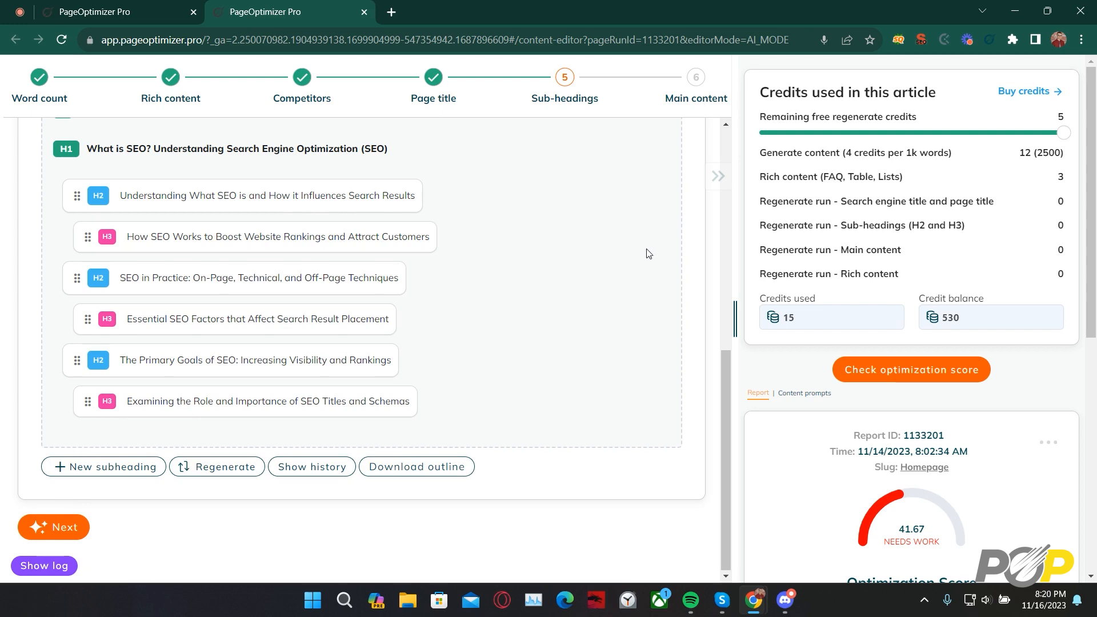
pyautogui.moveTo(103, 466)
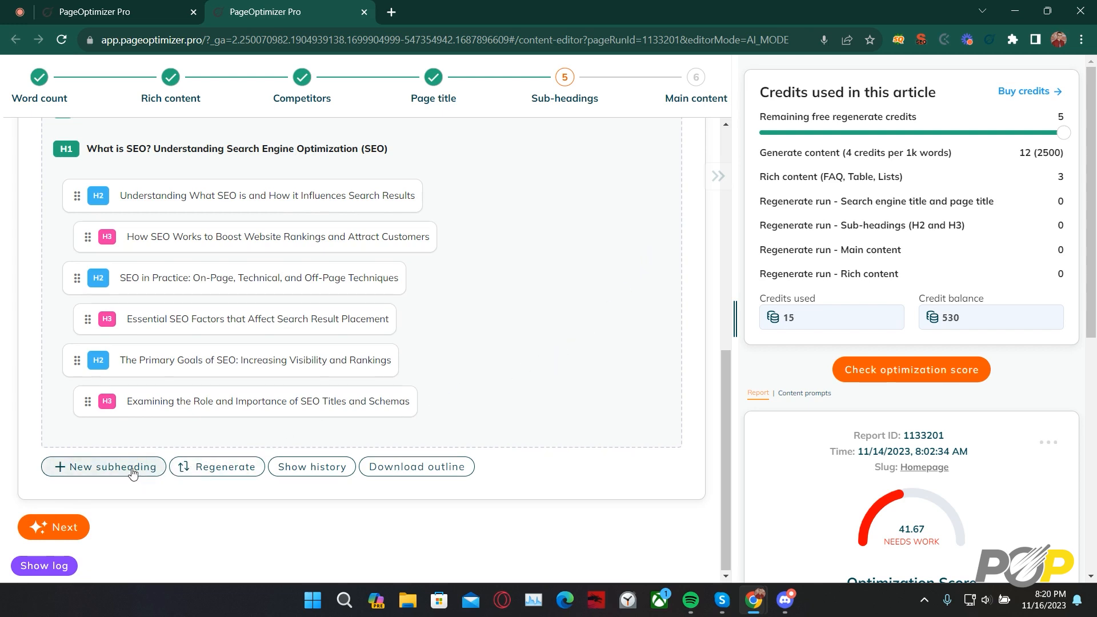
pyautogui.moveTo(224, 473)
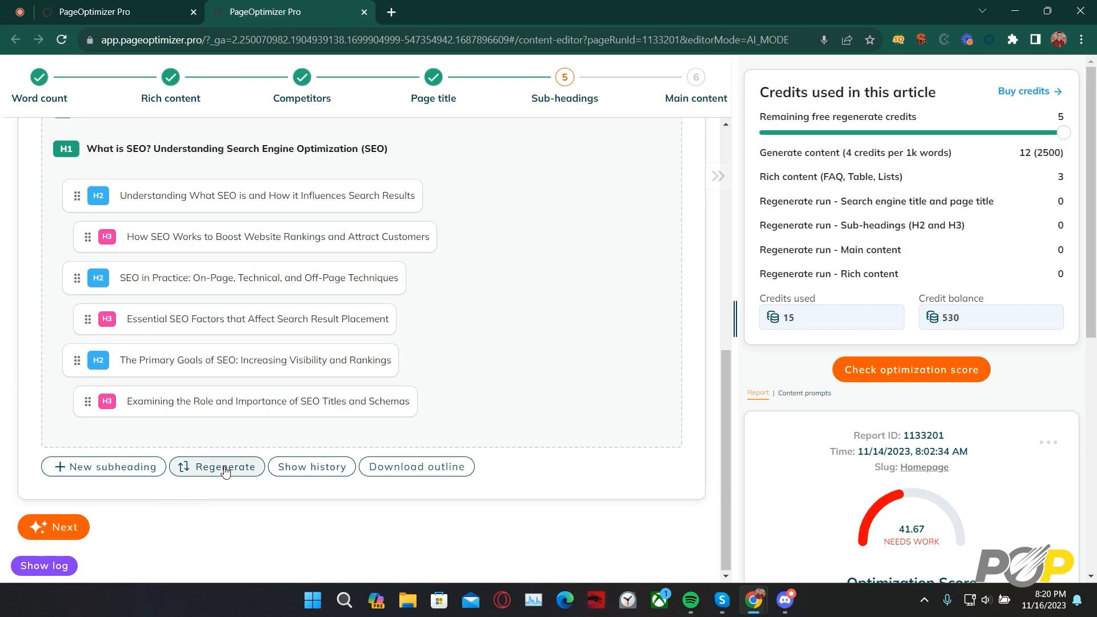
pyautogui.moveTo(311, 466)
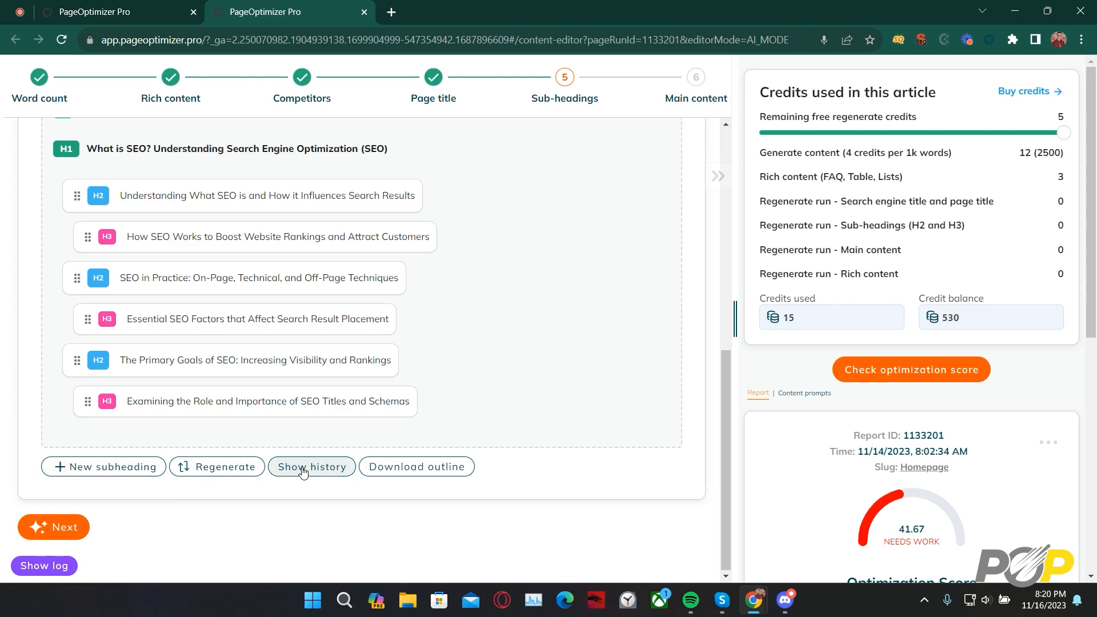
pyautogui.moveTo(401, 478)
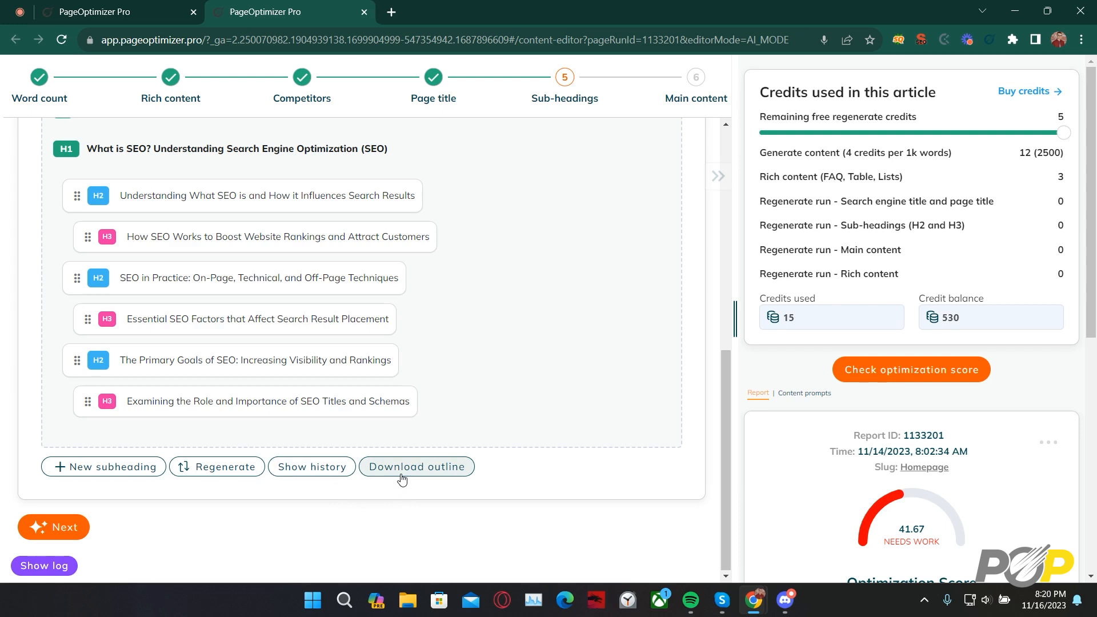
pyautogui.moveTo(67, 532)
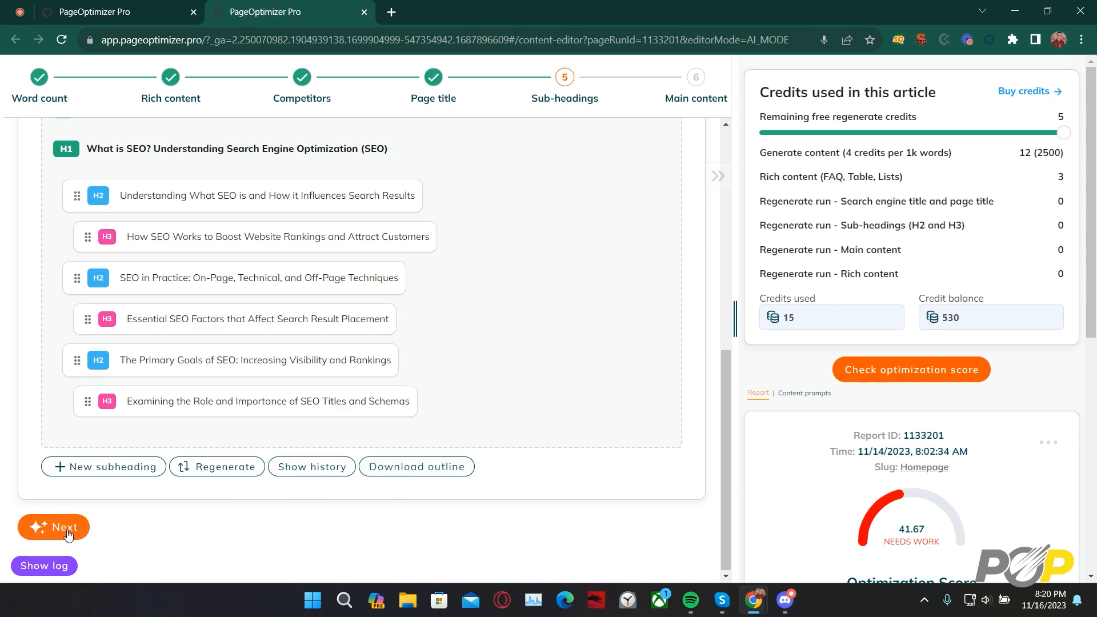
# Leave the outline and confirm the Attention dialog to reach Main Content
pyautogui.click(54, 527)
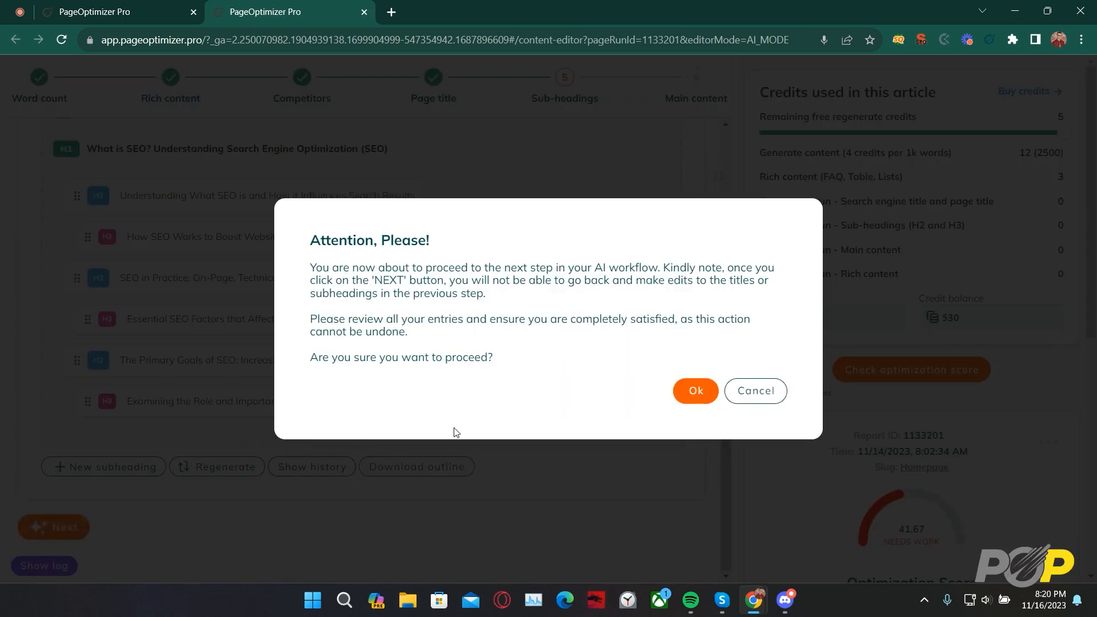
pyautogui.moveTo(562, 380)
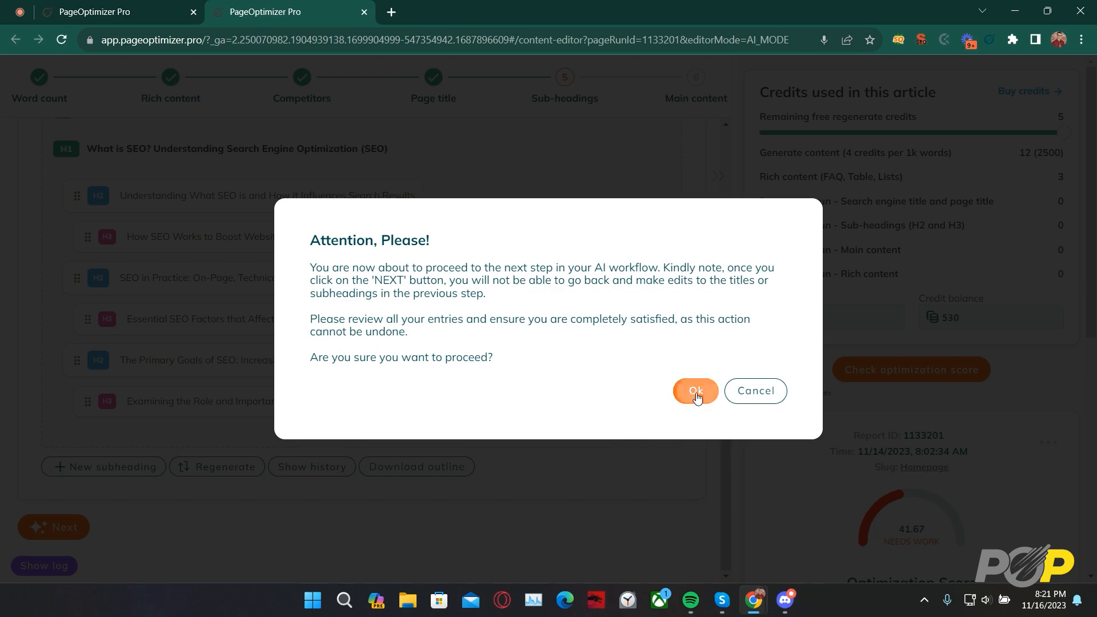
pyautogui.click(694, 390)
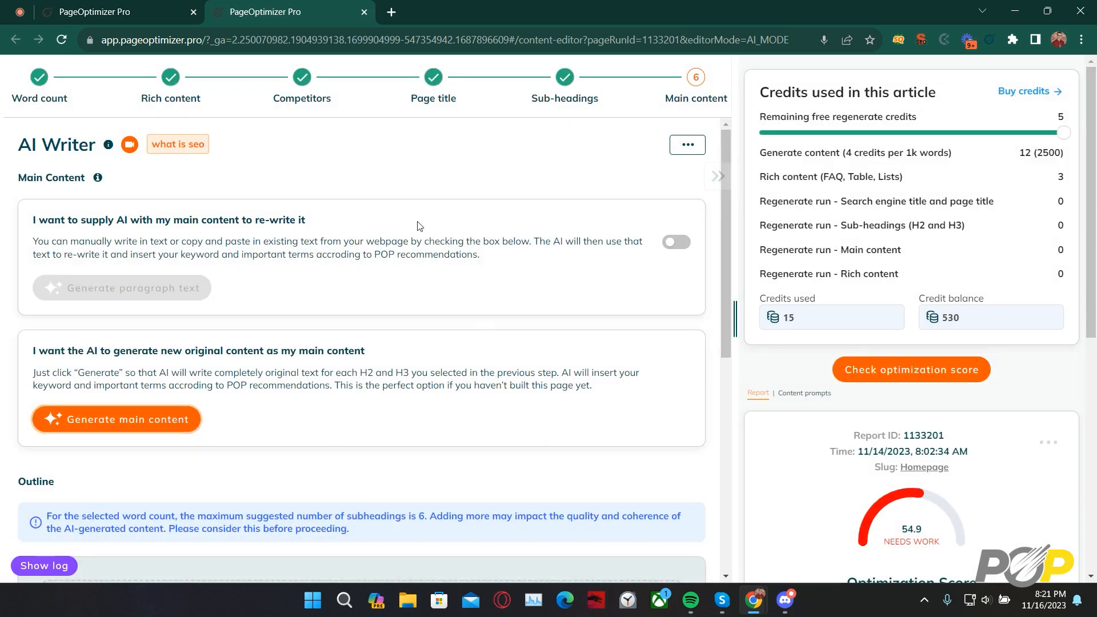
pyautogui.moveTo(398, 205)
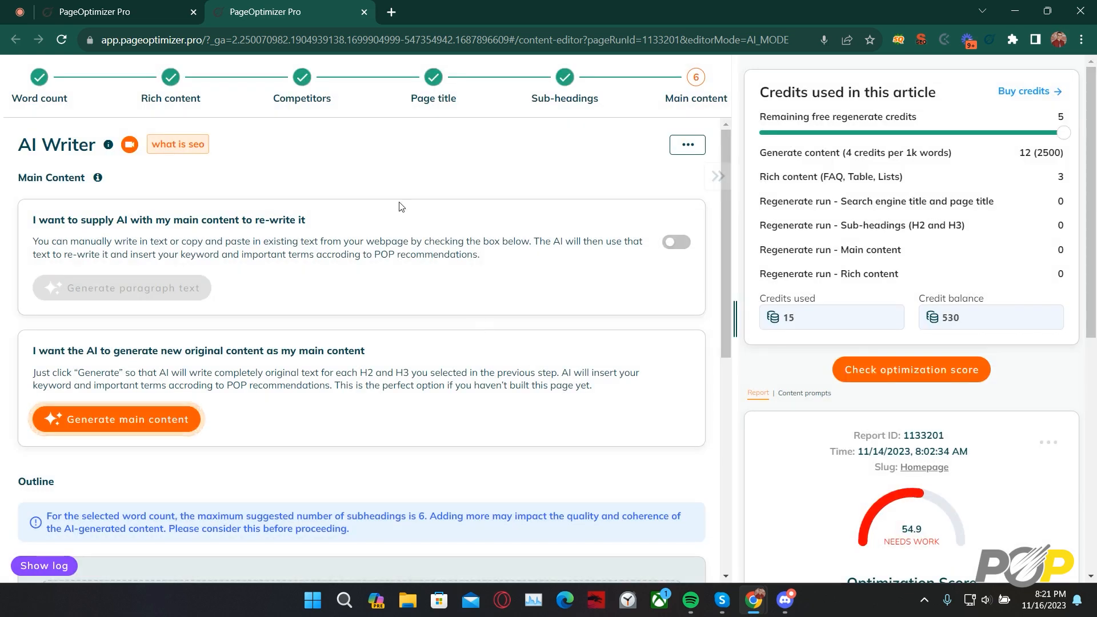
pyautogui.moveTo(290, 203)
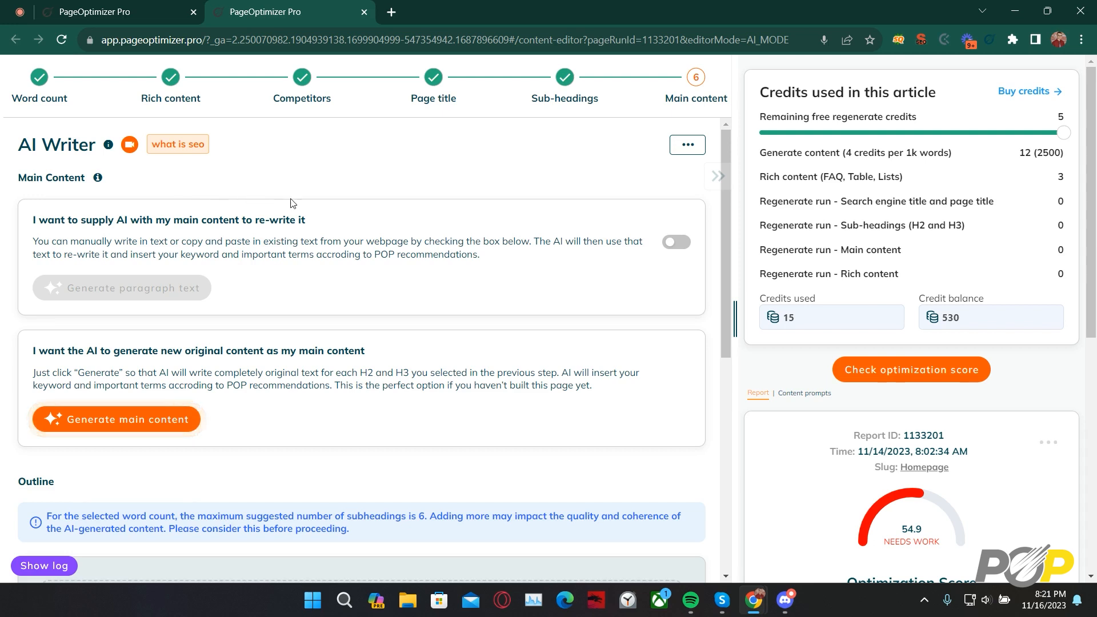
pyautogui.moveTo(676, 242)
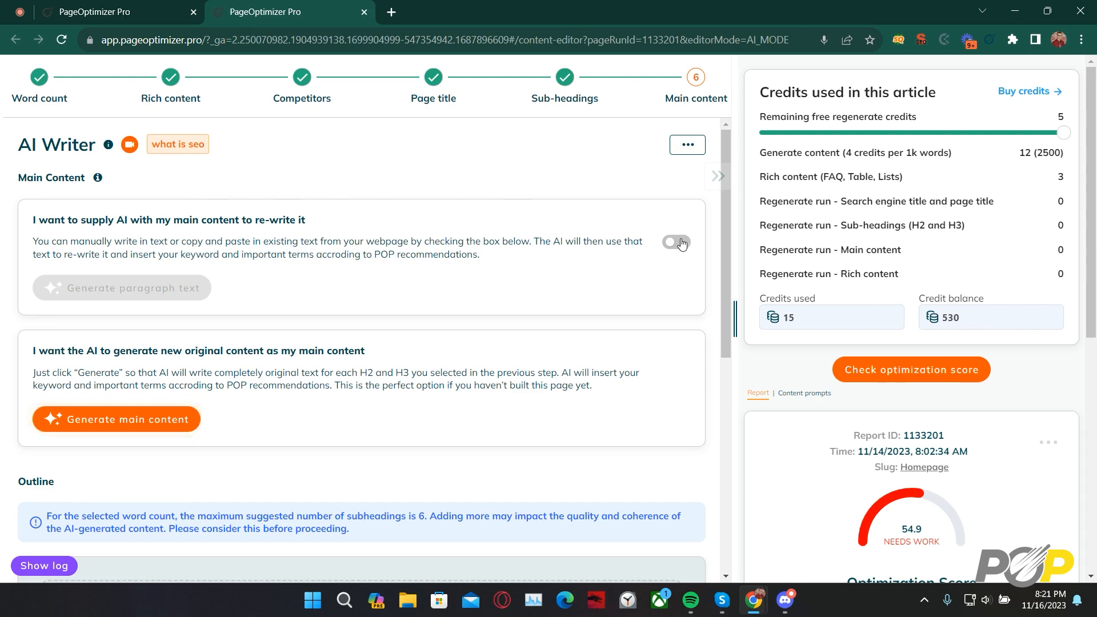
pyautogui.click(673, 243)
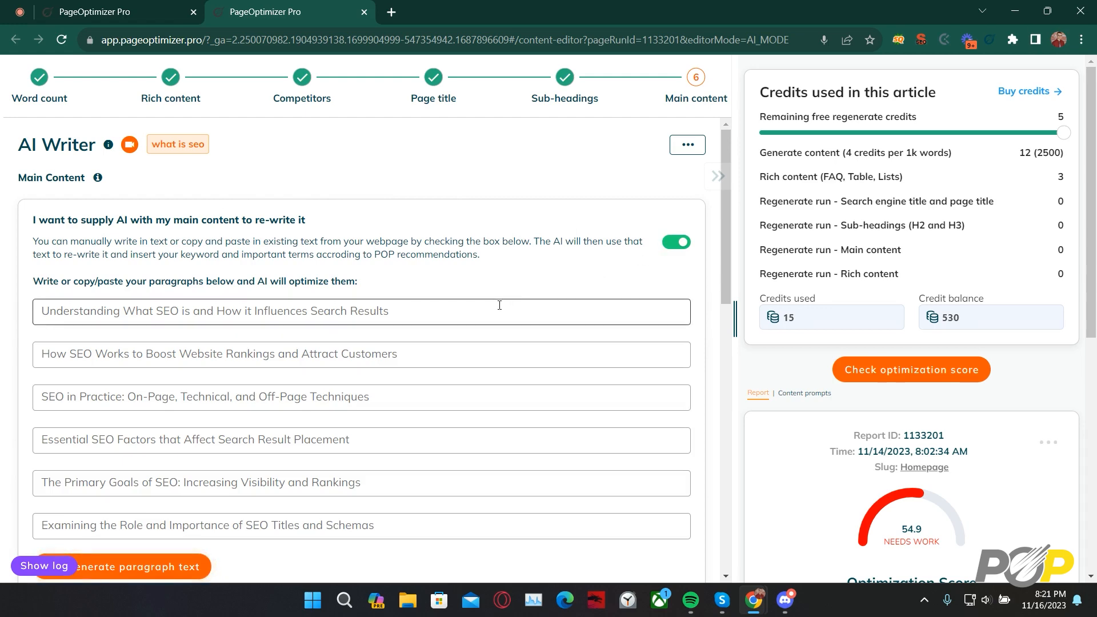
pyautogui.scroll(-3)
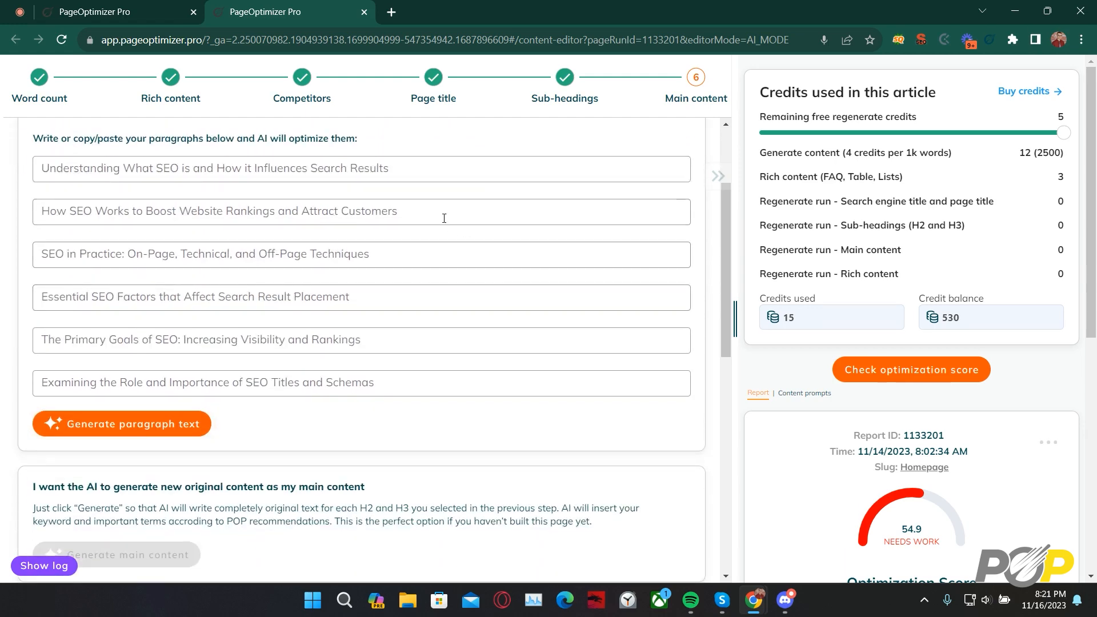
pyautogui.click(410, 296)
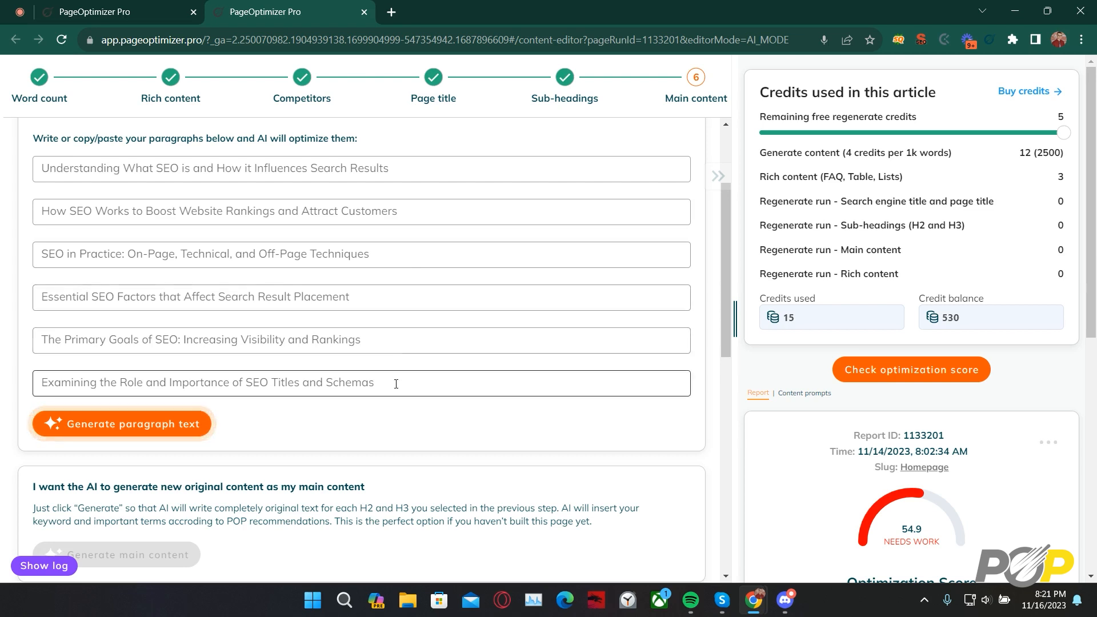
pyautogui.moveTo(240, 384)
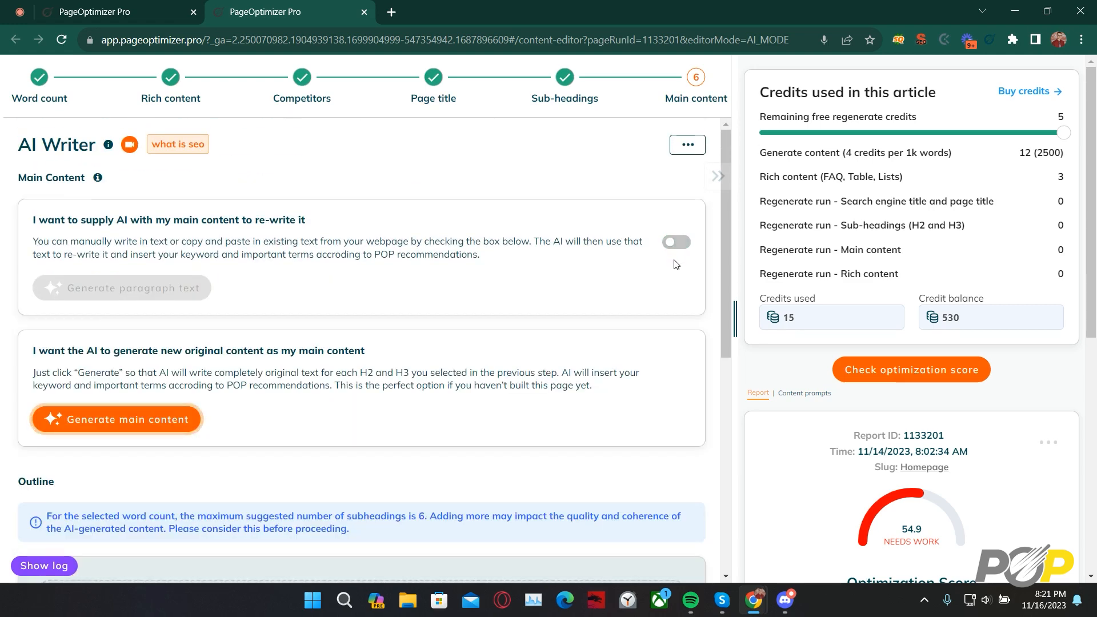
pyautogui.moveTo(487, 437)
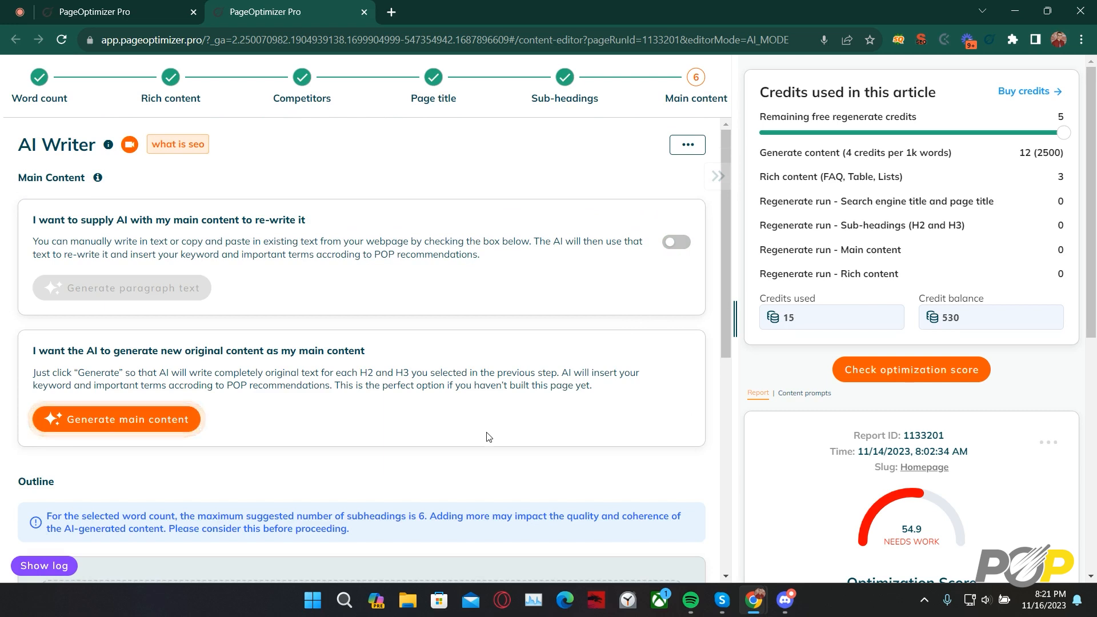
pyautogui.moveTo(463, 434)
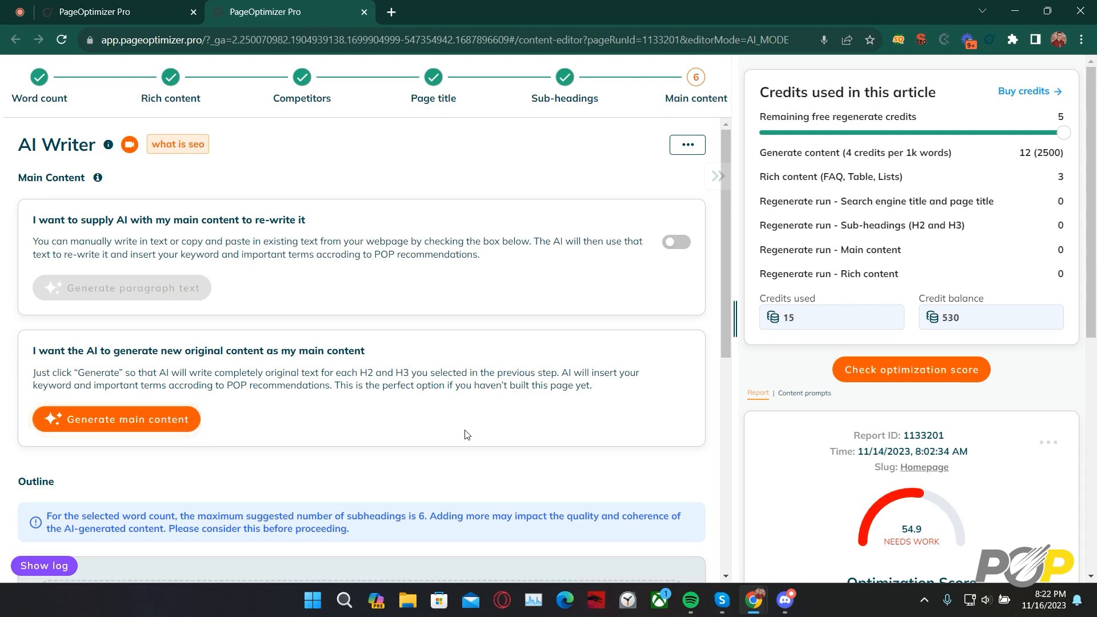
pyautogui.click(116, 418)
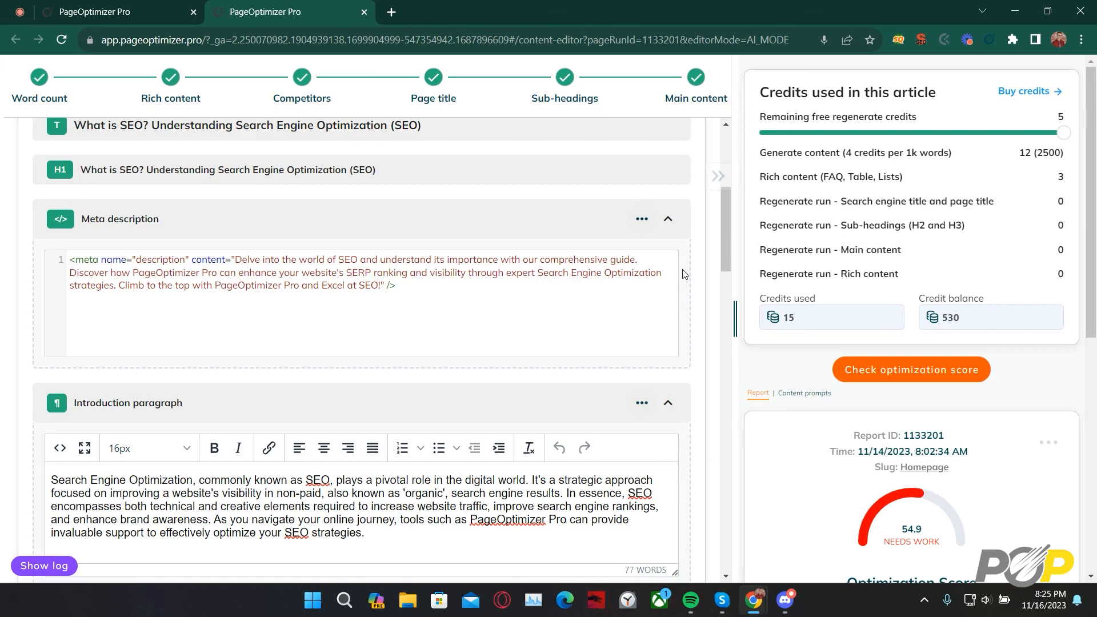
# Review the generated article's report and section statuses, then recheck the optimization score
pyautogui.scroll(-3)
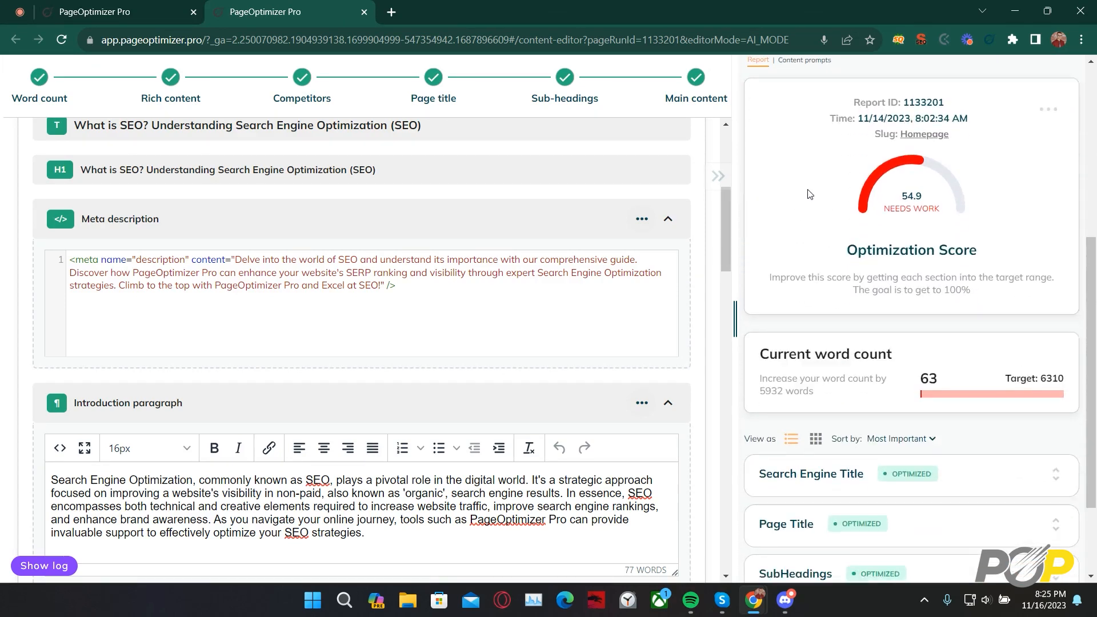
pyautogui.scroll(-3)
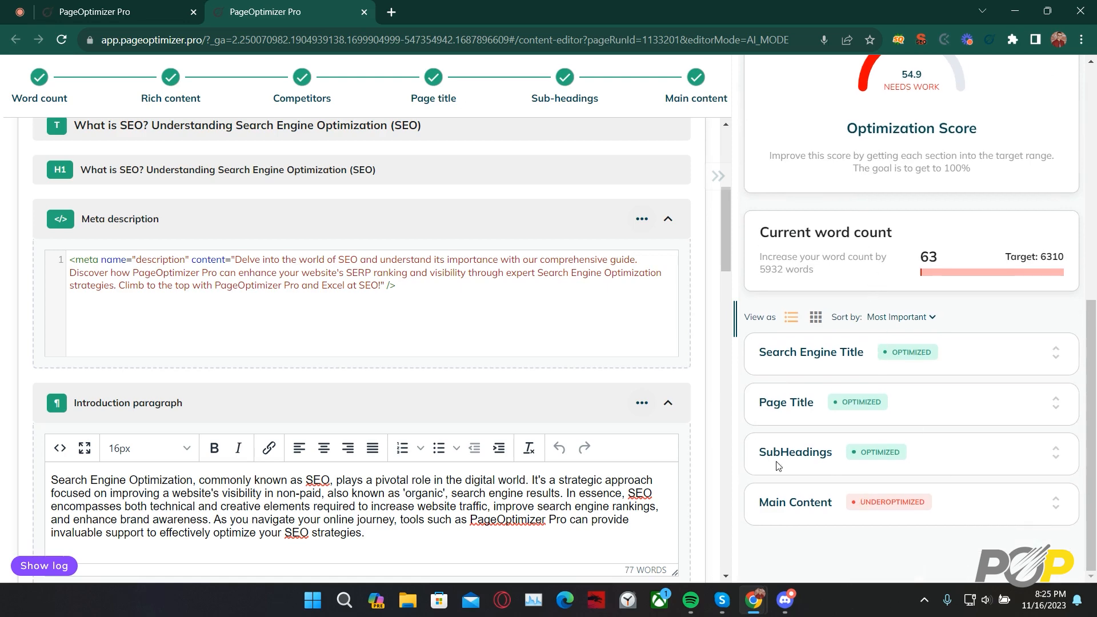
pyautogui.scroll(3)
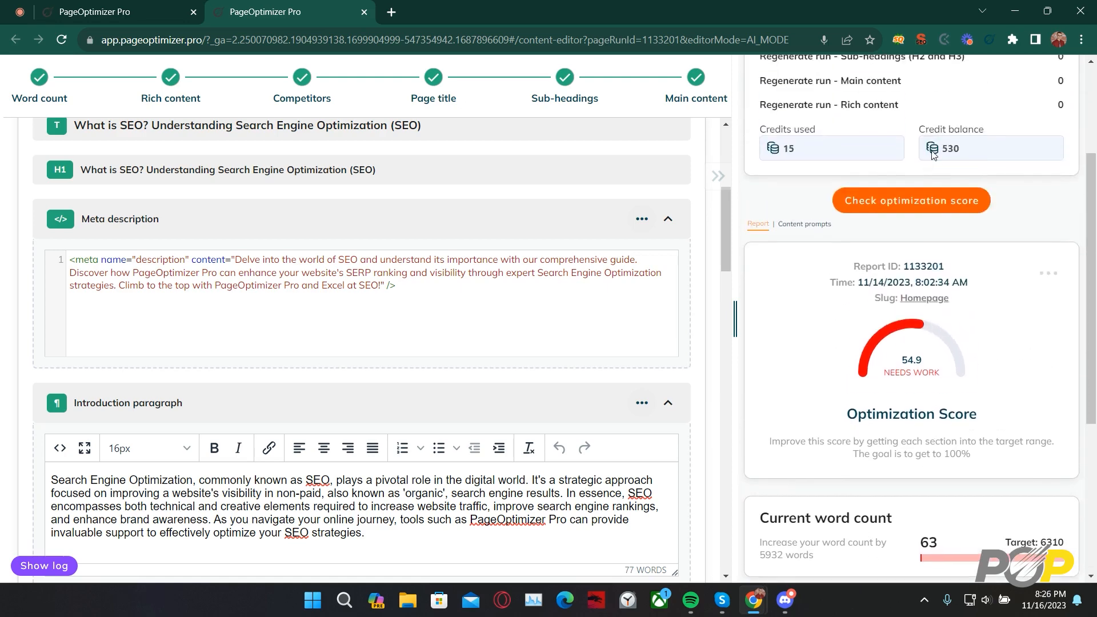
pyautogui.click(909, 200)
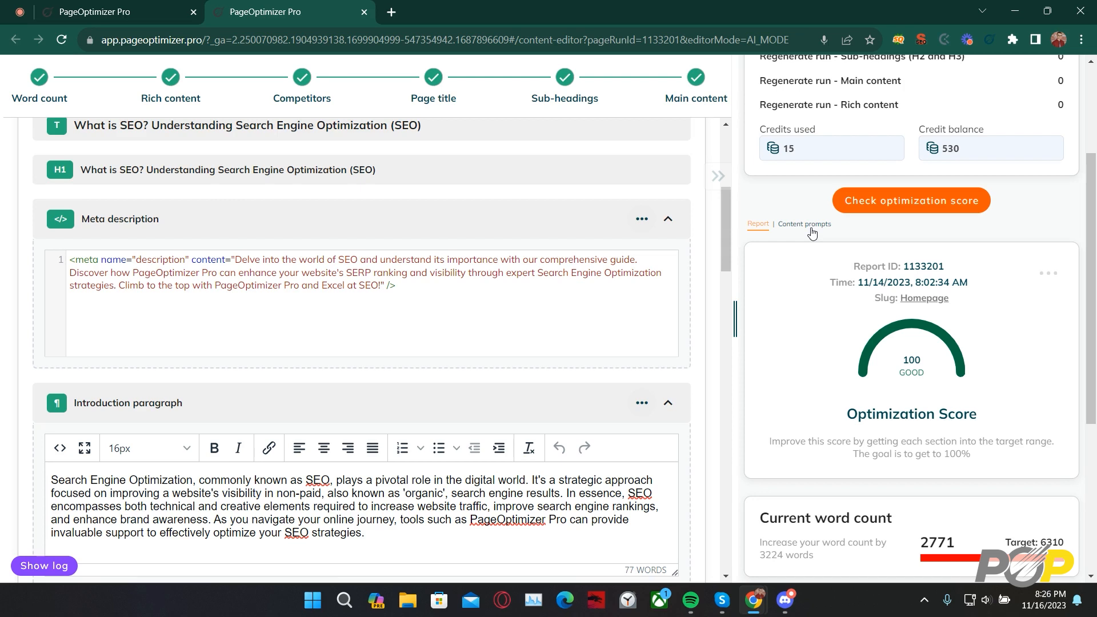
pyautogui.moveTo(838, 324)
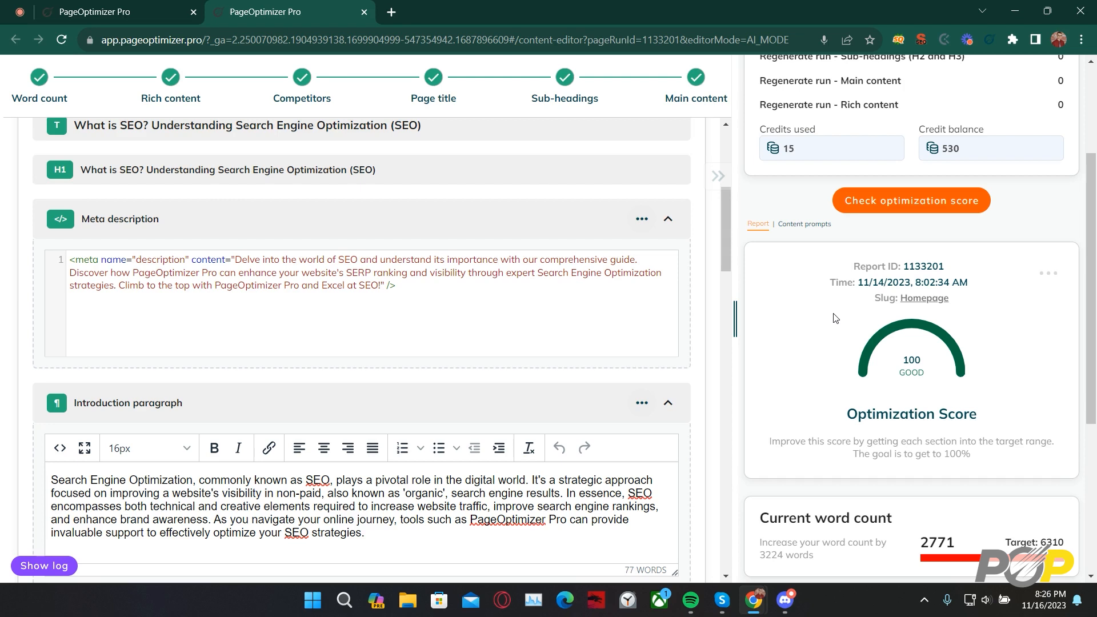
# Scroll up to the article's first H2 section on how SEO influences search results
pyautogui.scroll(3)
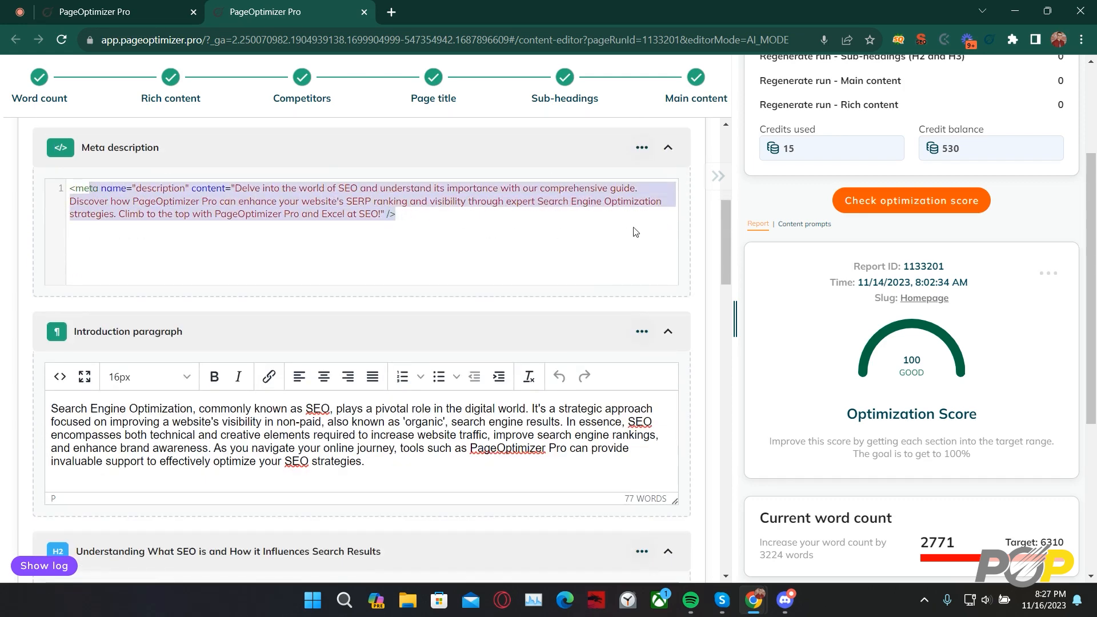
pyautogui.scroll(-3)
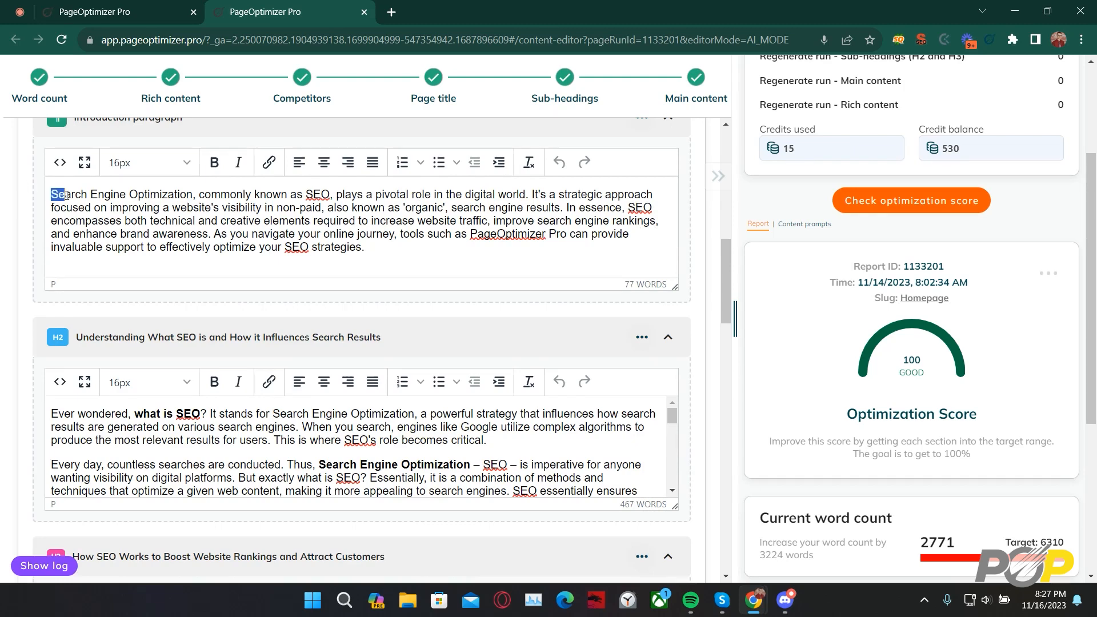
pyautogui.scroll(-3)
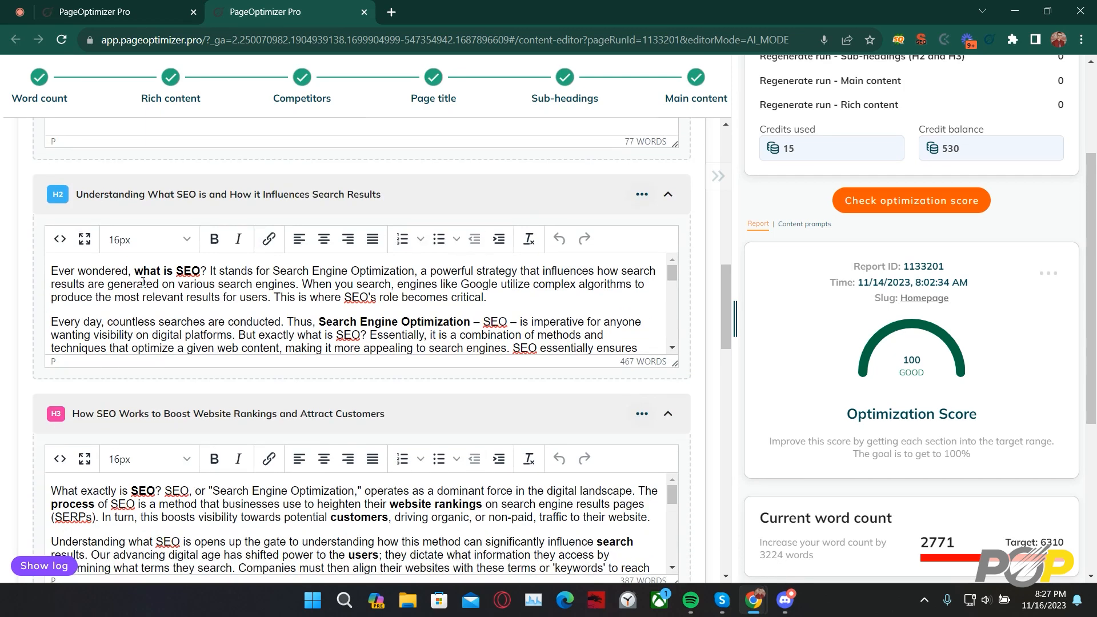
pyautogui.scroll(-3)
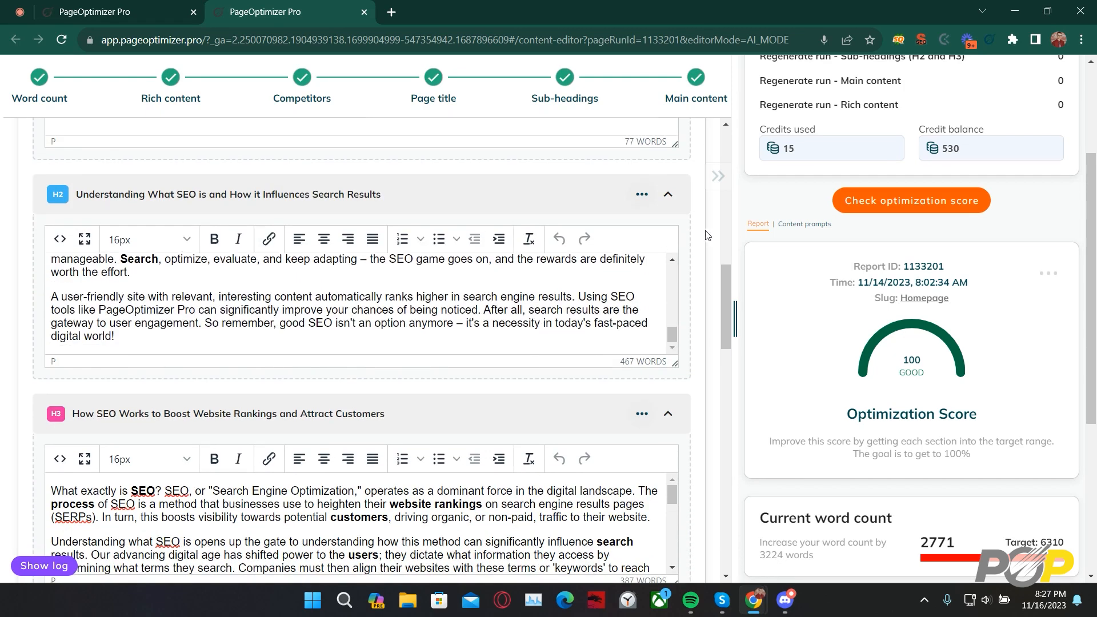
pyautogui.scroll(-3)
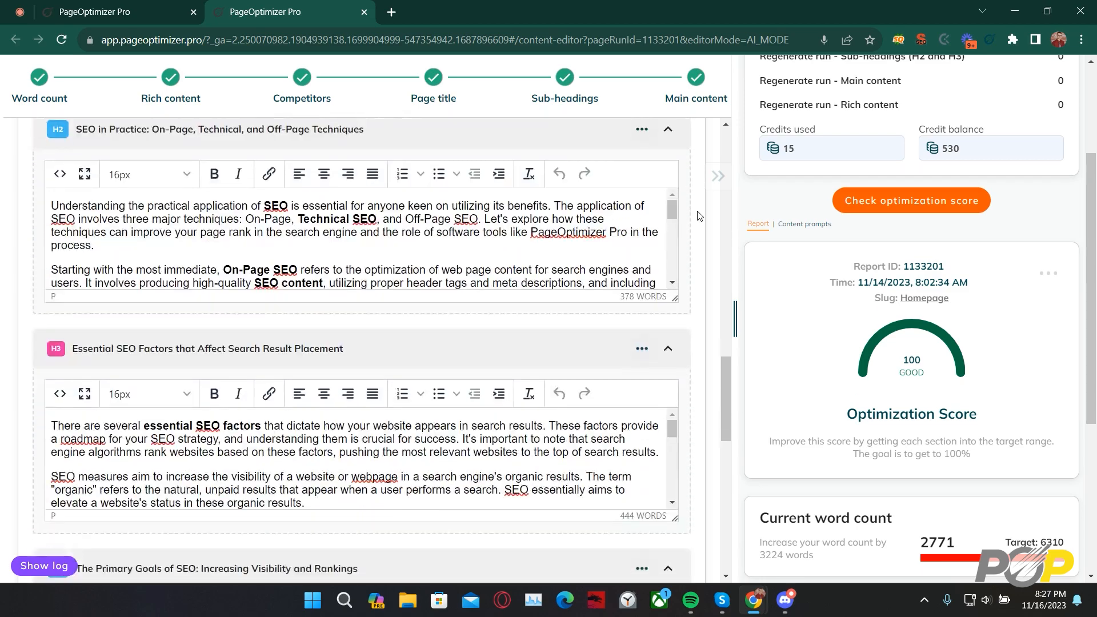
pyautogui.scroll(-3)
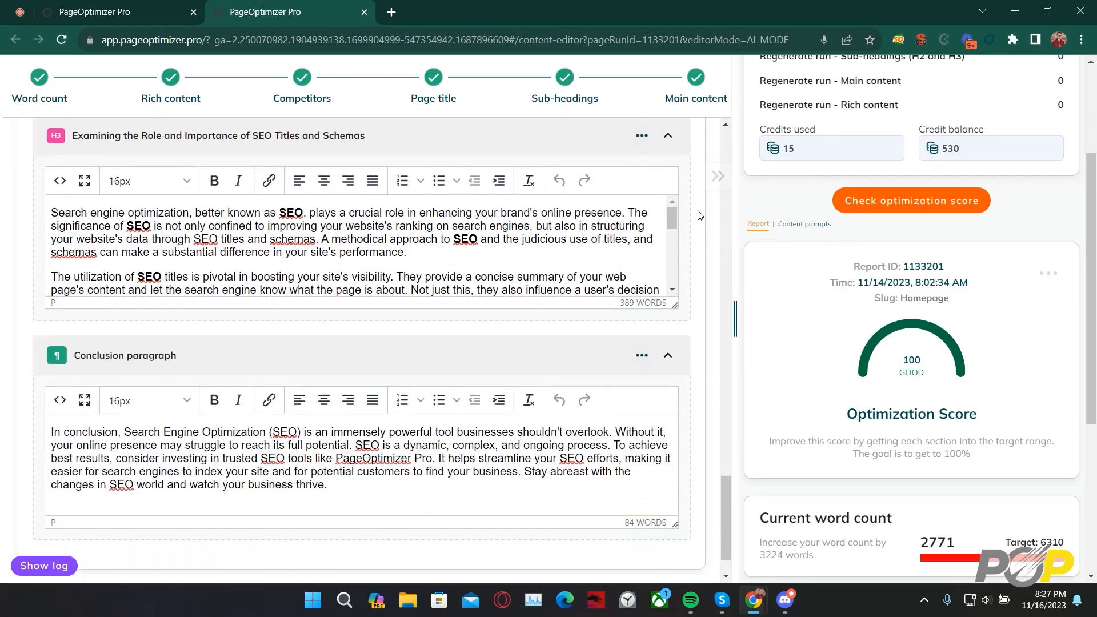
pyautogui.scroll(-3)
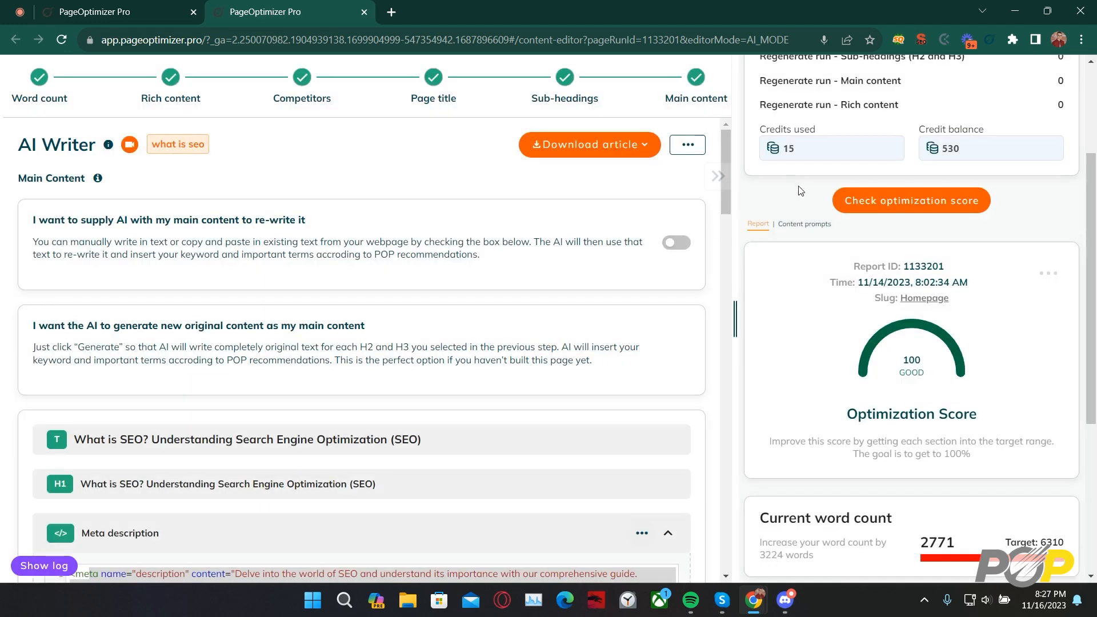
pyautogui.moveTo(901, 362)
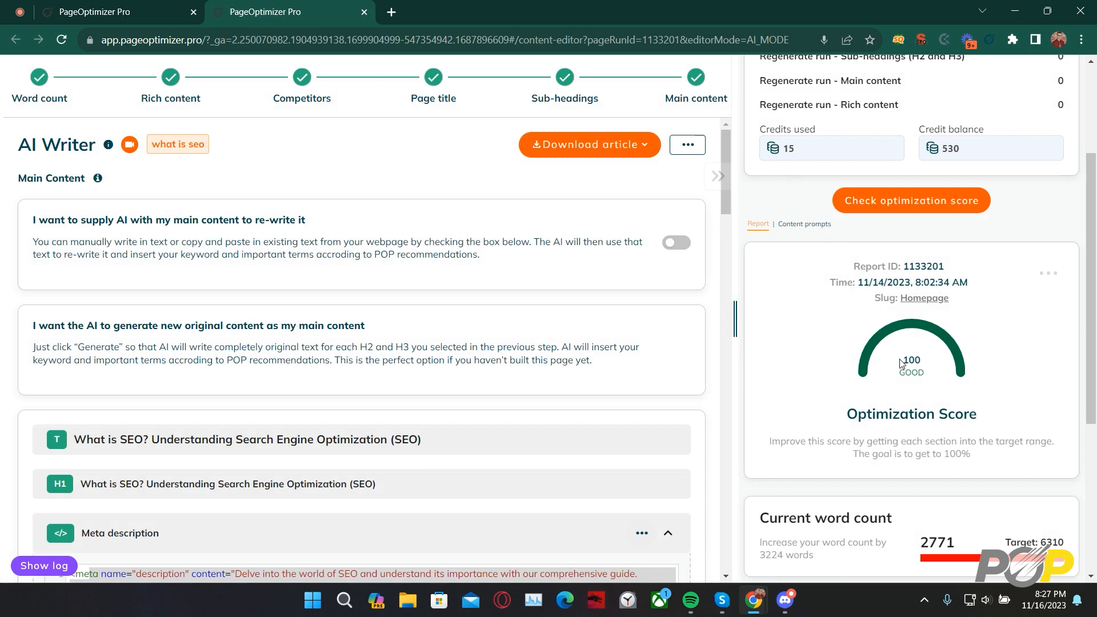
pyautogui.moveTo(645, 160)
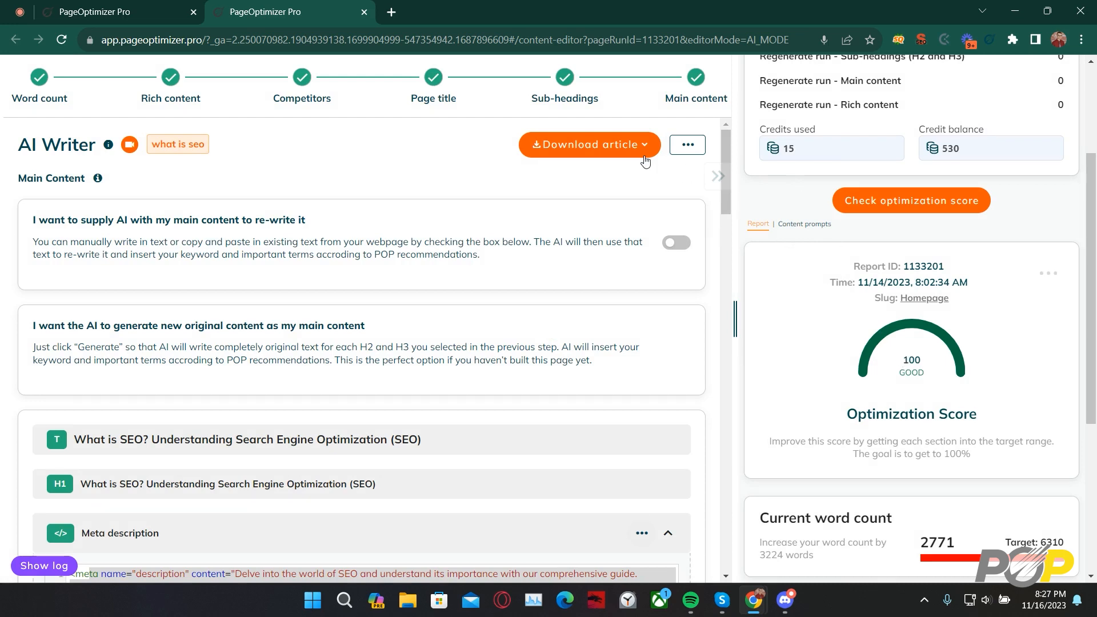
# Open the Download article menu listing plain text, HTML text, HTML and Word formats
pyautogui.click(588, 144)
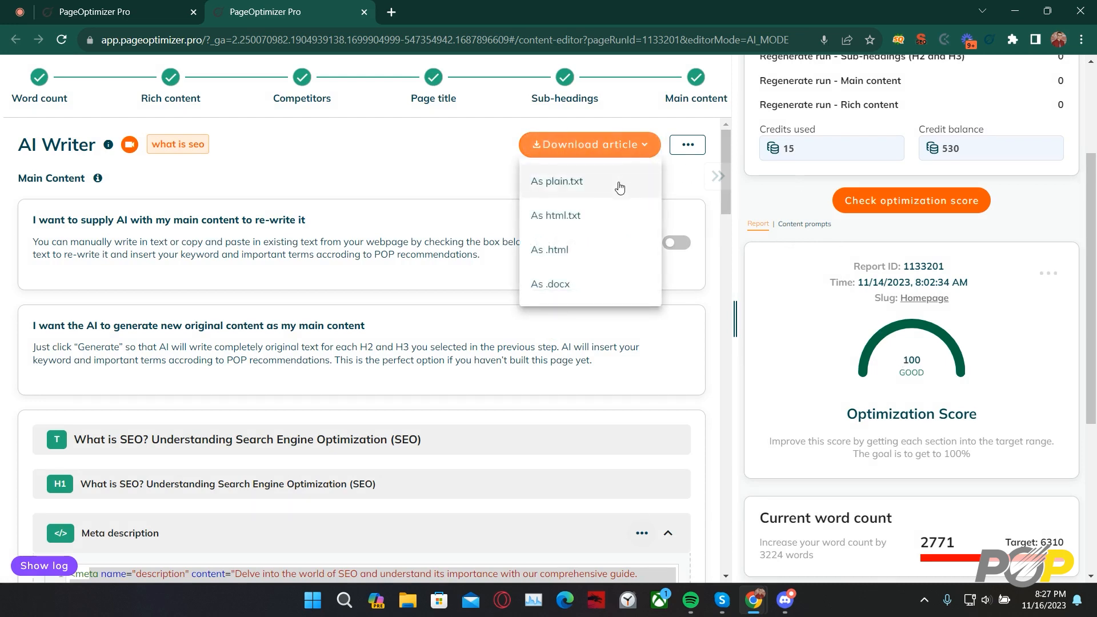
pyautogui.moveTo(611, 214)
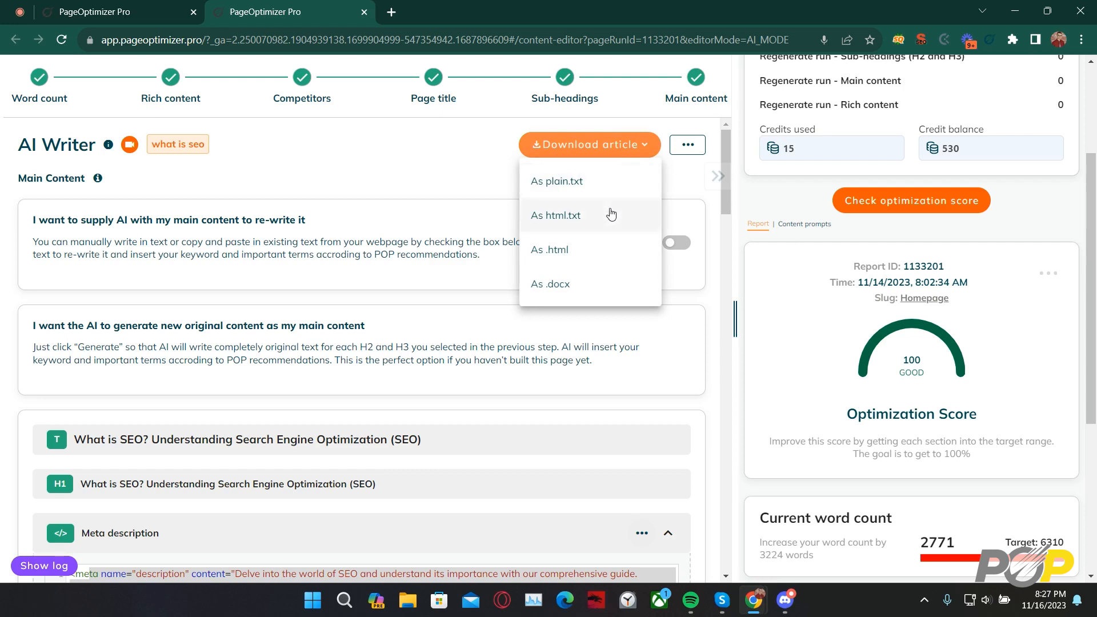
pyautogui.moveTo(604, 253)
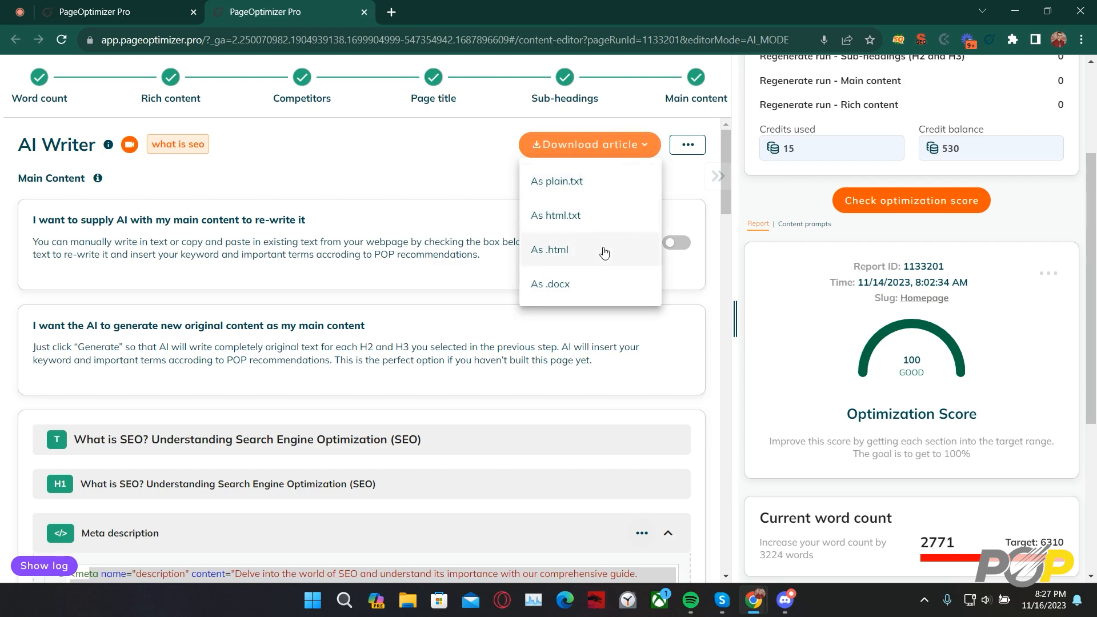
pyautogui.moveTo(601, 283)
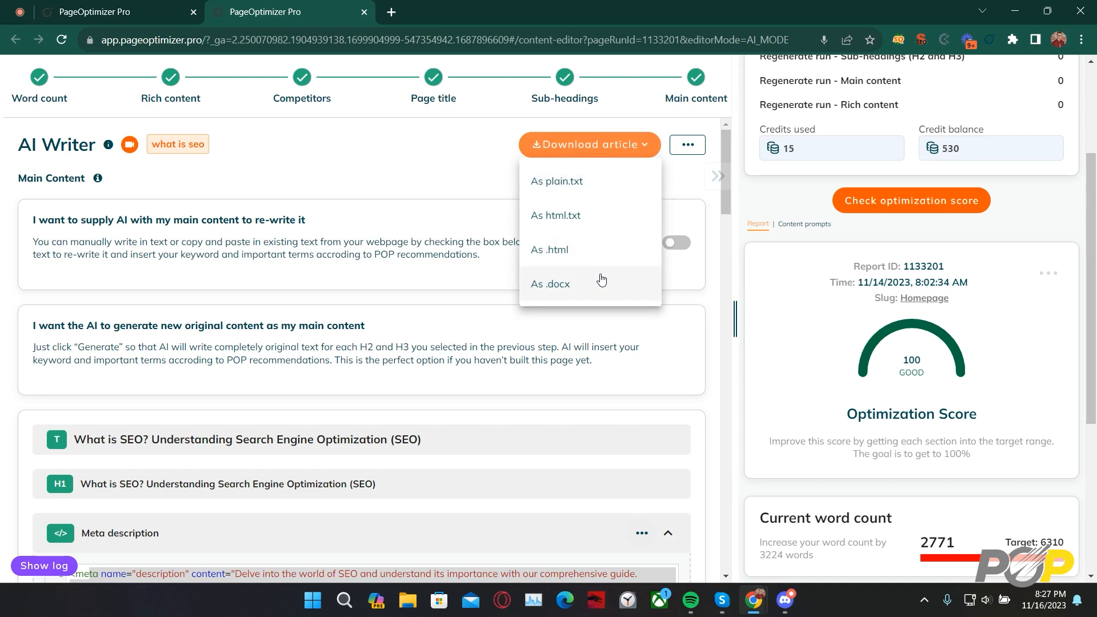
pyautogui.moveTo(681, 190)
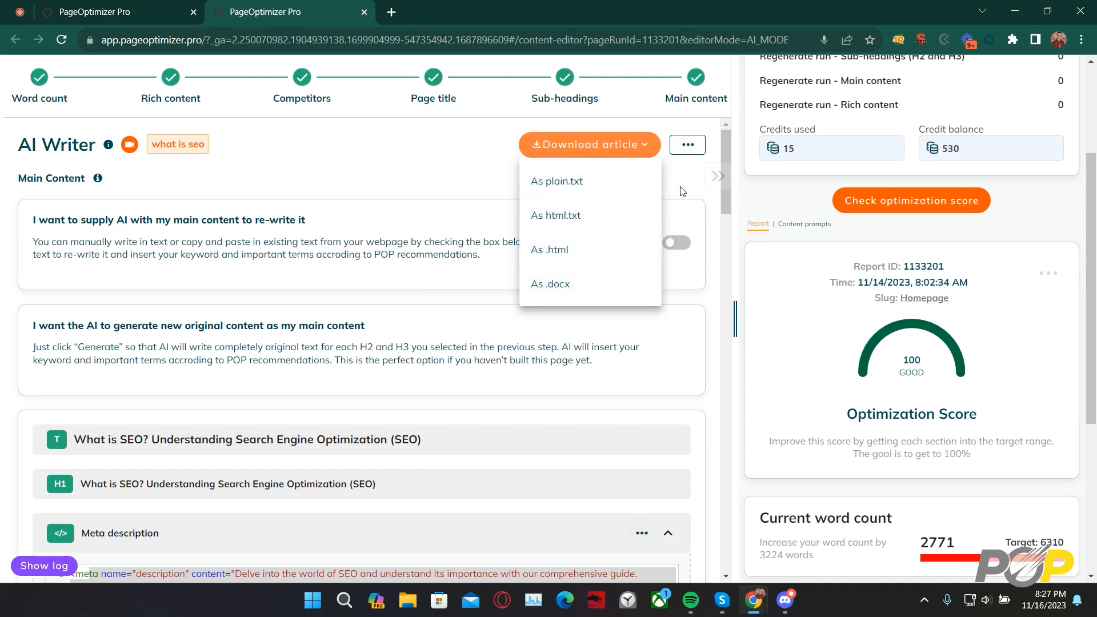